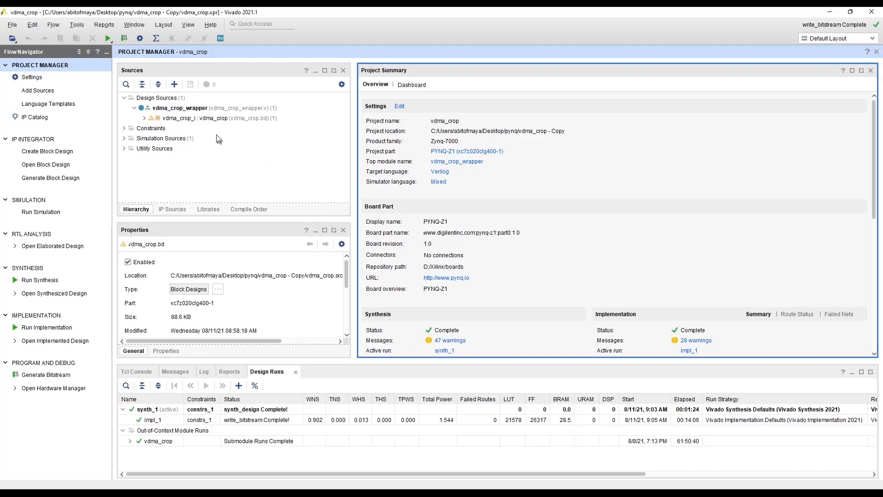
# Open the vdma_crop block design from Sources and select the VDMA block.
pyautogui.doubleClick(199, 118)
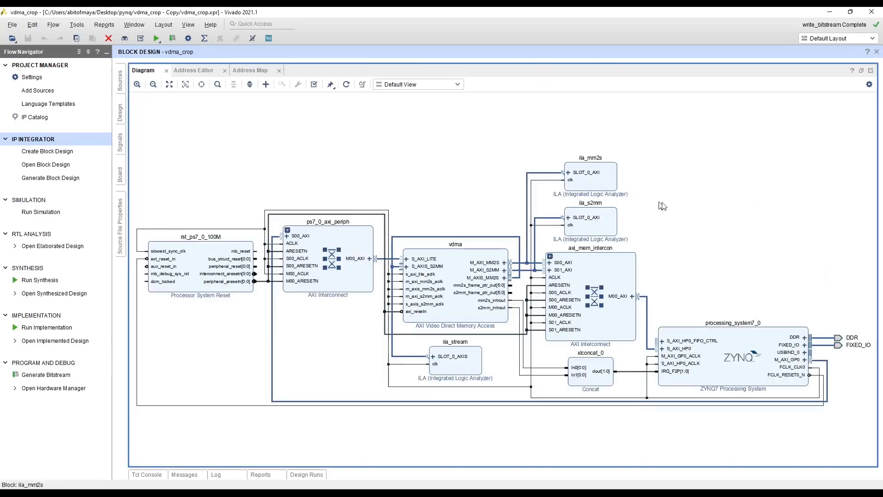
pyautogui.moveTo(681, 206)
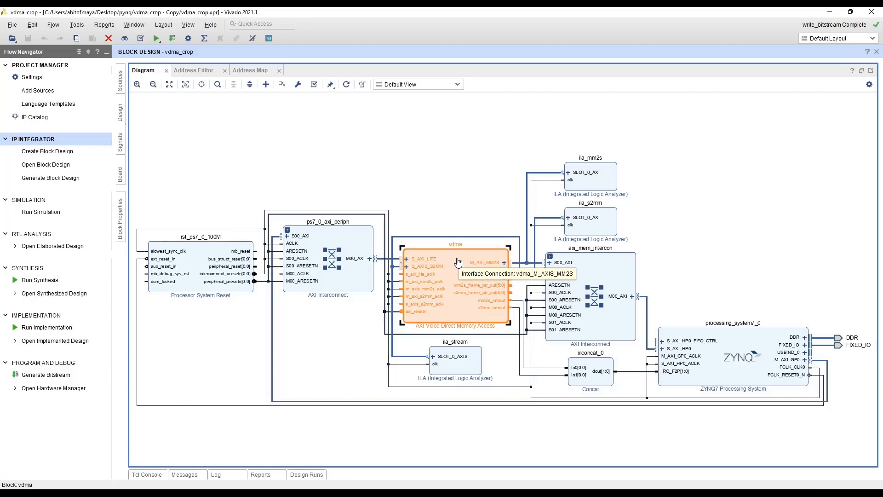
pyautogui.click(732, 361)
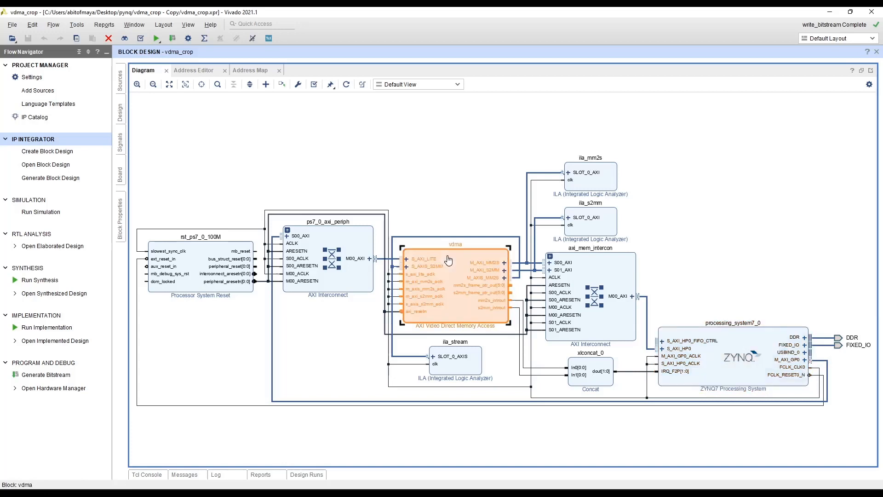
pyautogui.moveTo(456, 265)
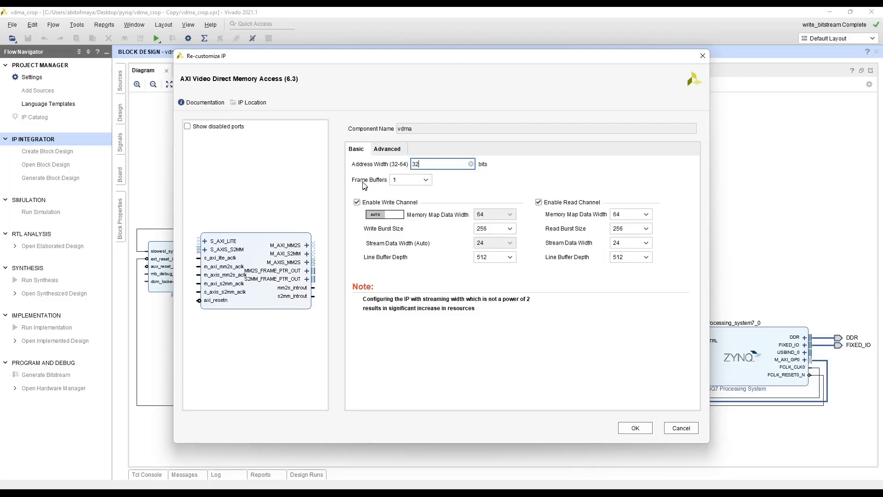
pyautogui.moveTo(391, 187)
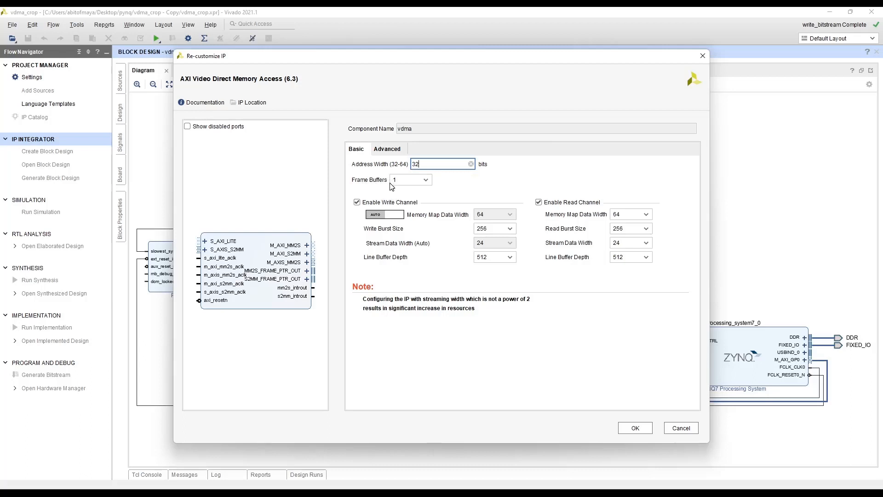
pyautogui.moveTo(410, 179)
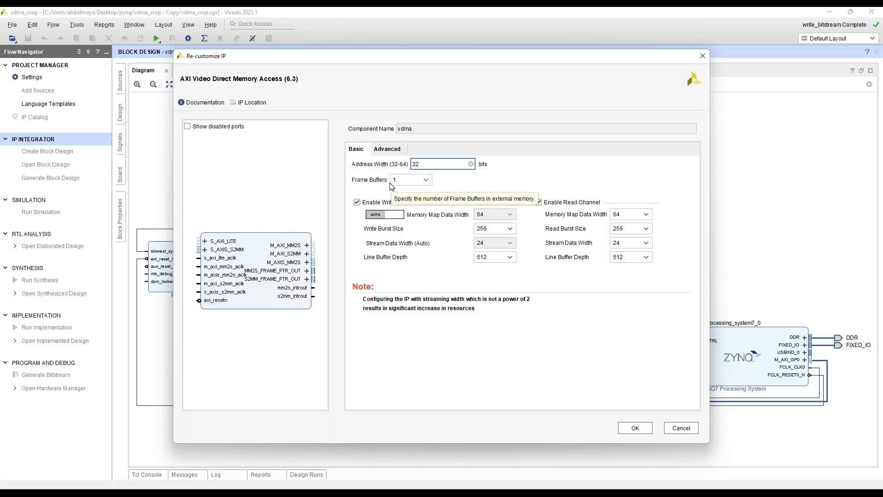
pyautogui.moveTo(394, 298)
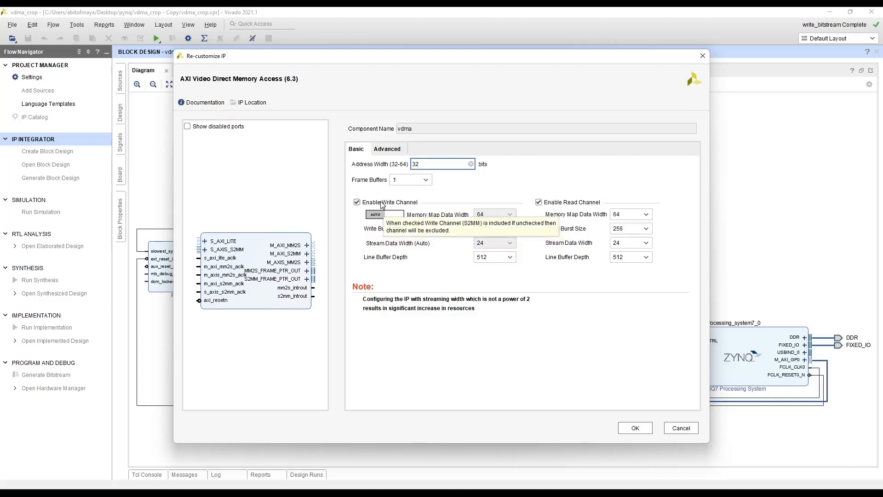
pyautogui.moveTo(419, 216)
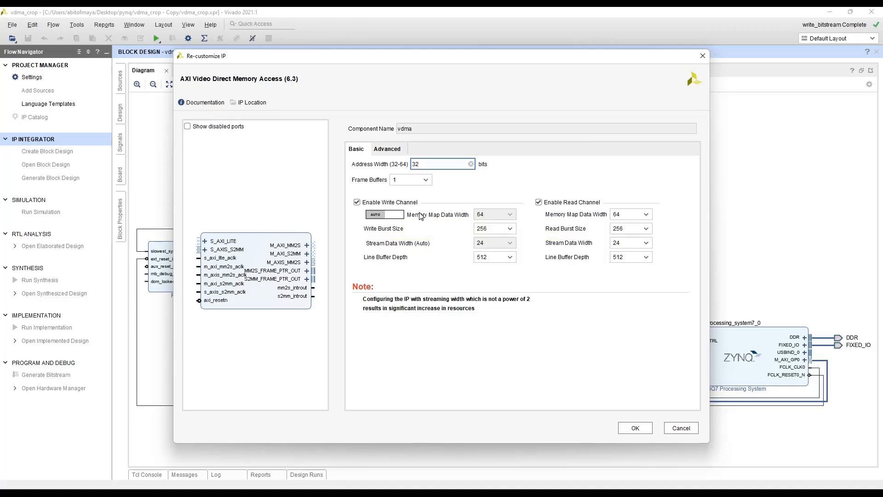
pyautogui.moveTo(463, 240)
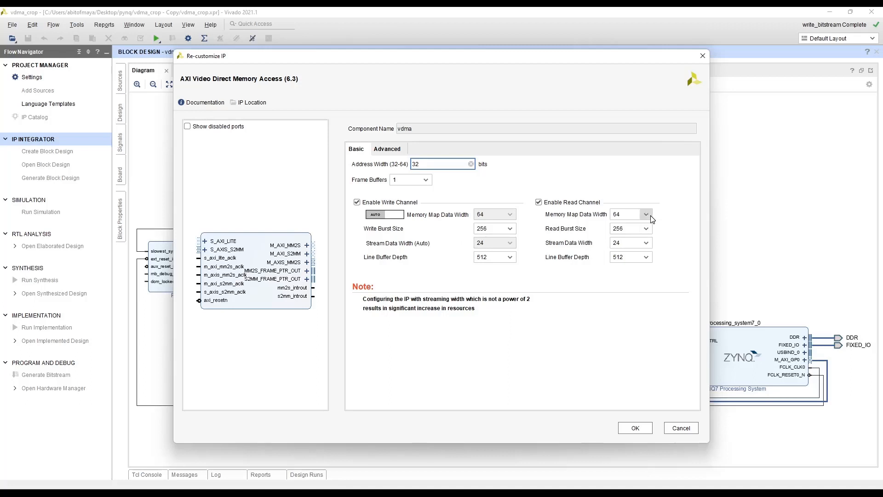
pyautogui.moveTo(628, 214)
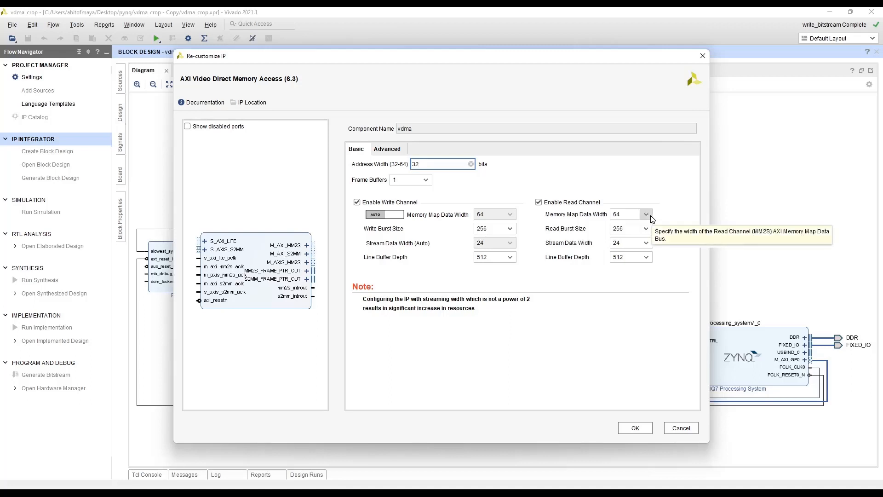
# Review the read channel settings, keeping data width 64, burst size 256 and line buffer depth 512.
pyautogui.click(646, 214)
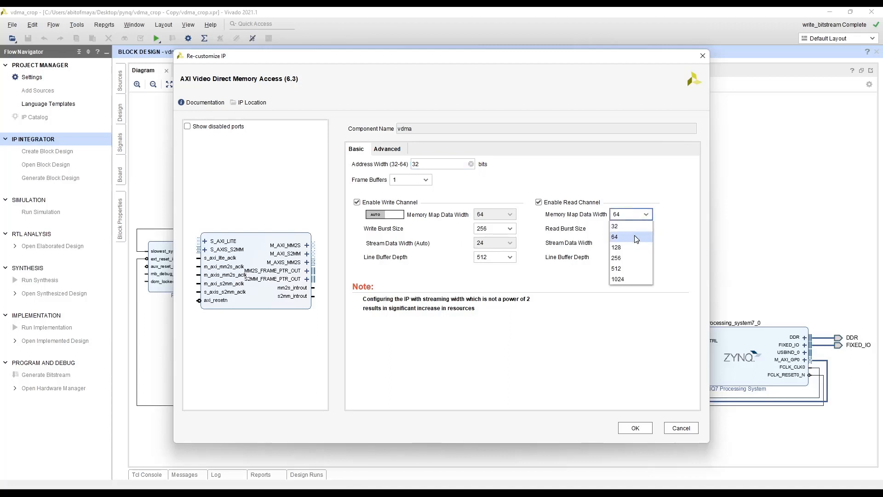
pyautogui.moveTo(613, 241)
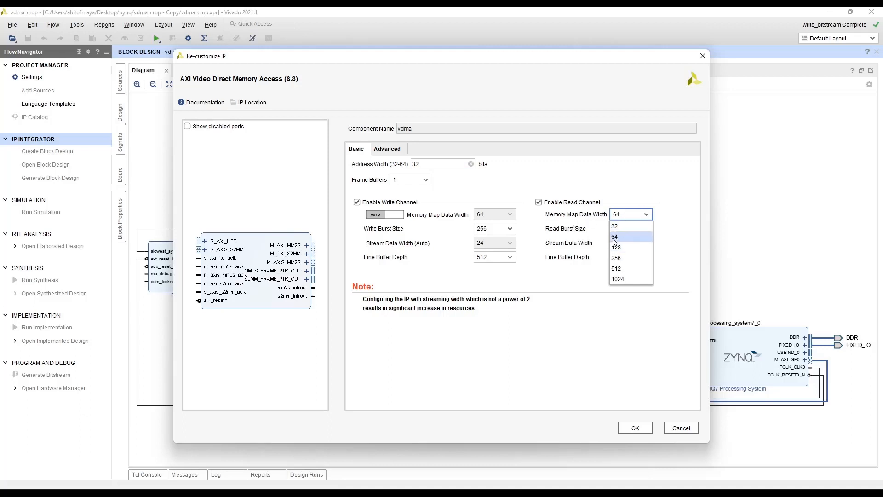
pyautogui.click(614, 237)
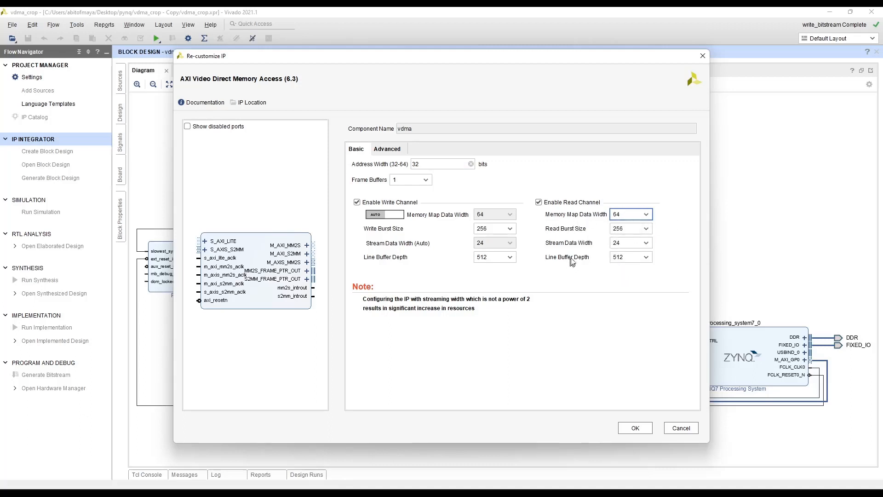
pyautogui.moveTo(553, 237)
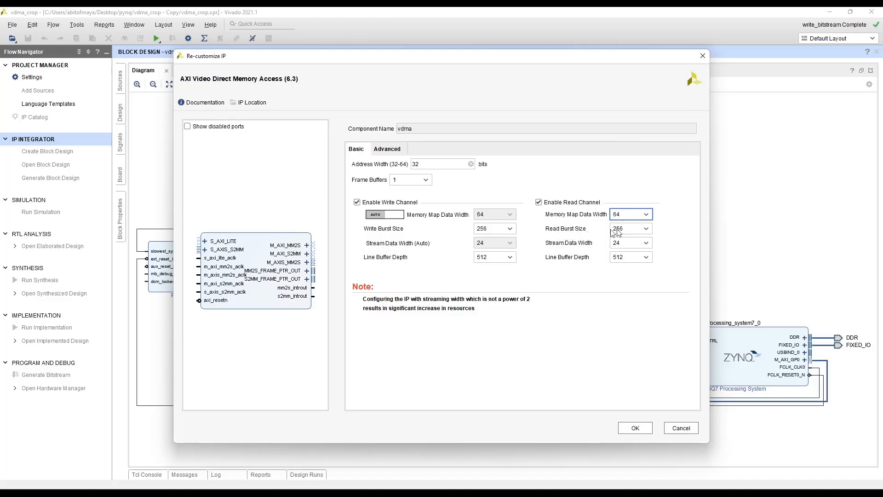
pyautogui.click(646, 228)
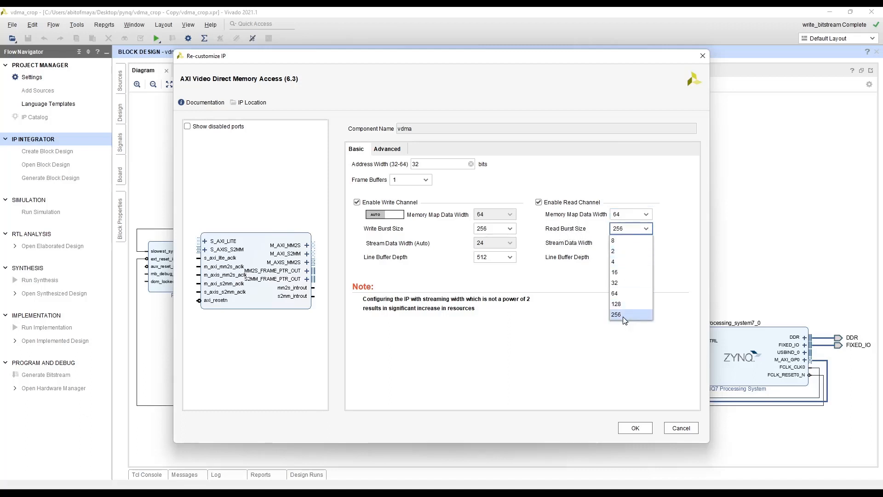
pyautogui.click(616, 315)
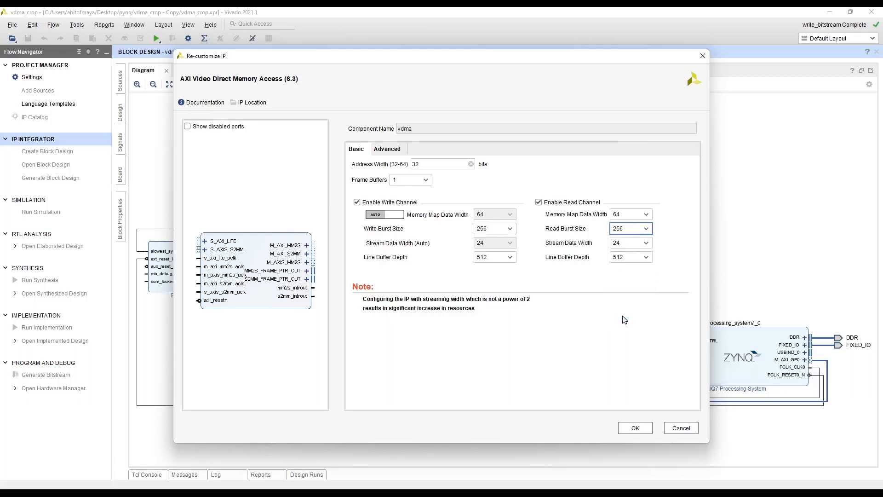
pyautogui.moveTo(589, 247)
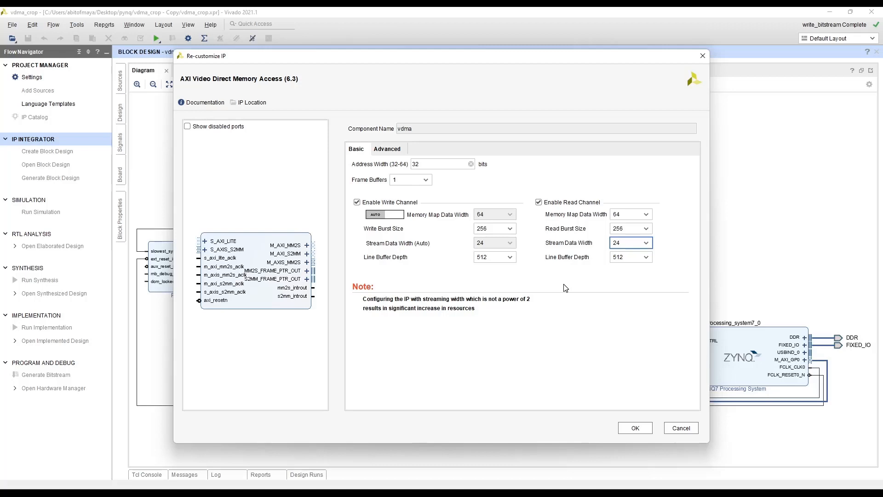
pyautogui.moveTo(605, 276)
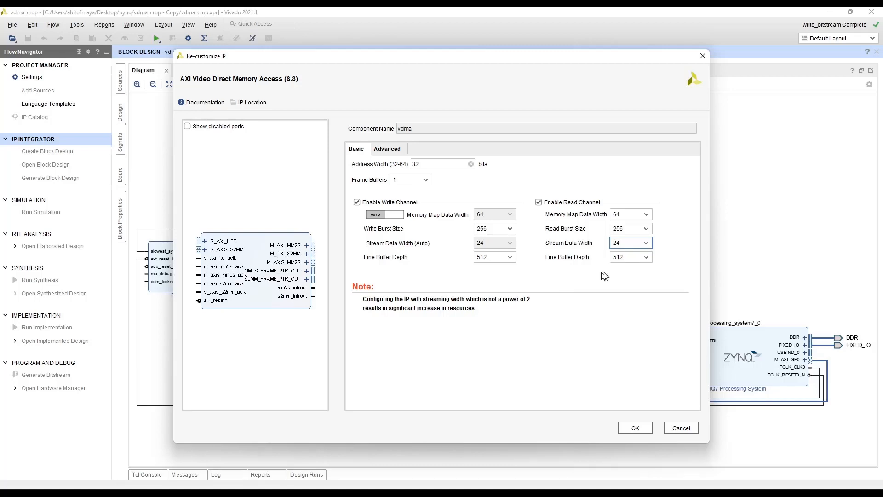
pyautogui.click(647, 257)
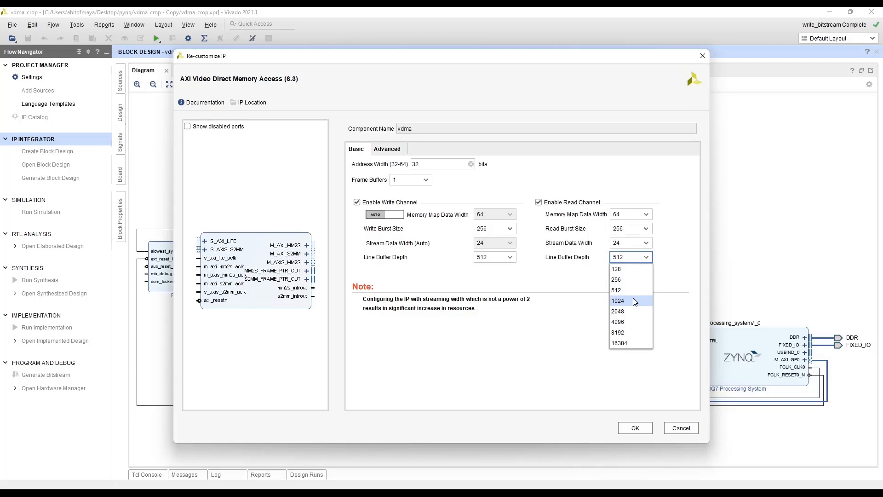
pyautogui.moveTo(616, 290)
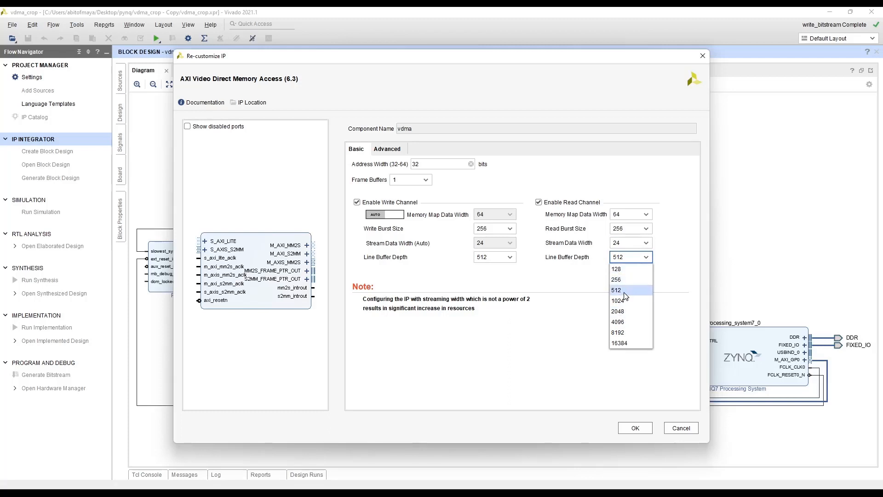
pyautogui.click(616, 290)
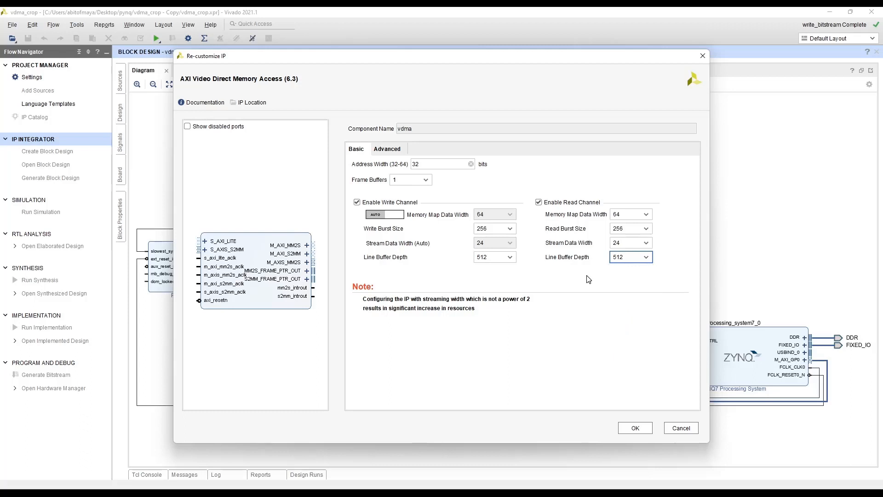
pyautogui.moveTo(578, 229)
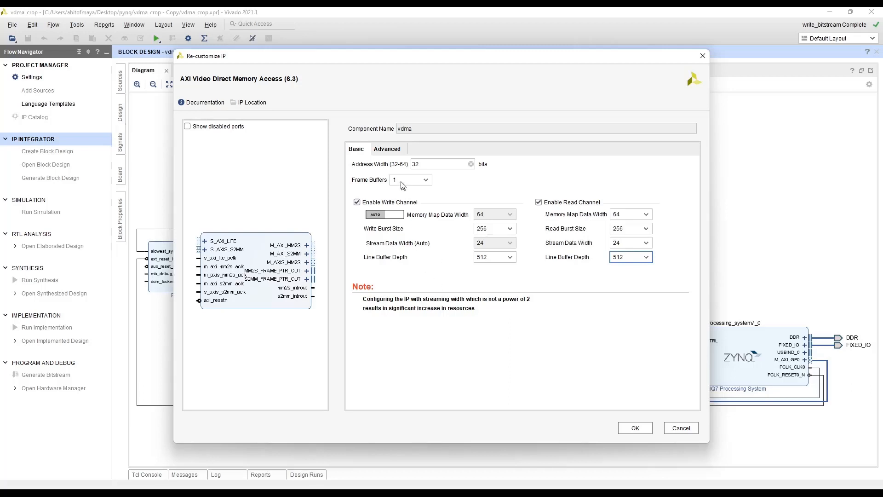
pyautogui.click(388, 149)
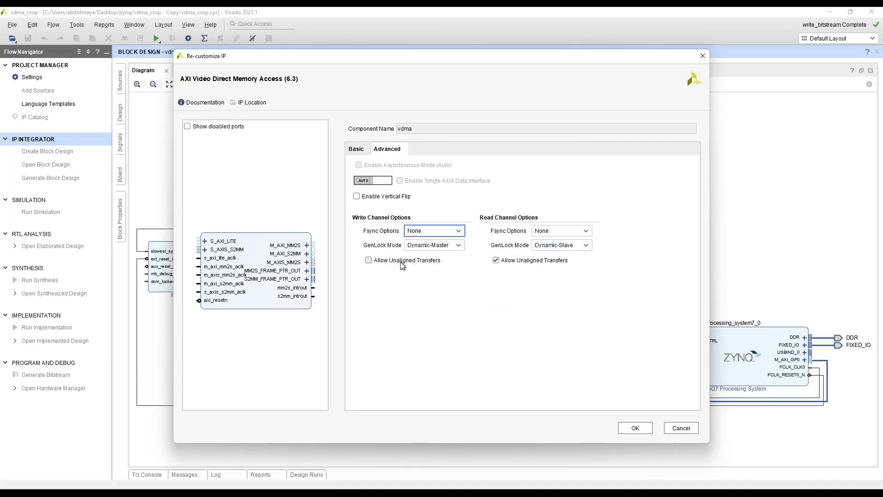
# Allow unaligned transfers on the write channel, keep genlock Dynamic-Master, and apply the VDMA changes.
pyautogui.click(368, 260)
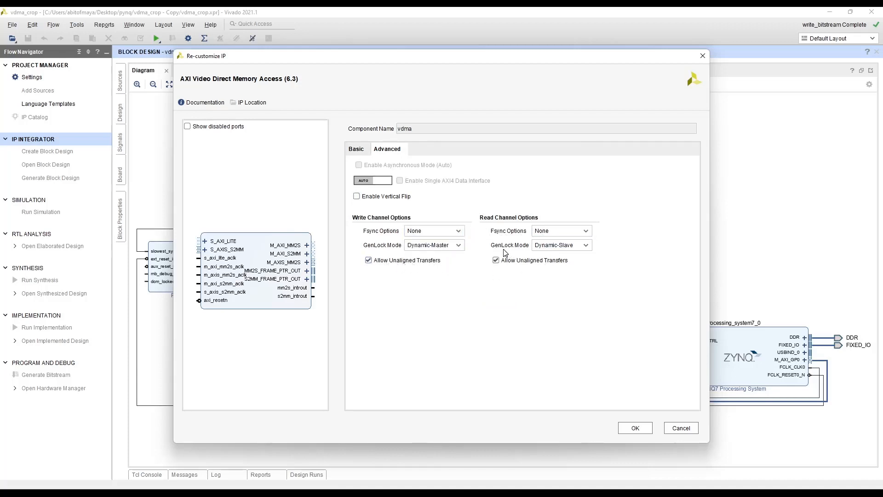
pyautogui.click(561, 244)
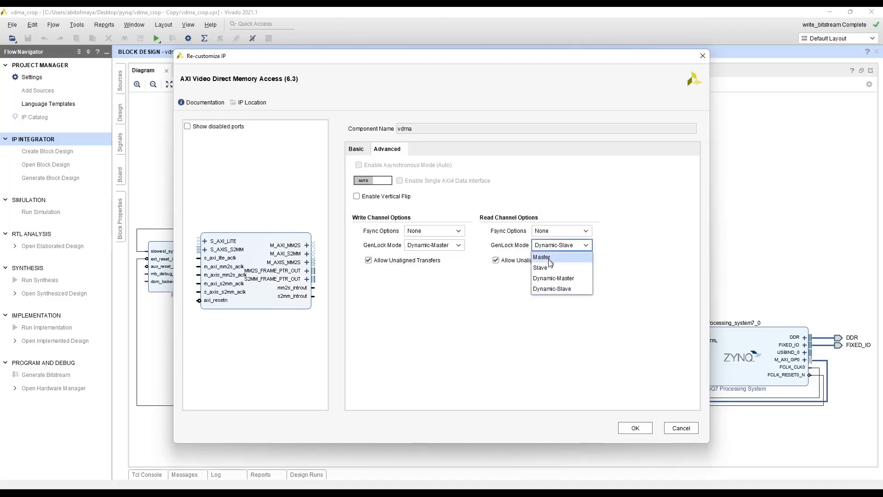
pyautogui.click(433, 245)
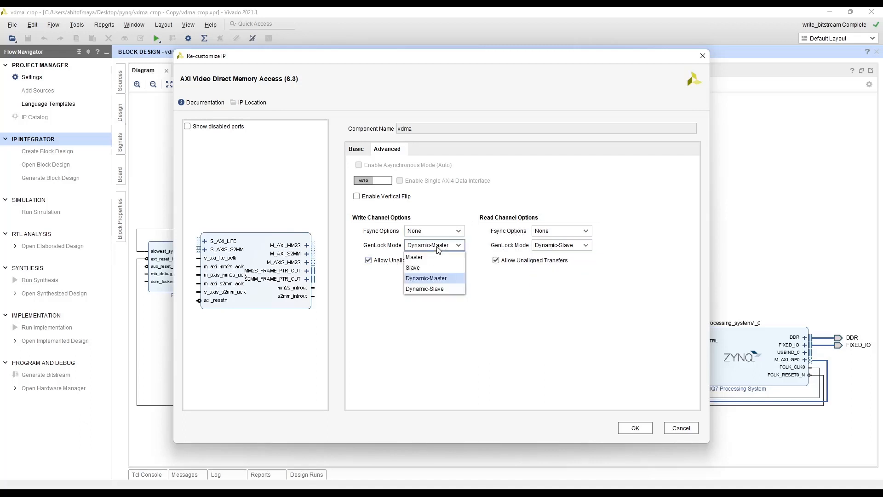
pyautogui.click(426, 278)
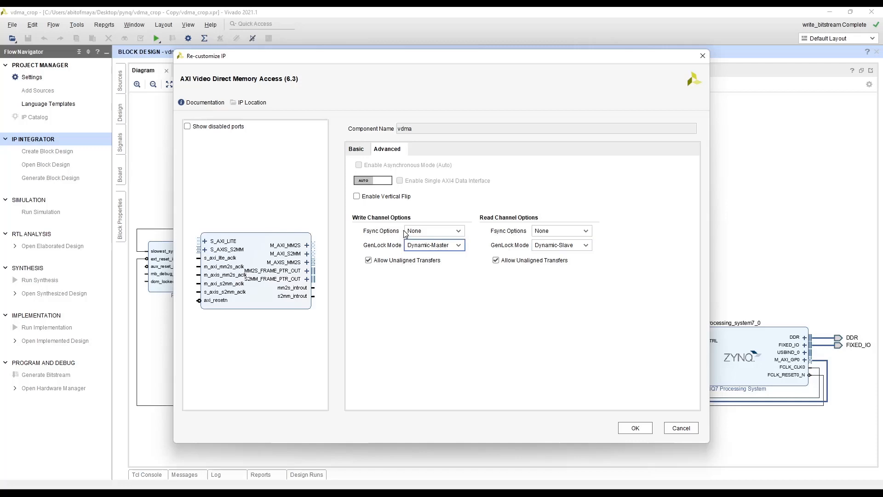
pyautogui.click(635, 428)
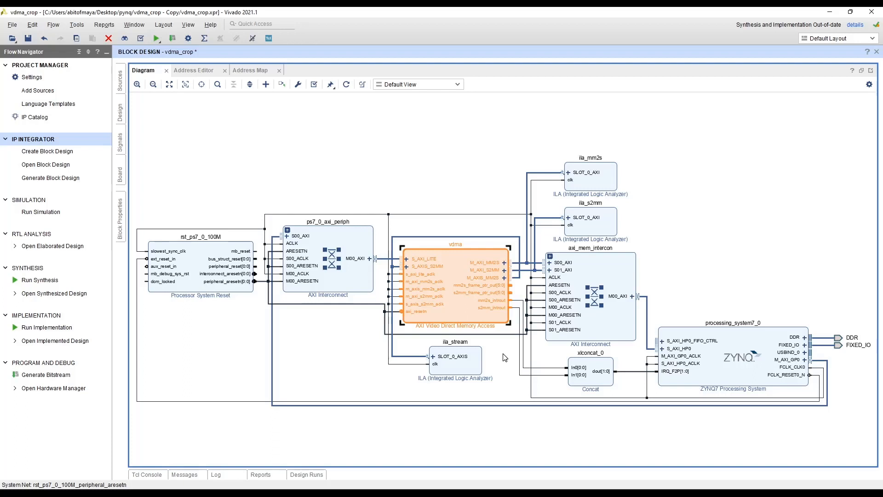
pyautogui.moveTo(639, 355)
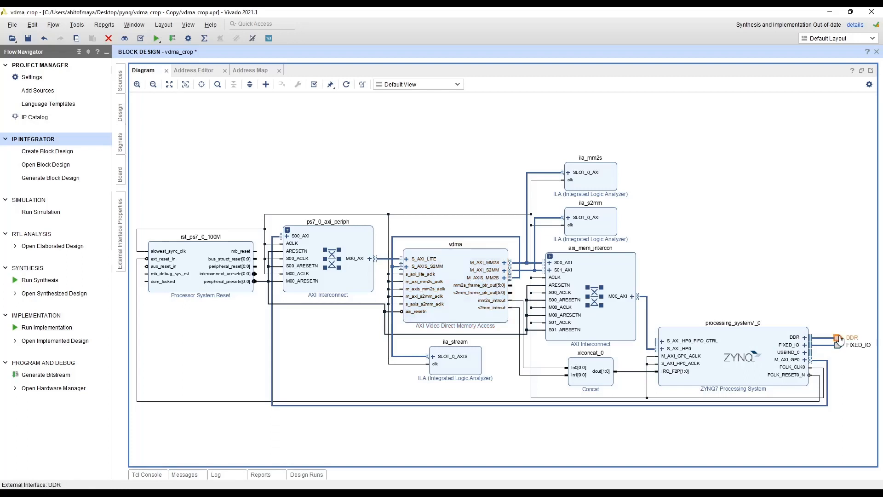
pyautogui.moveTo(754, 360)
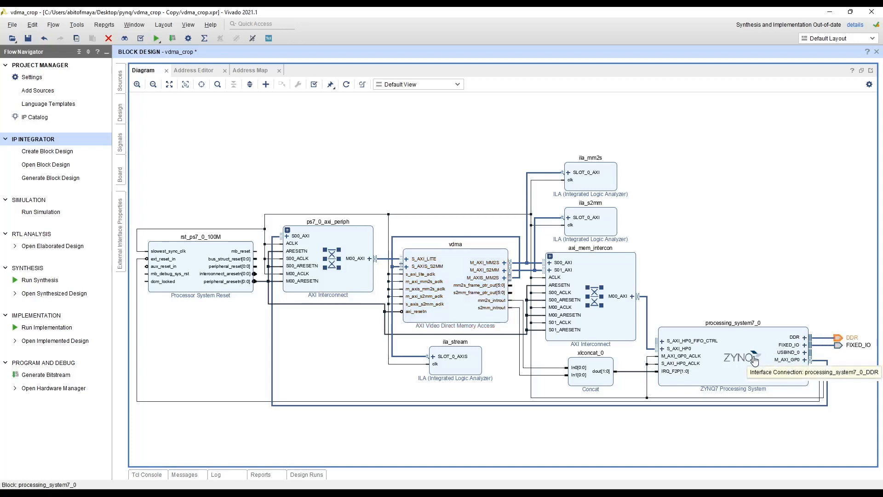
pyautogui.moveTo(771, 385)
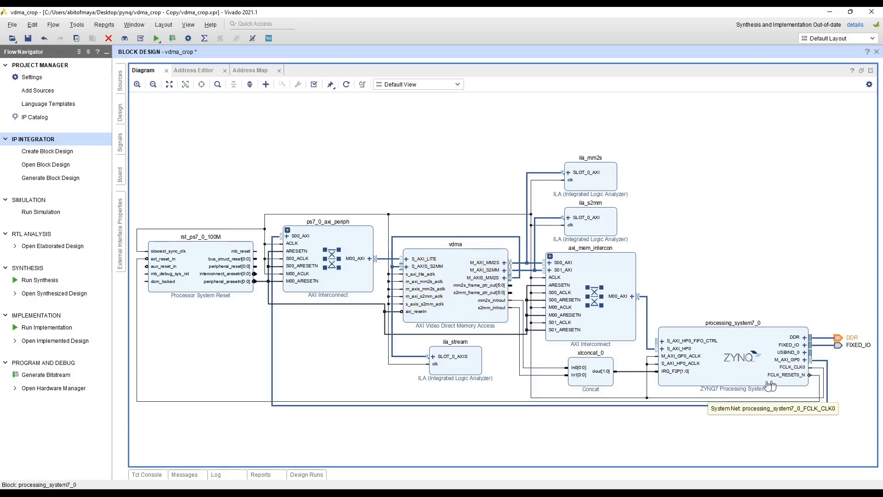
pyautogui.moveTo(699, 370)
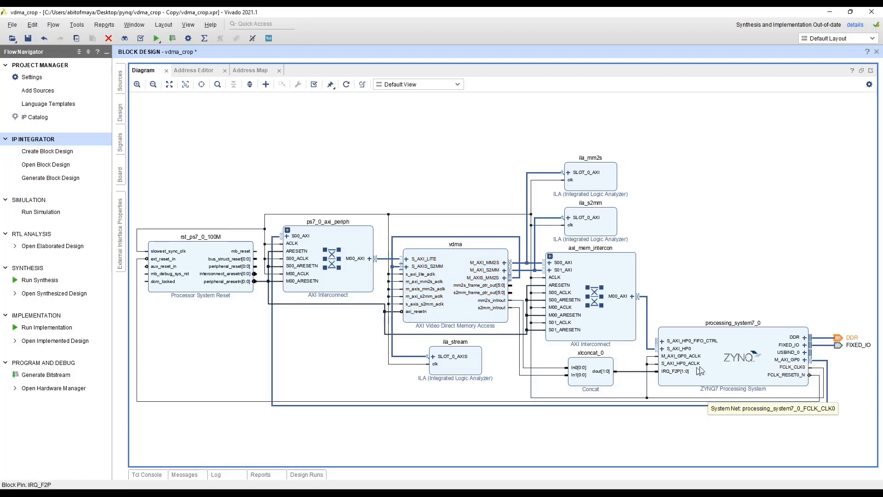
# Open the ZYNQ7 Processing System block's re-customize settings.
pyautogui.doubleClick(732, 358)
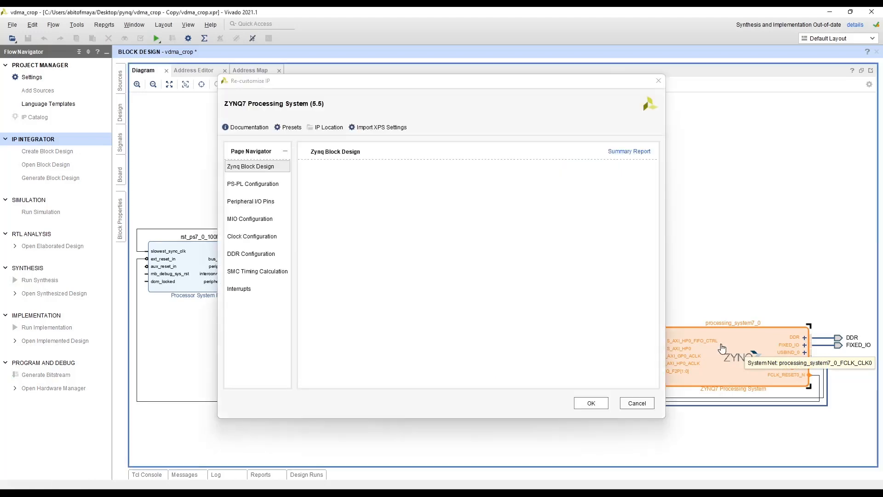
# Enable the S AXI HP0 slave interface under PS-PL Configuration and confirm the Zynq settings.
pyautogui.click(251, 167)
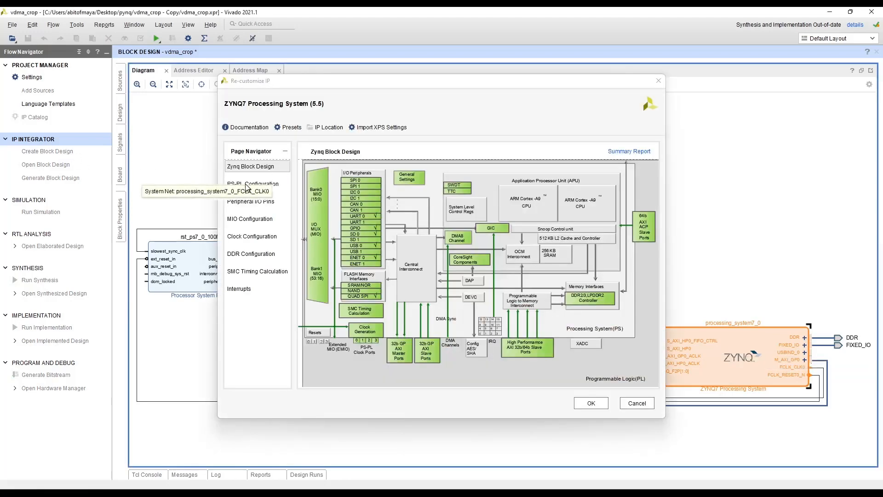
pyautogui.click(252, 184)
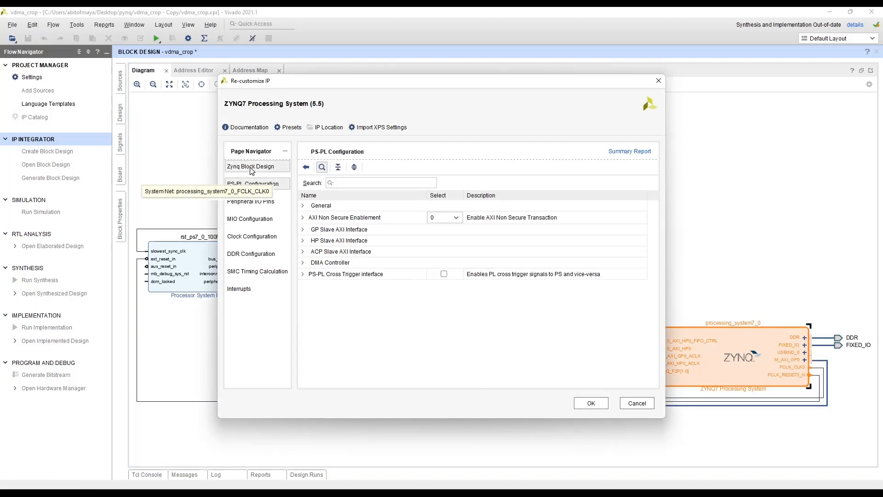
pyautogui.click(251, 167)
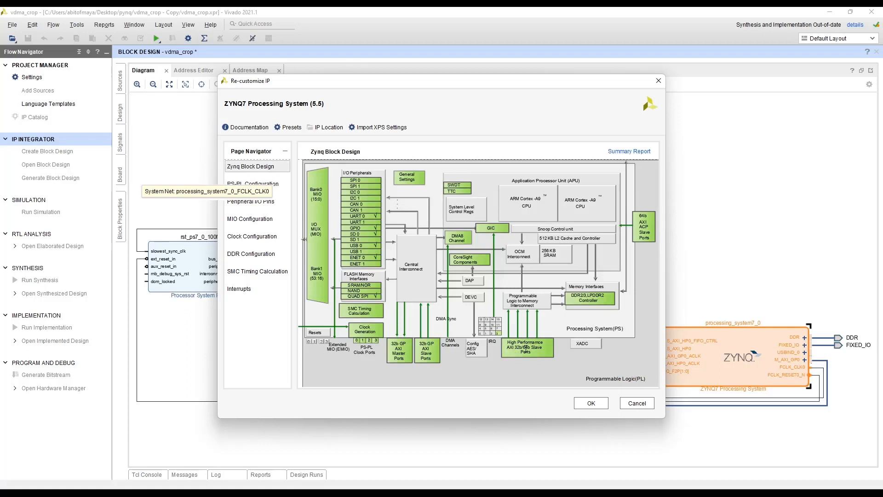
pyautogui.click(252, 184)
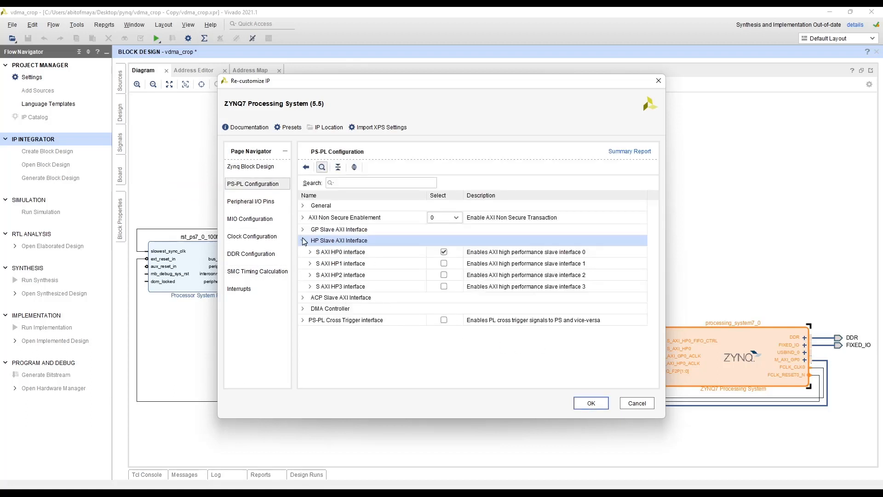
pyautogui.click(302, 240)
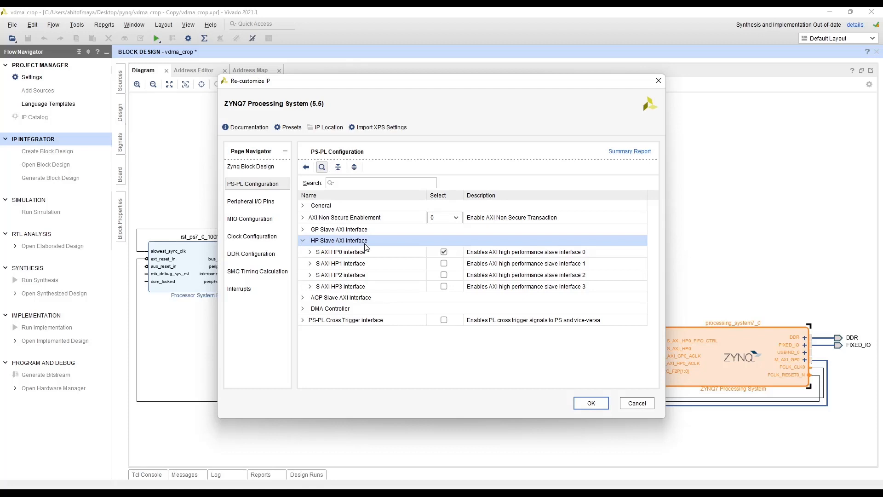
pyautogui.moveTo(340, 257)
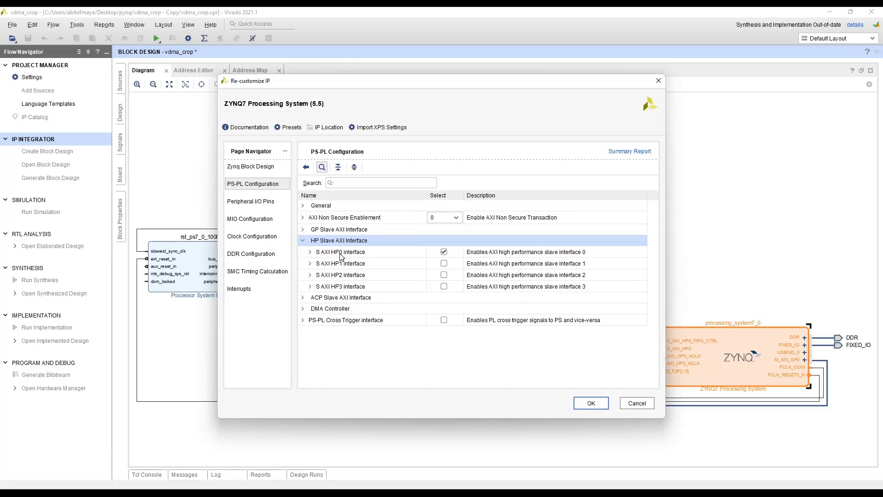
pyautogui.click(341, 252)
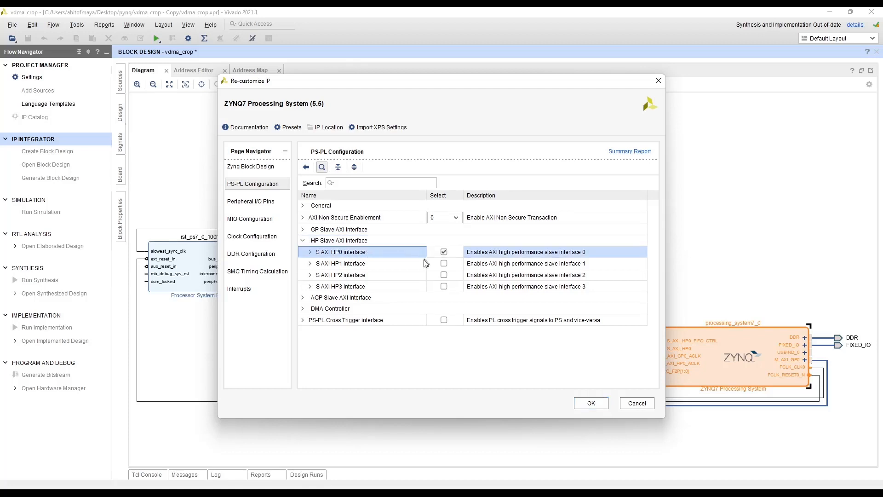
pyautogui.moveTo(591, 403)
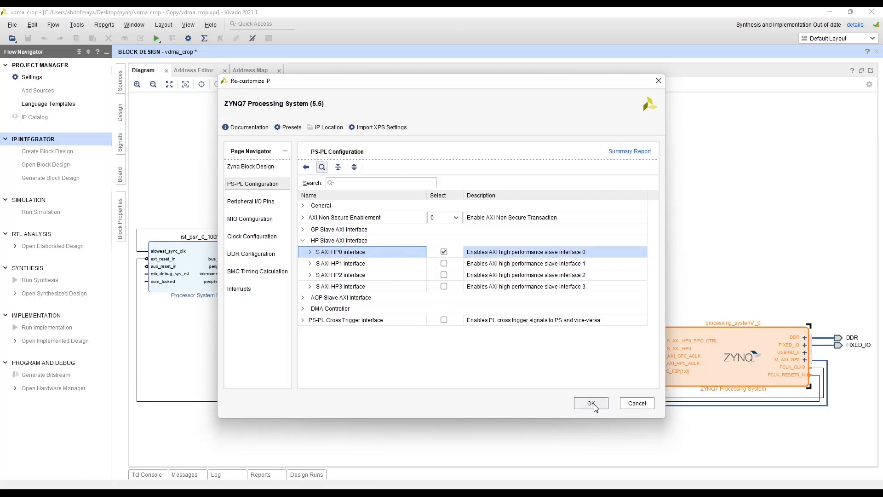
pyautogui.click(591, 403)
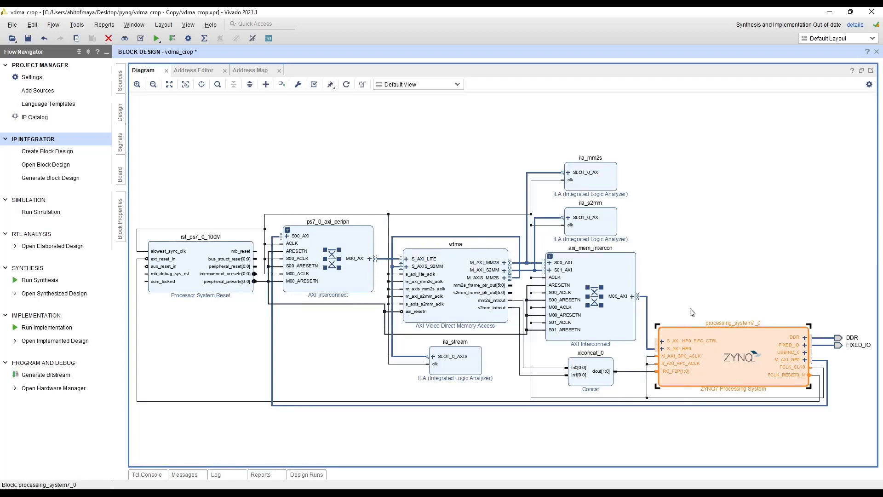
pyautogui.moveTo(698, 319)
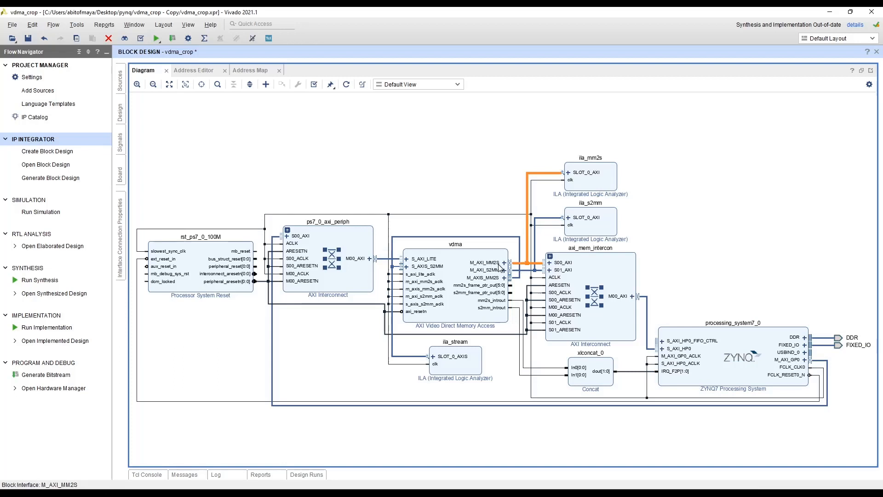
pyautogui.moveTo(503, 262)
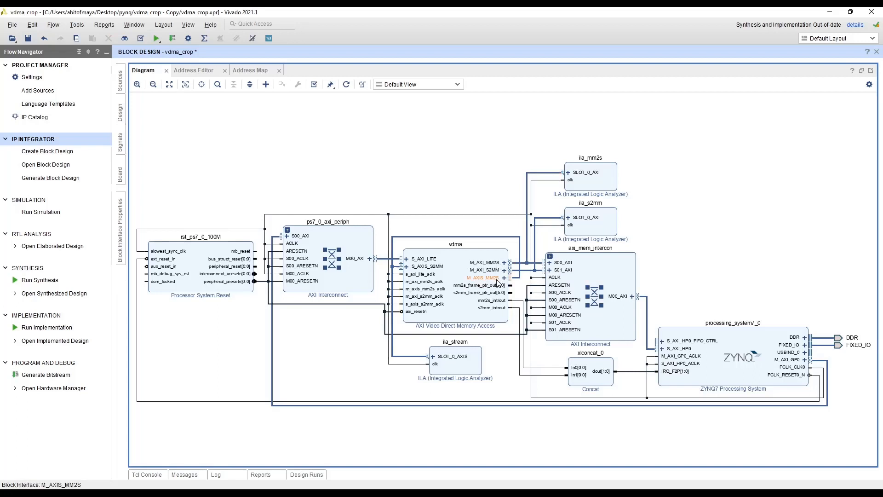
pyautogui.moveTo(509, 279)
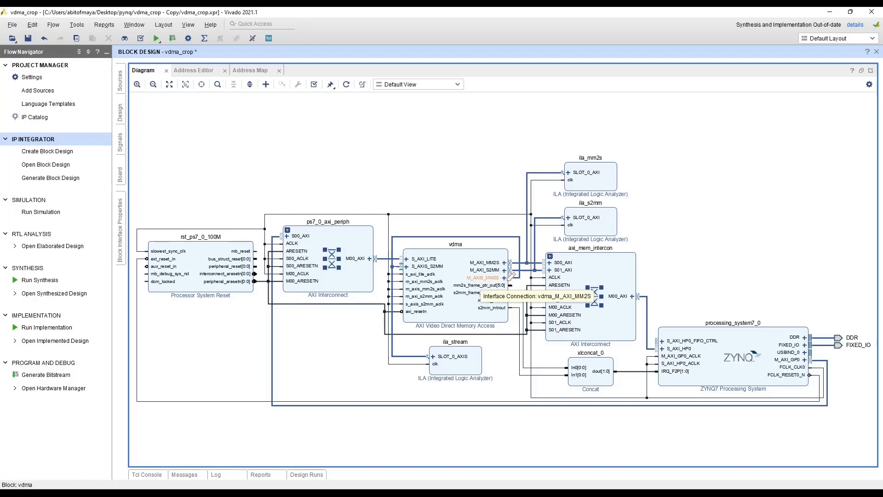
pyautogui.moveTo(440, 251)
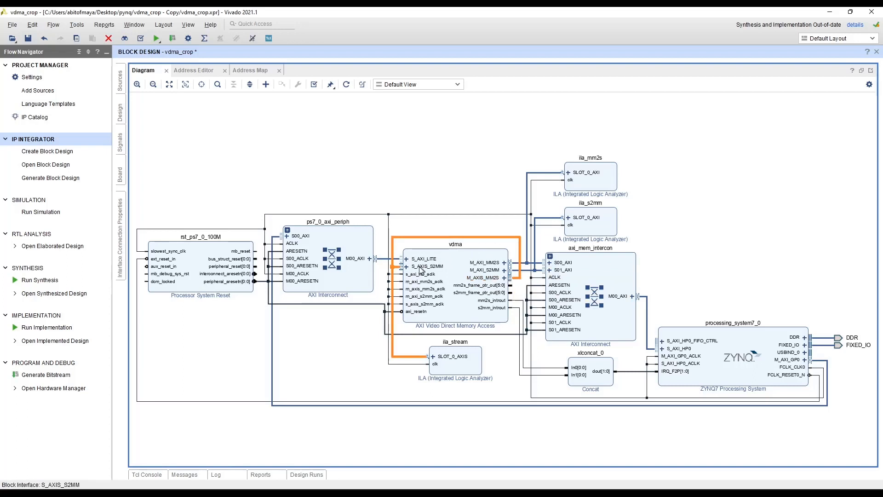
pyautogui.moveTo(420, 271)
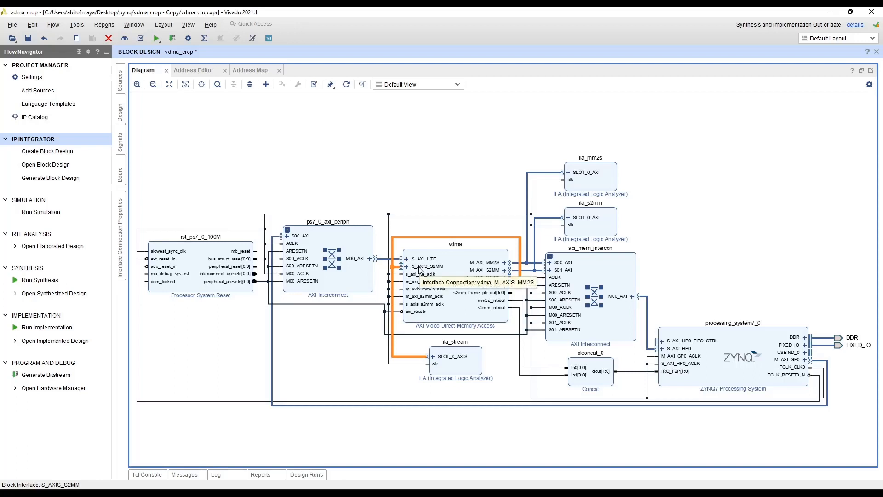
pyautogui.moveTo(522, 288)
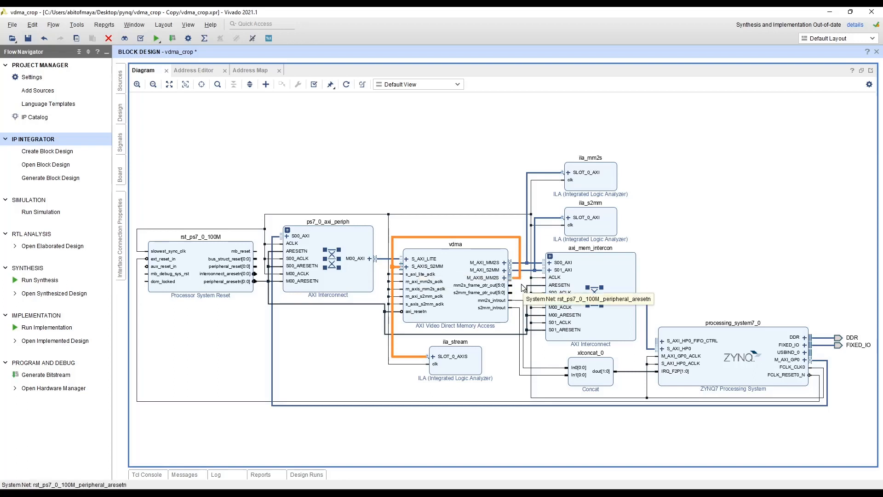
pyautogui.moveTo(453, 254)
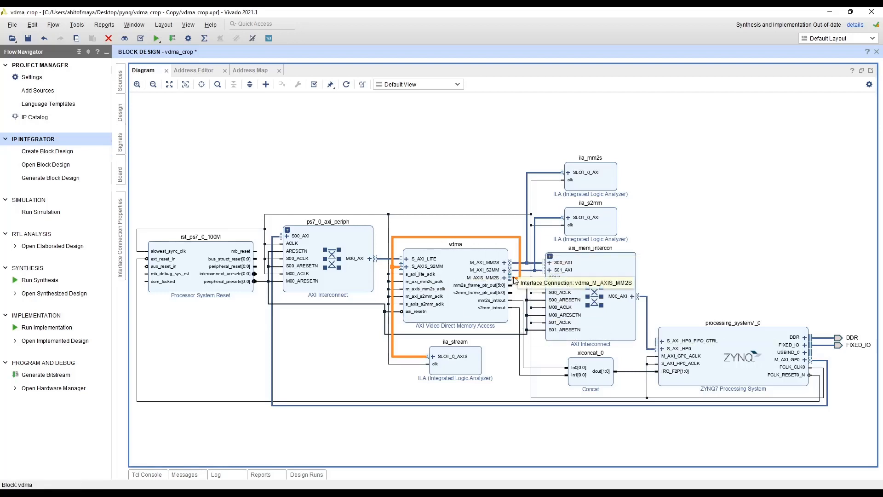
pyautogui.moveTo(403, 272)
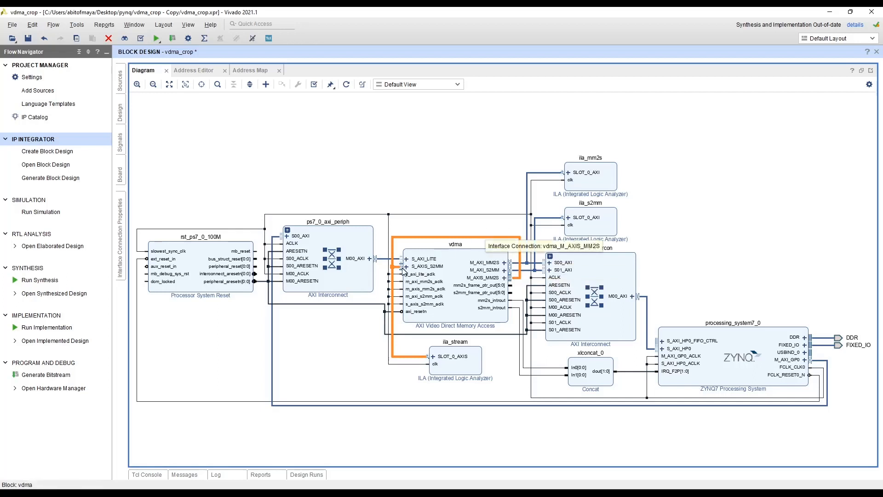
pyautogui.moveTo(417, 274)
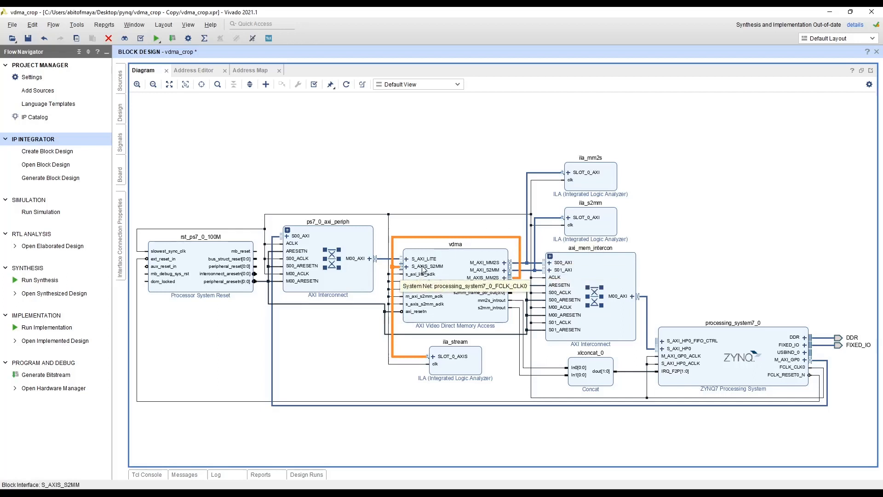
pyautogui.moveTo(491, 270)
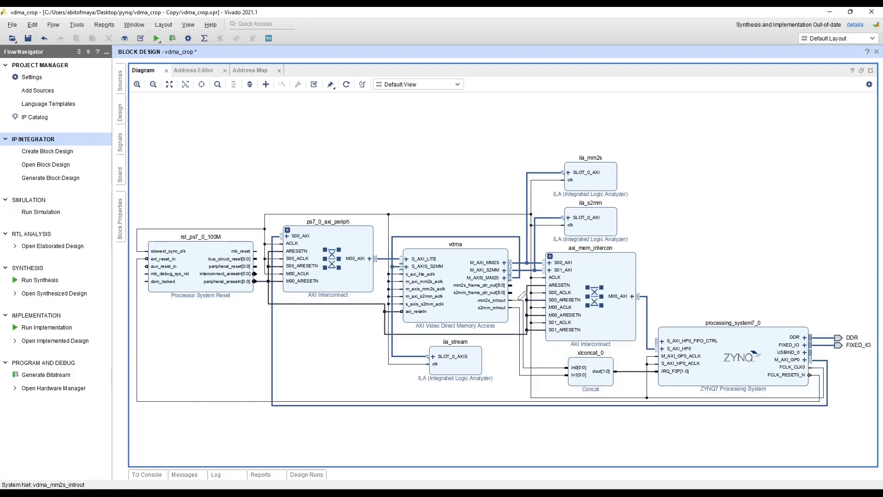
# Inspect the interrupt connection, concat, ila_mm2s and rst_ps7_0_100M blocks in the diagram.
pyautogui.click(486, 300)
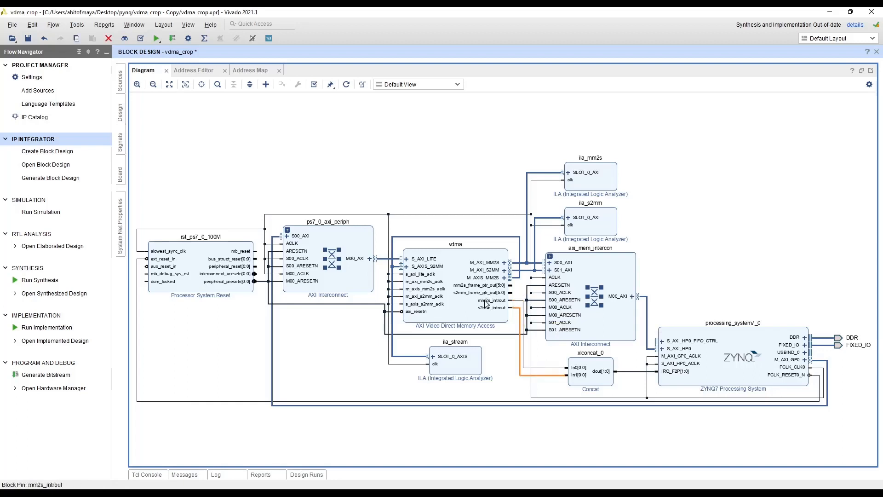
pyautogui.moveTo(679, 378)
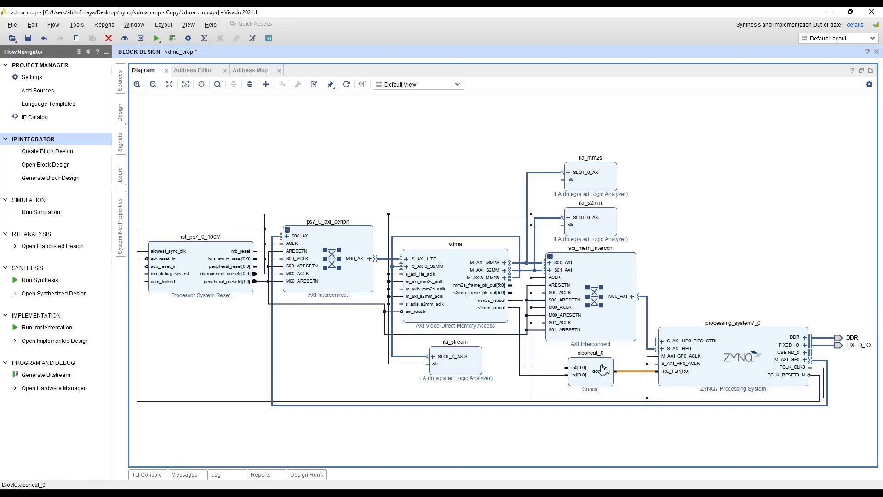
pyautogui.click(590, 371)
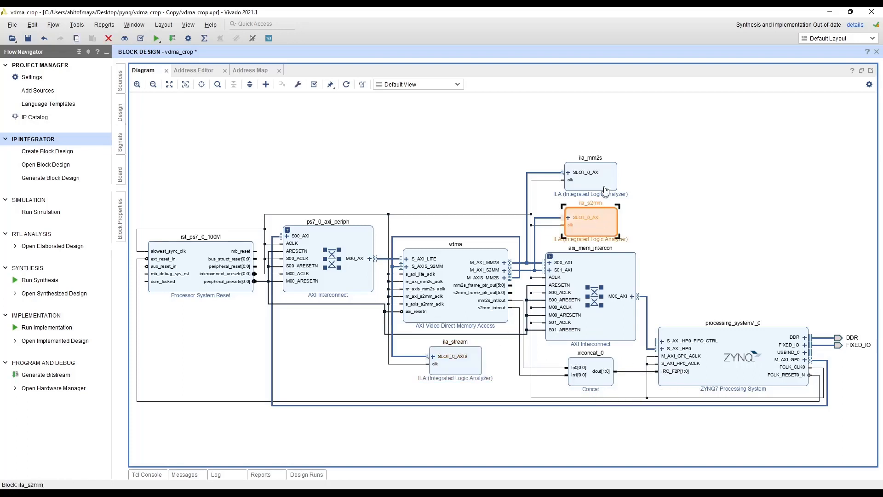
pyautogui.click(591, 176)
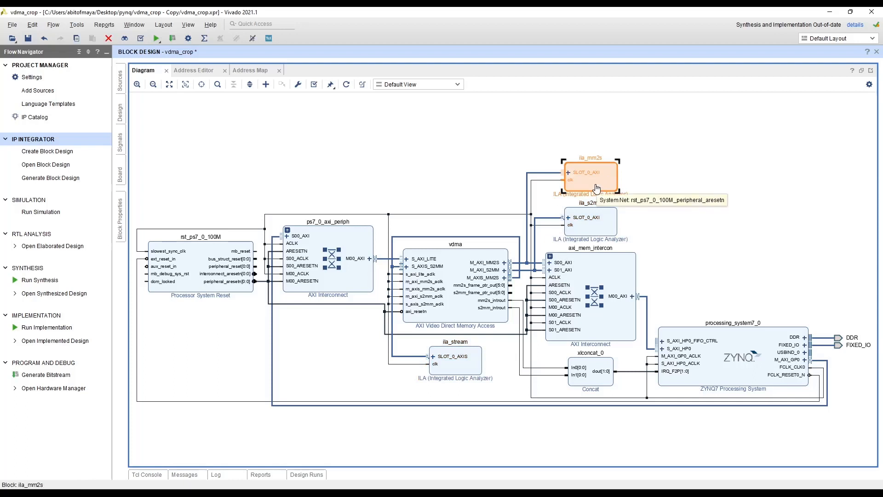
pyautogui.moveTo(605, 224)
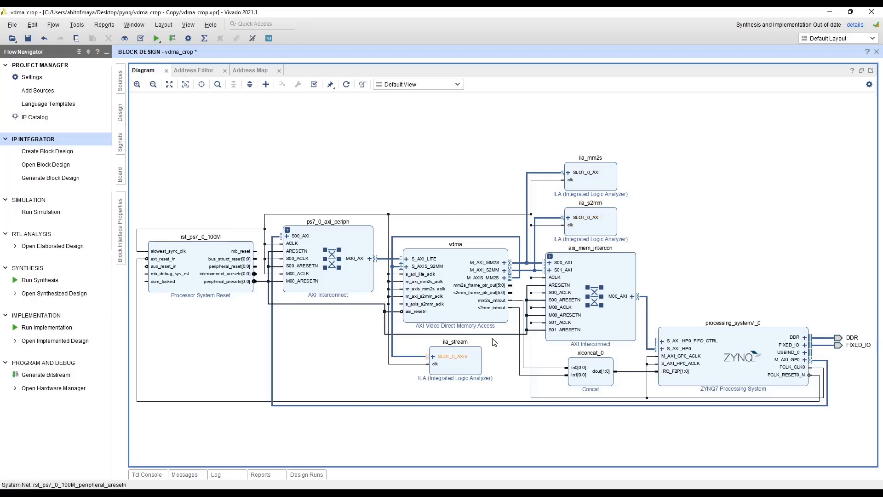
pyautogui.moveTo(199, 254)
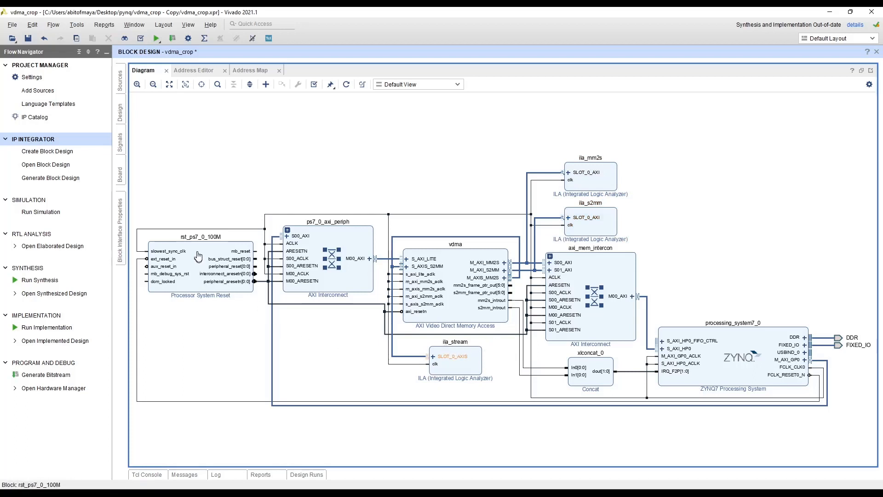
pyautogui.click(199, 265)
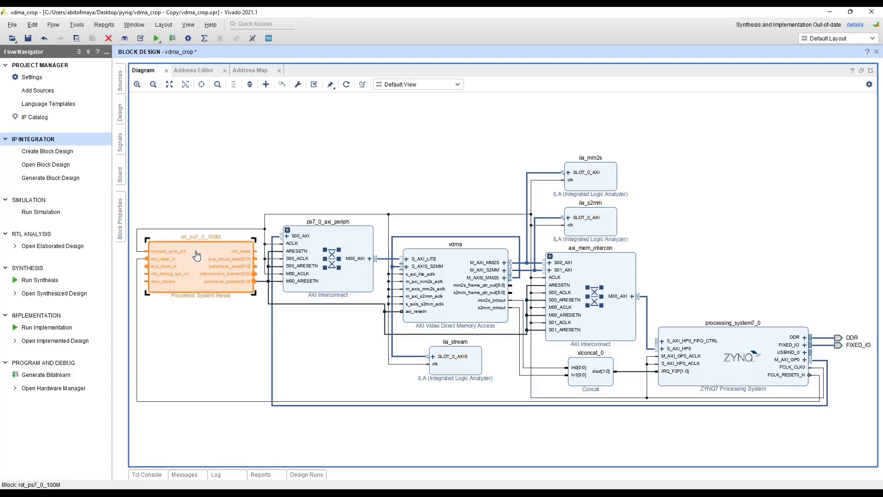
pyautogui.moveTo(213, 284)
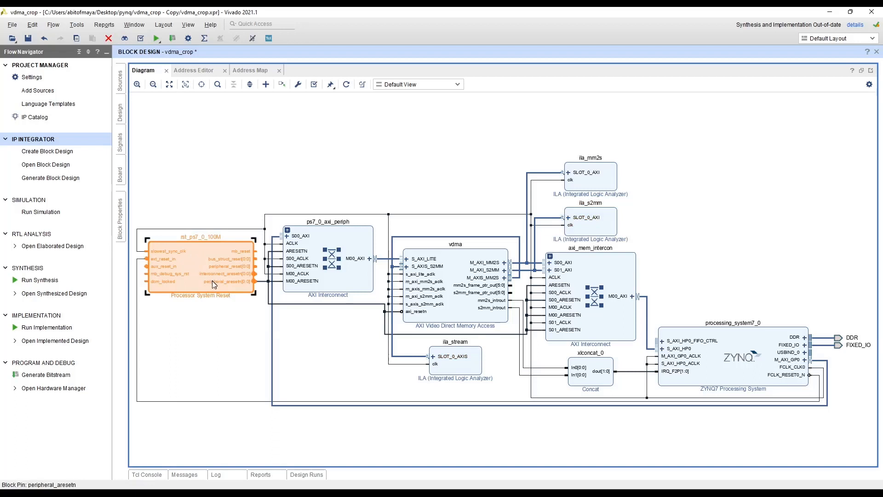
pyautogui.moveTo(439, 328)
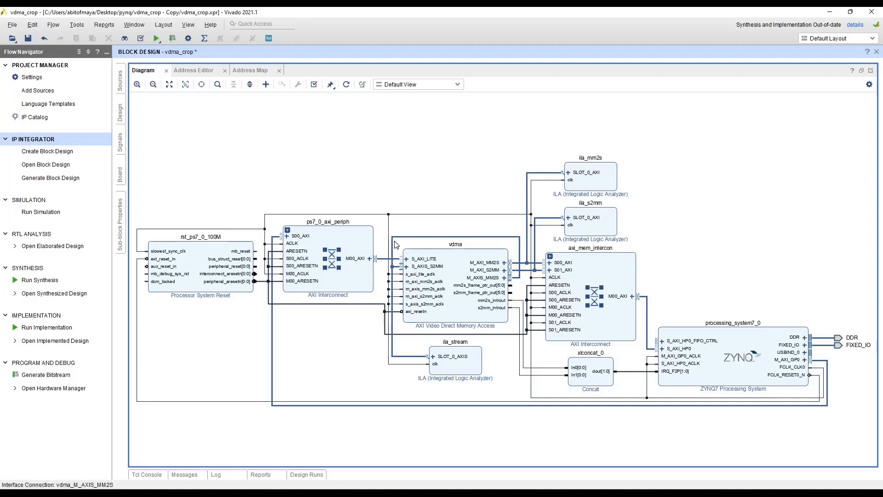
pyautogui.moveTo(46, 375)
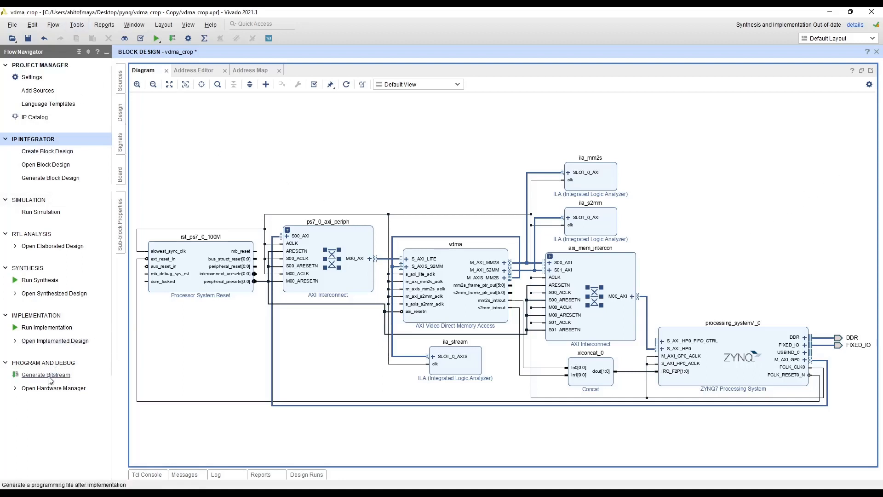
# Save the vdma_crop block design and bring up the File menu export choices.
pyautogui.click(27, 38)
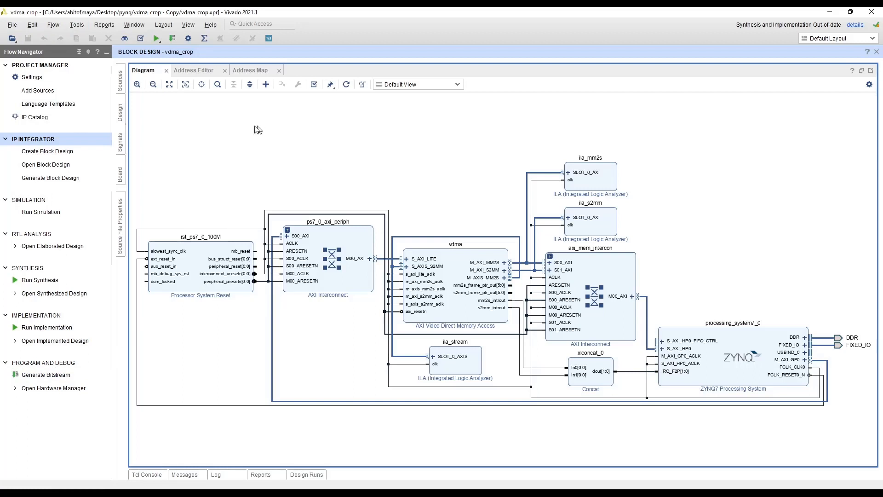
pyautogui.click(11, 24)
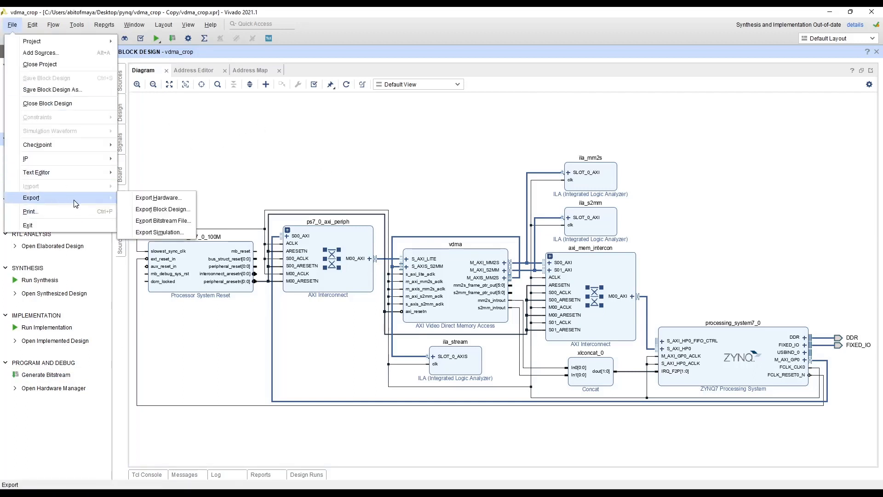
pyautogui.moveTo(159, 197)
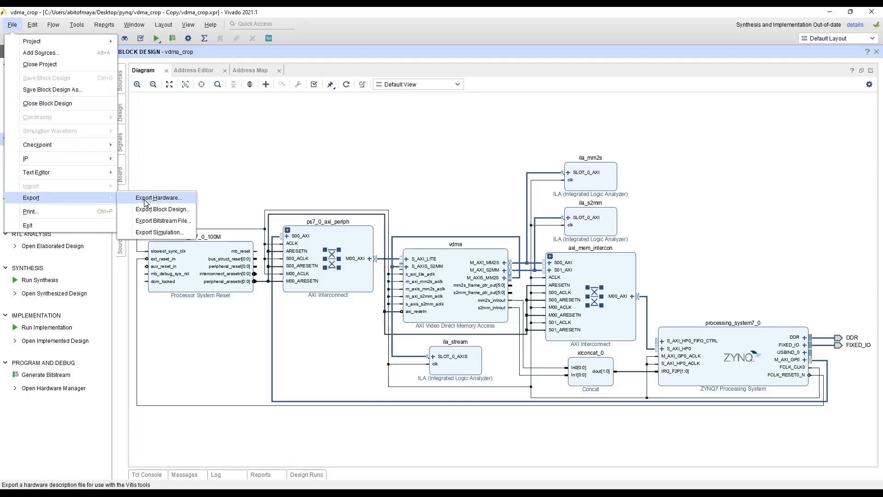
# Export the hardware platform with bitstream as vdma_crop_wrapper.xsa, skipping output generation.
pyautogui.click(159, 197)
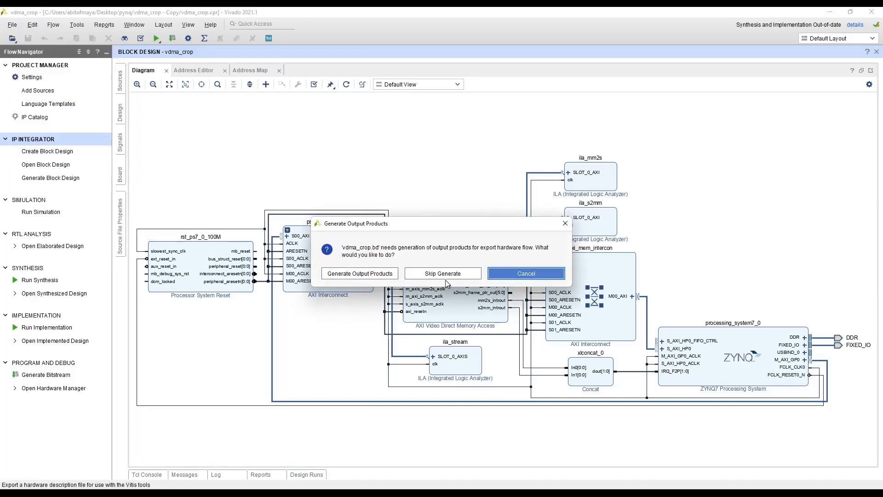
pyautogui.click(442, 273)
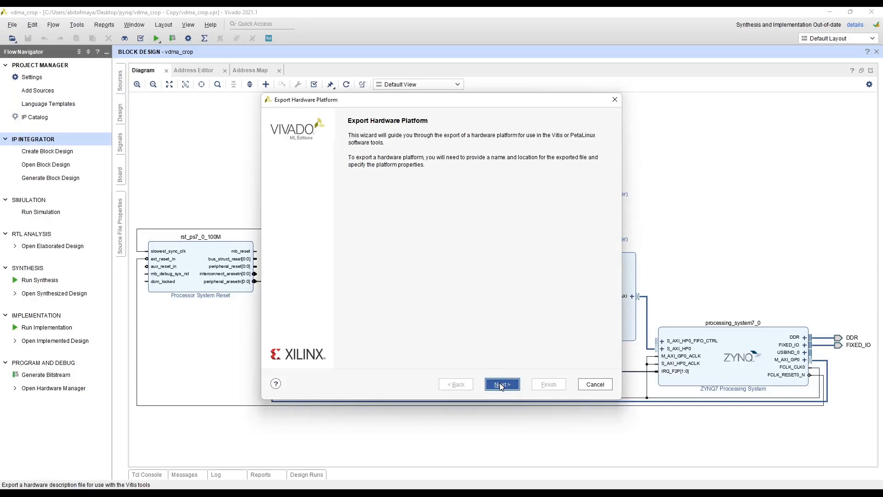
pyautogui.click(501, 384)
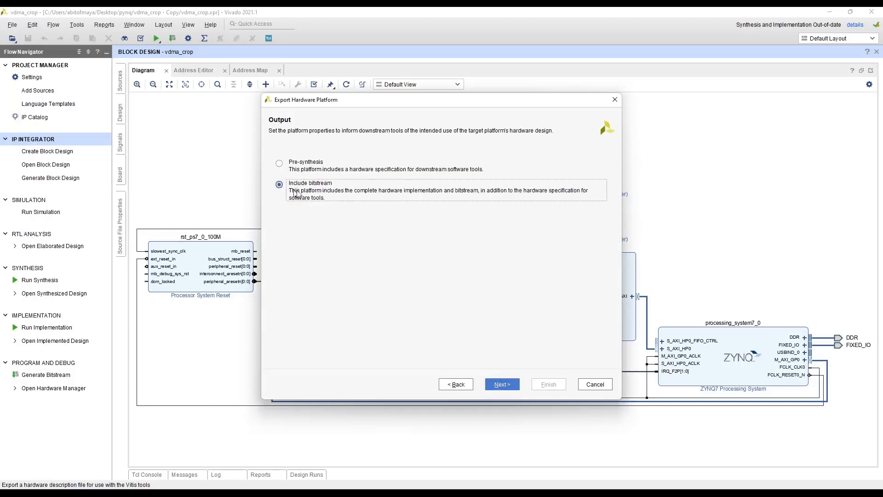
pyautogui.click(501, 384)
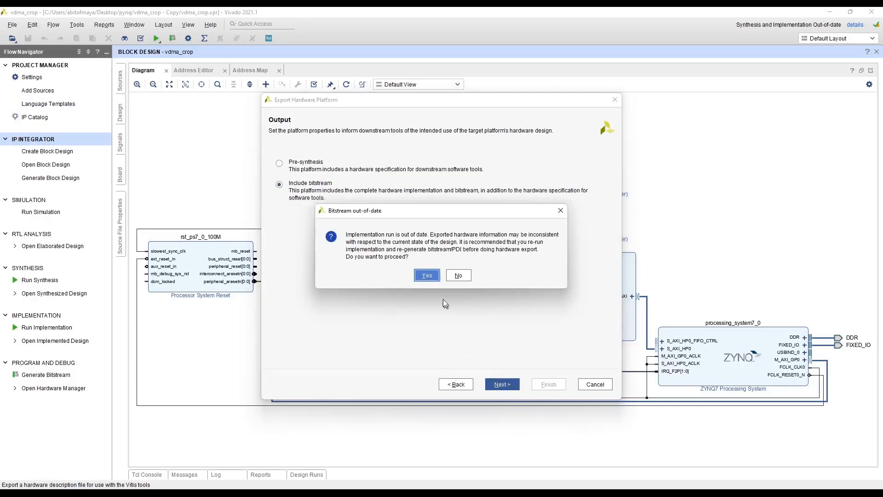
pyautogui.click(426, 275)
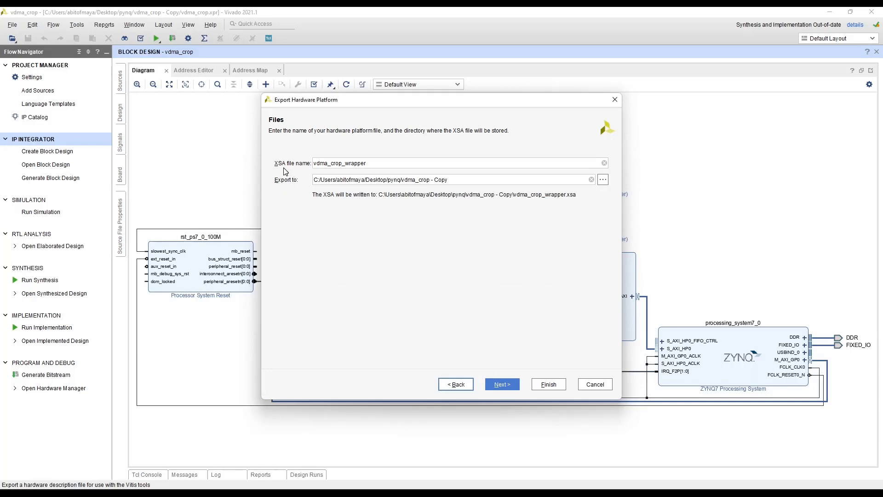
pyautogui.moveTo(487, 351)
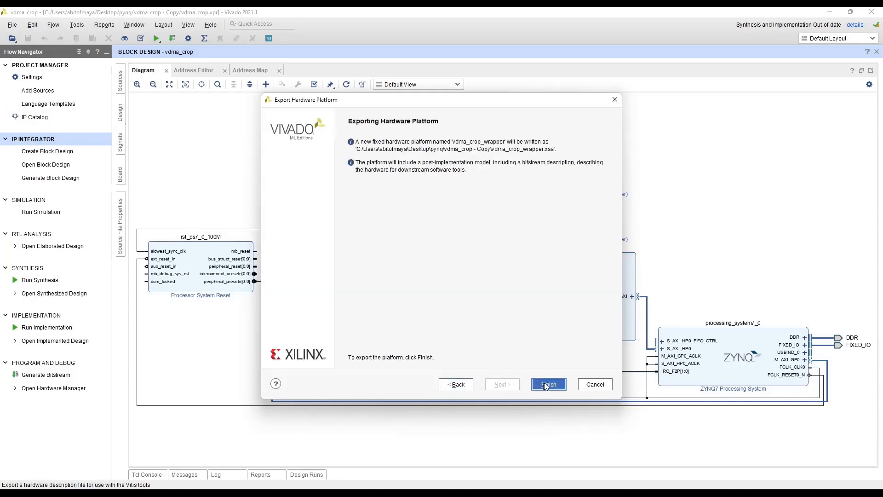
pyautogui.click(547, 384)
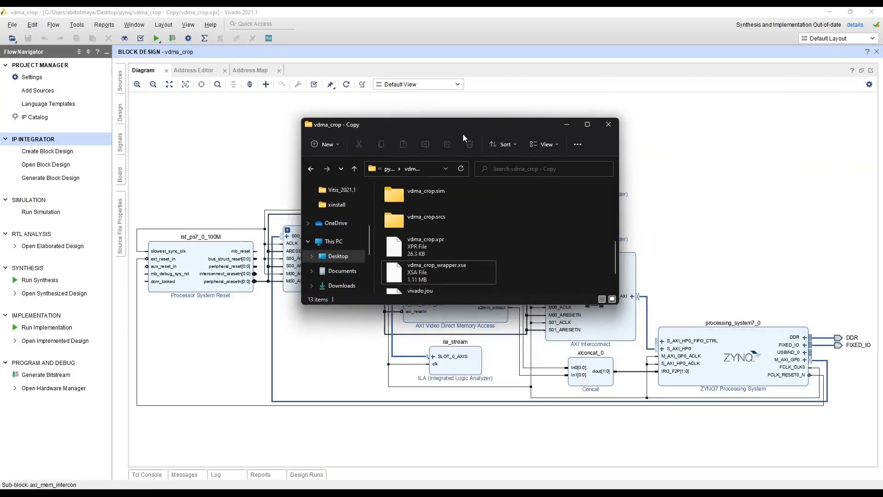
# Select vdma_crop_wrapper.xsa in File Explorer and show its Open with choices.
pyautogui.click(438, 272)
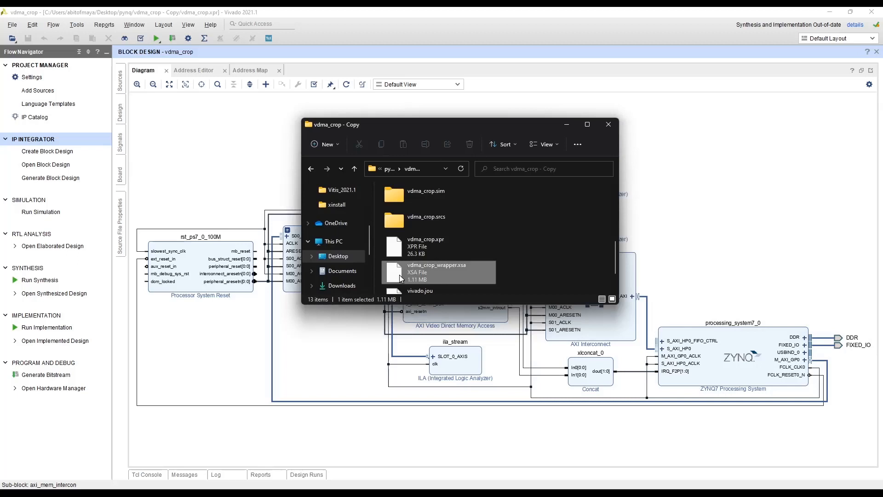
pyautogui.rightClick(436, 272)
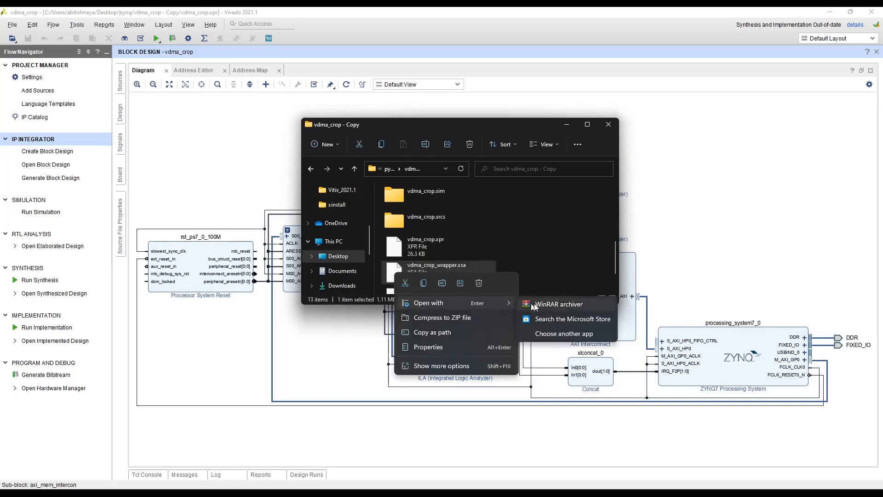
# Open vdma_crop_wrapper.xsa in WinRAR and select the vdma_crop.hwh file.
pyautogui.click(558, 305)
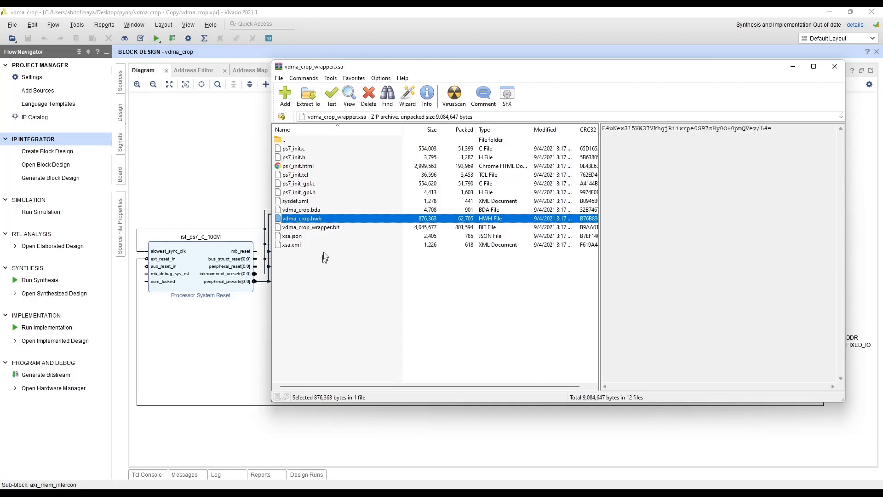
pyautogui.moveTo(332, 226)
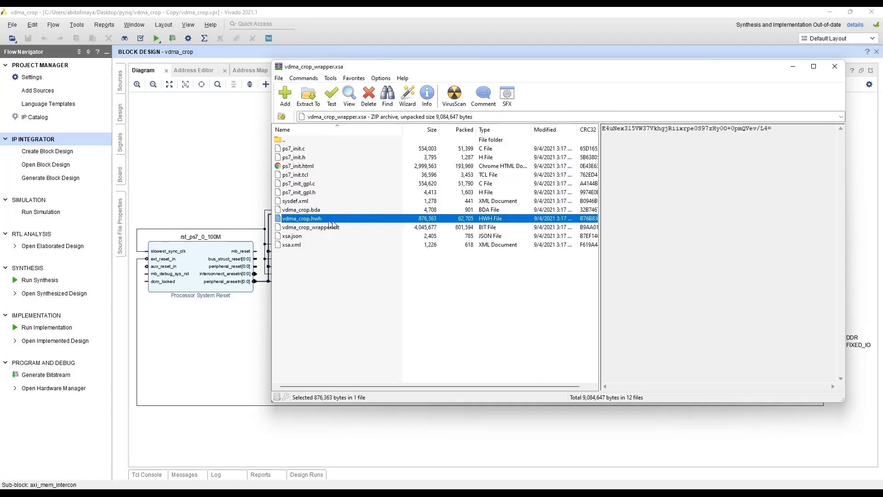
pyautogui.moveTo(346, 224)
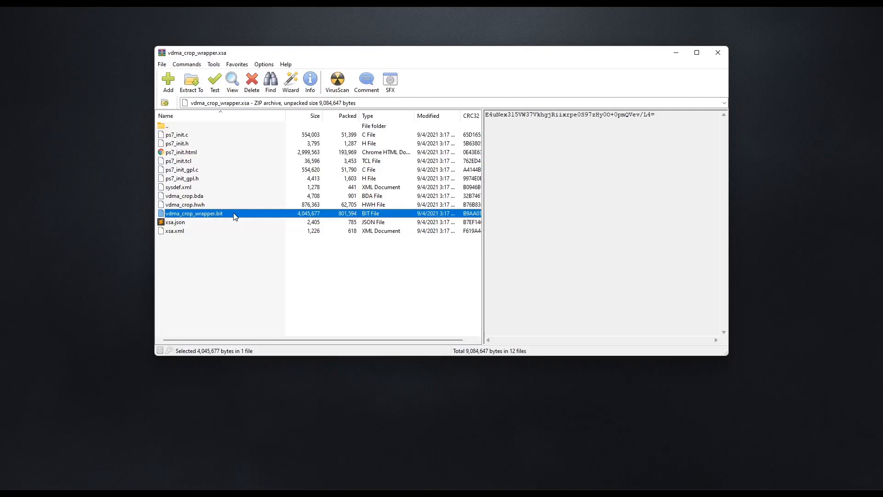
pyautogui.click(185, 204)
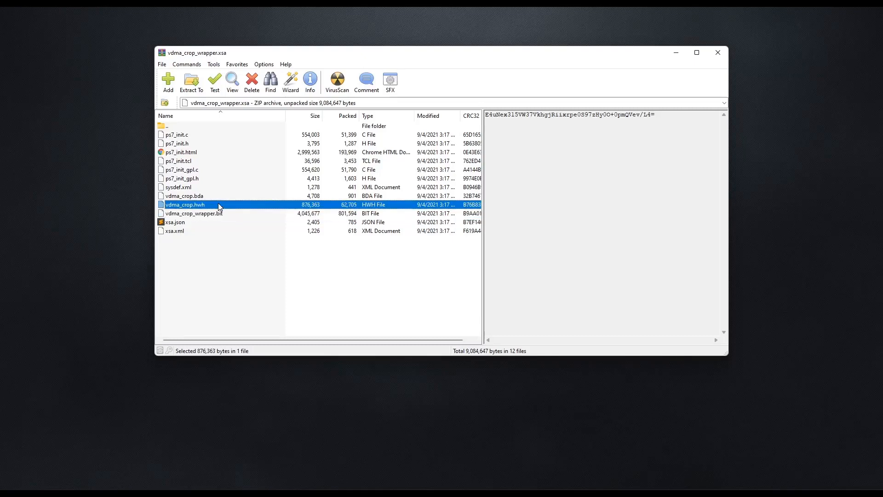
pyautogui.moveTo(405, 434)
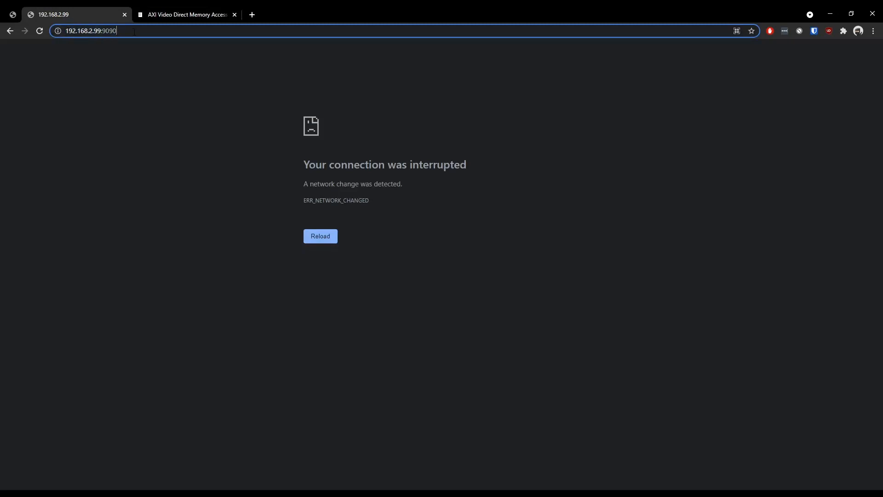
# Reload the board's Jupyter home page at 192.168.2.99:9090 until the file tree appears.
pyautogui.click(320, 236)
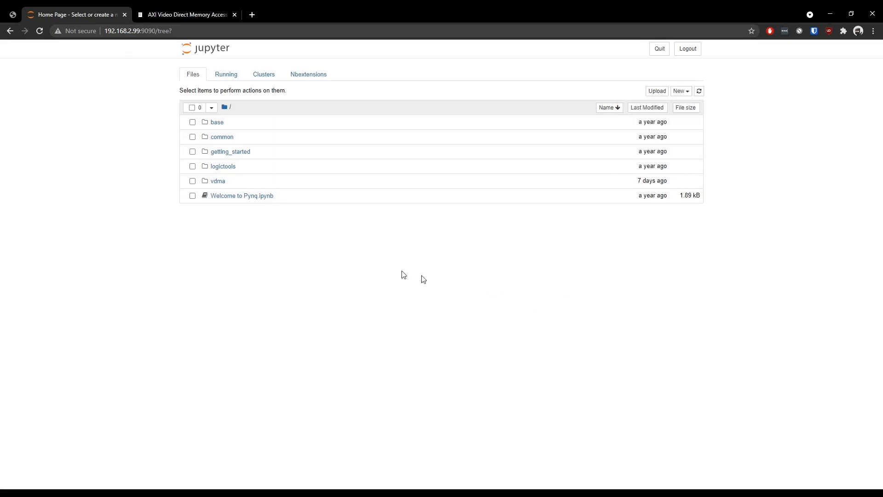
pyautogui.moveTo(218, 182)
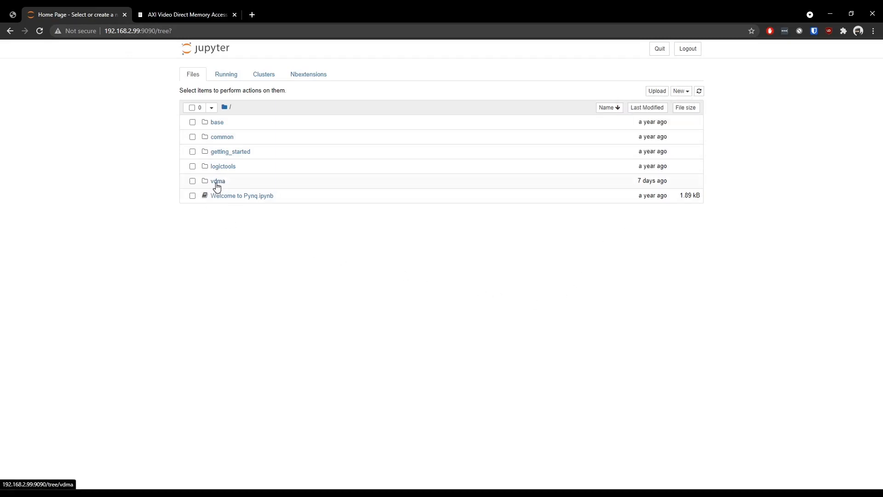
# Navigate into vdma/vdma and start an upload, offering vdma_crop_wrapper.bit and vdma_crop.hwh.
pyautogui.click(217, 181)
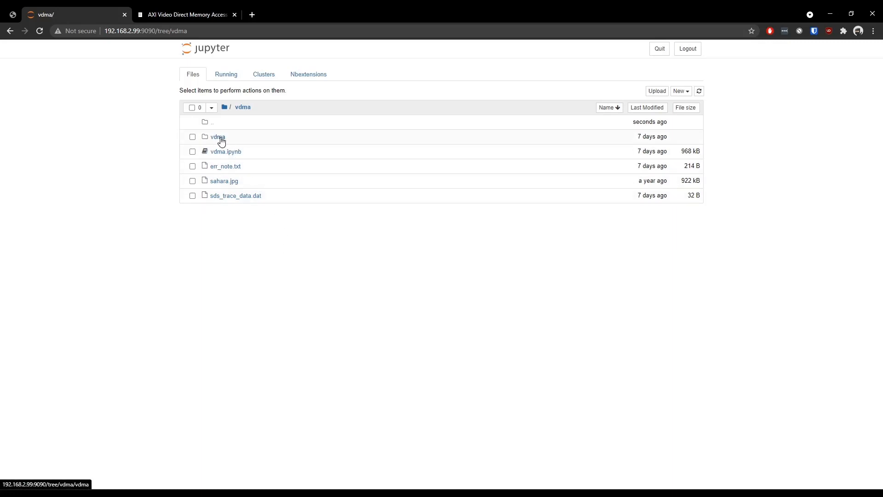
pyautogui.moveTo(500, 221)
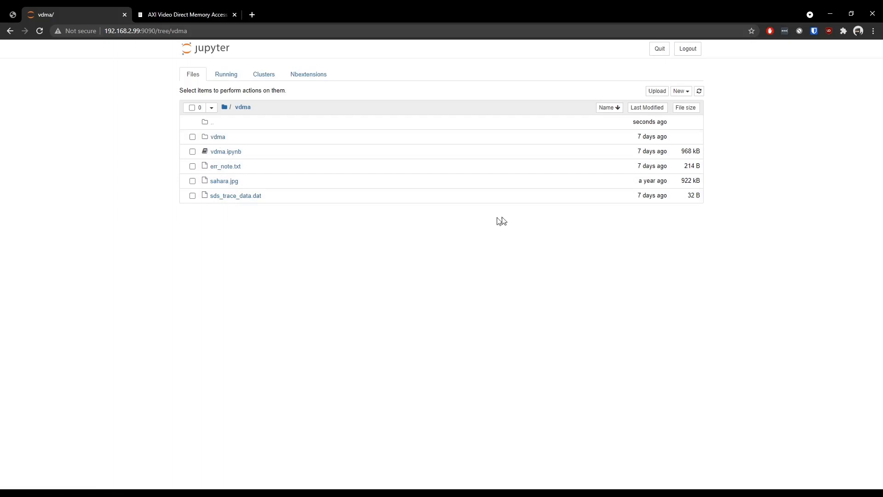
pyautogui.moveTo(195, 147)
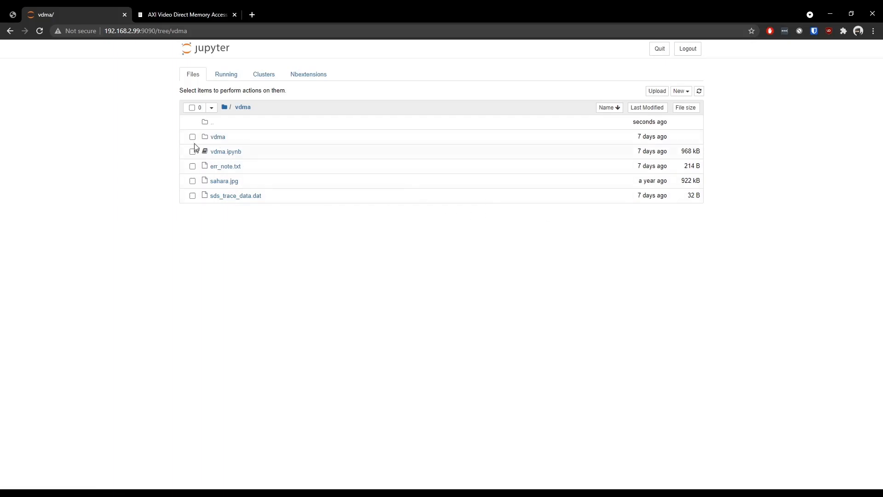
pyautogui.click(217, 136)
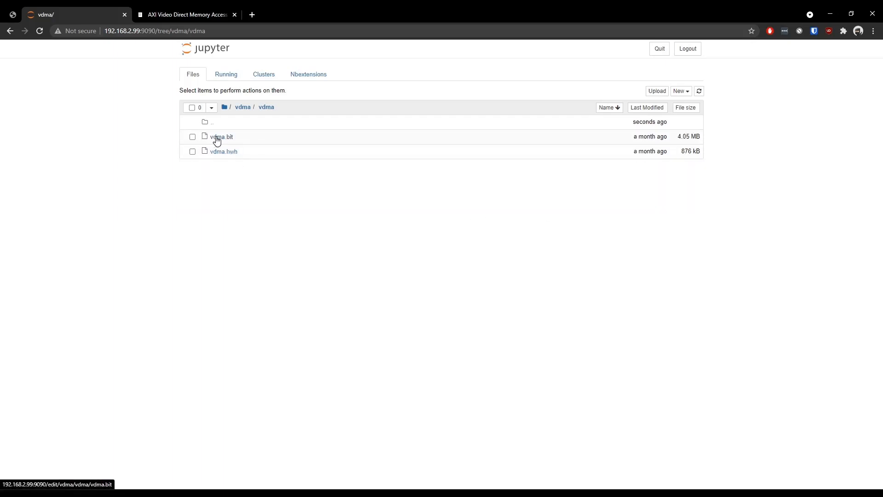
pyautogui.click(656, 91)
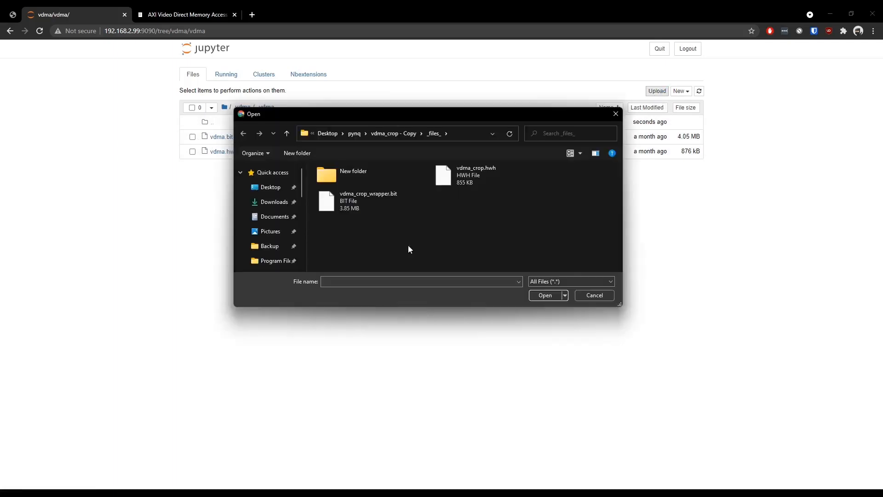
pyautogui.moveTo(451, 199)
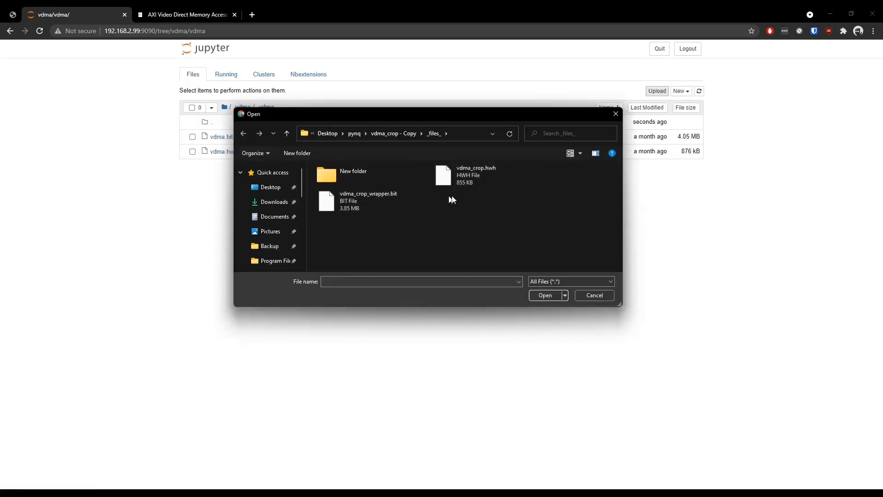
pyautogui.moveTo(609, 271)
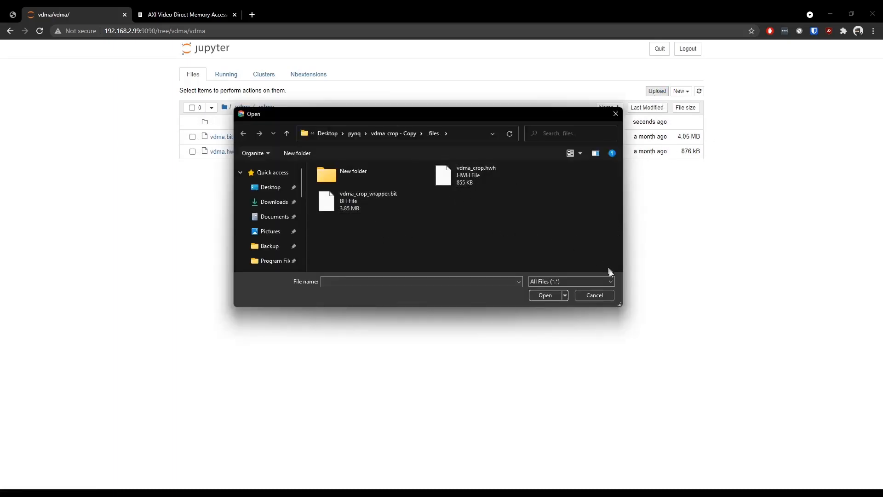
# Cancel the upload and go back up to the vdma folder listing.
pyautogui.click(594, 295)
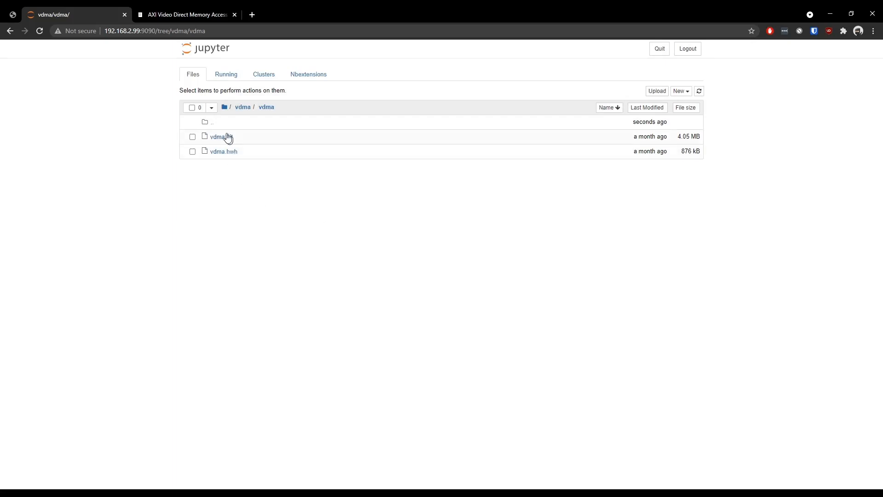
pyautogui.moveTo(254, 172)
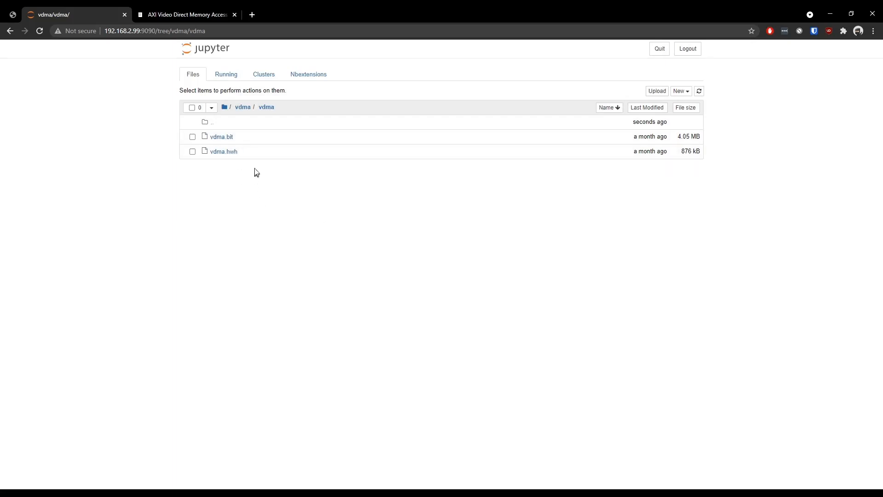
pyautogui.click(242, 107)
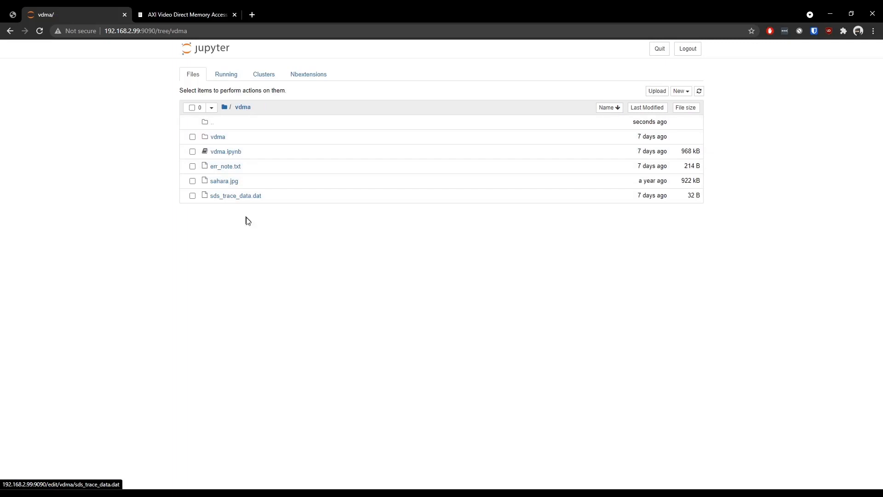
pyautogui.moveTo(250, 173)
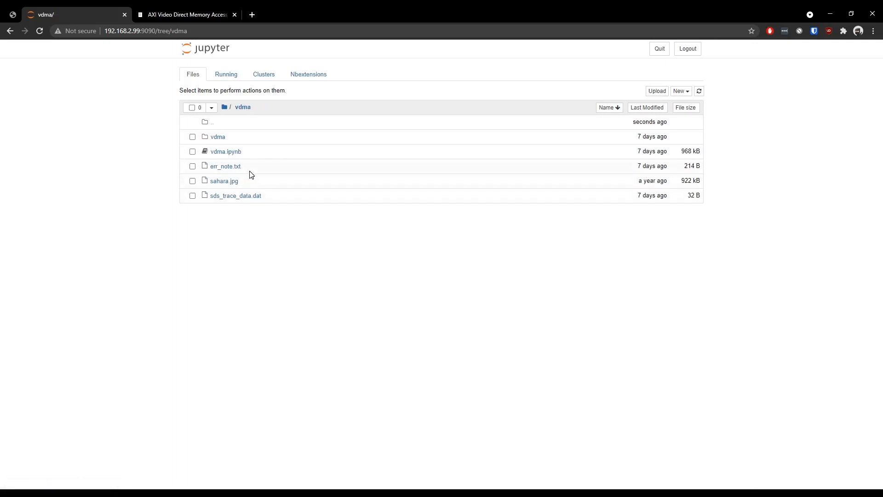
pyautogui.moveTo(237, 159)
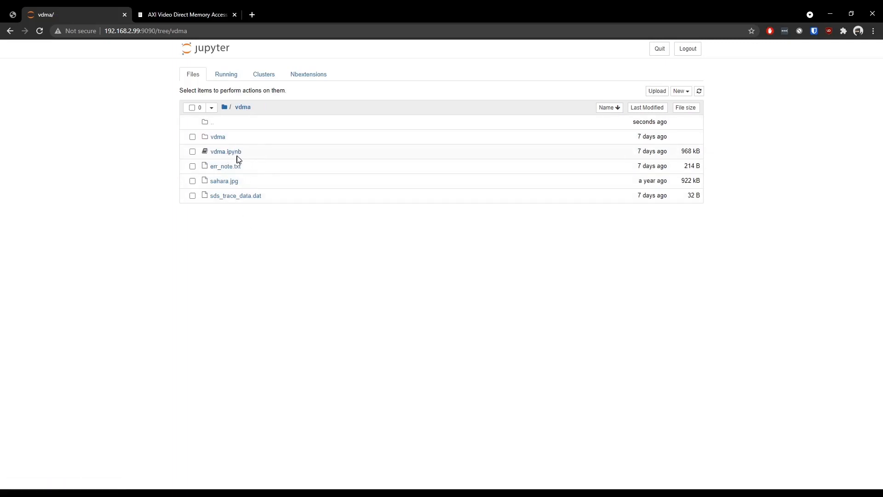
pyautogui.moveTo(226, 151)
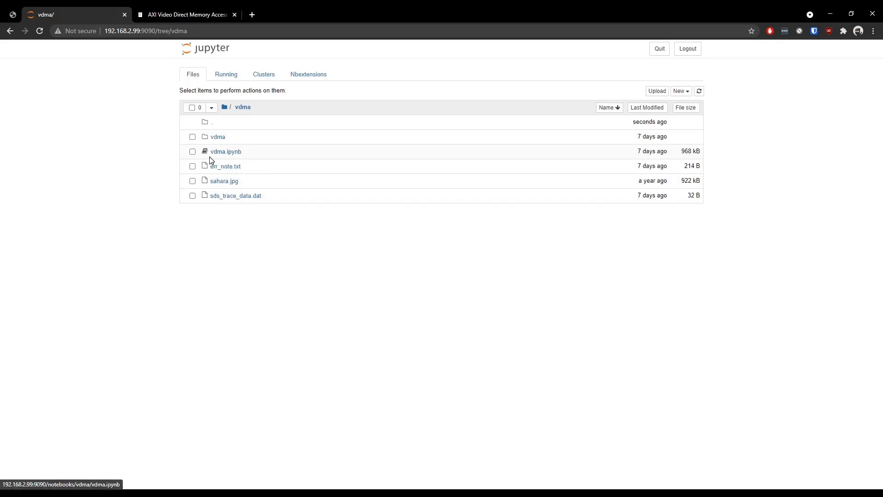
pyautogui.moveTo(222, 155)
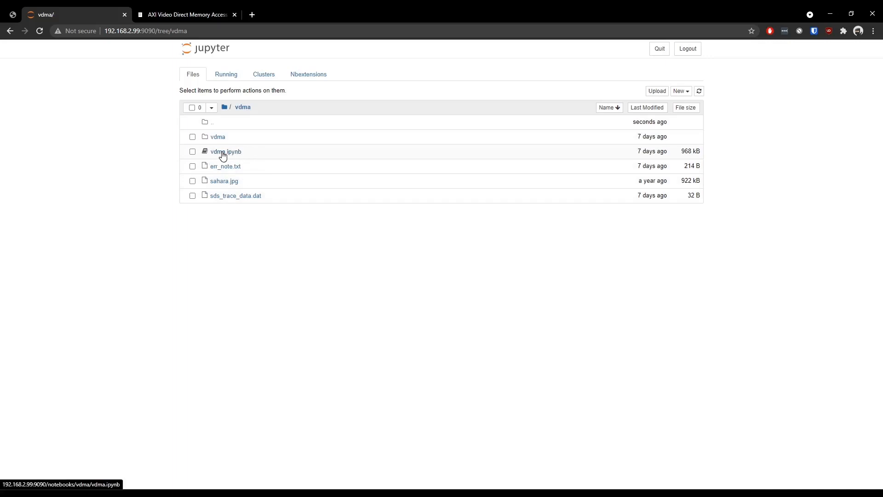
# Open vdma.ipynb and review its BITSTREAM path, overlay name and vdma instance cells.
pyautogui.click(225, 151)
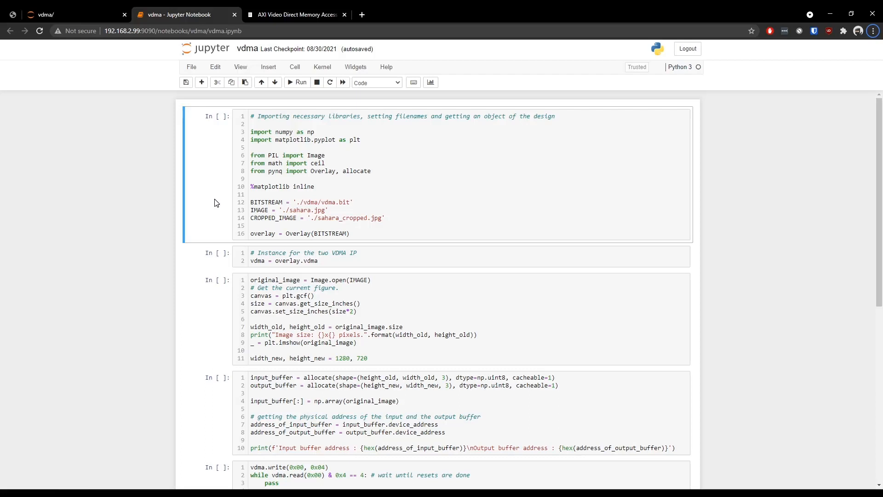
pyautogui.moveTo(206, 203)
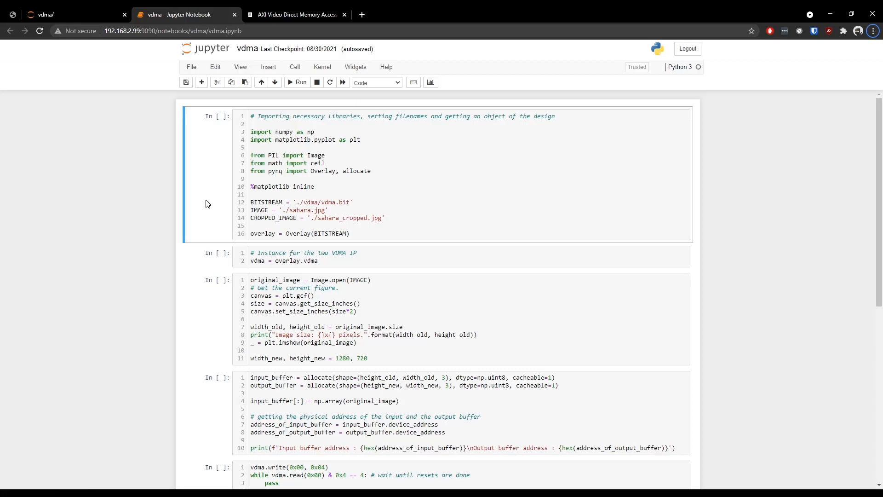
pyautogui.moveTo(260, 169)
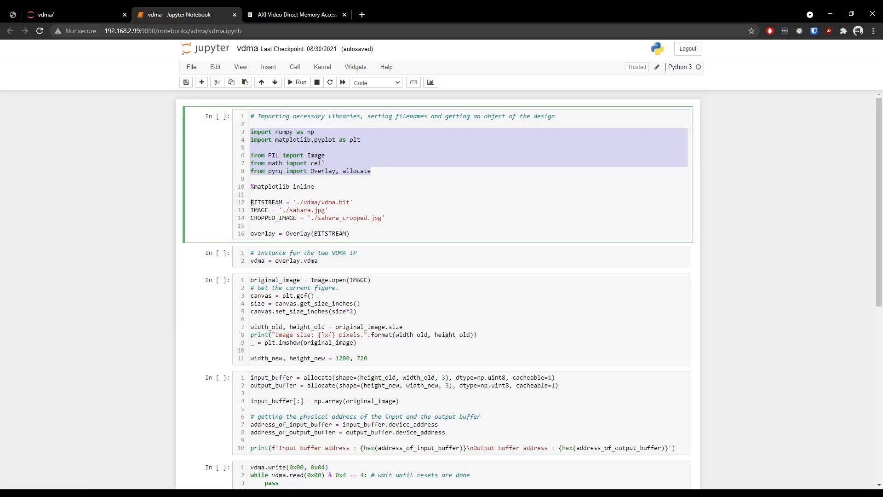
pyautogui.click(293, 201)
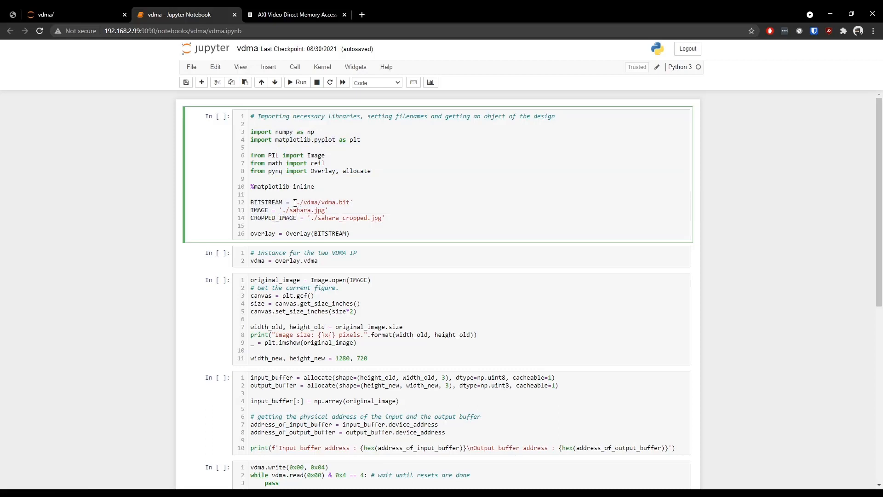
pyautogui.doubleClick(321, 202)
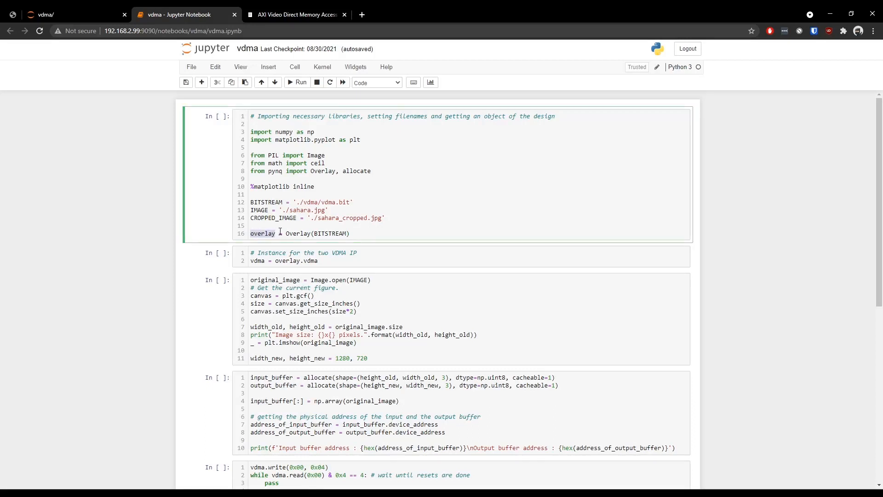
pyautogui.click(282, 260)
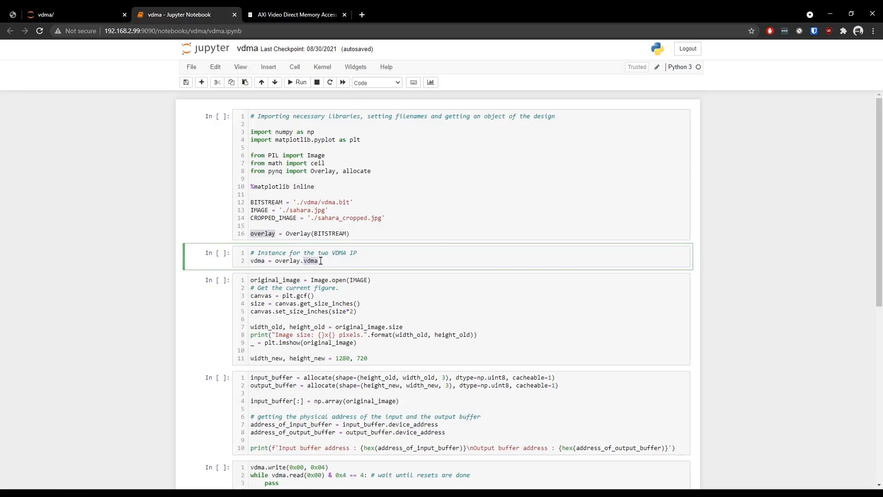
pyautogui.moveTo(363, 300)
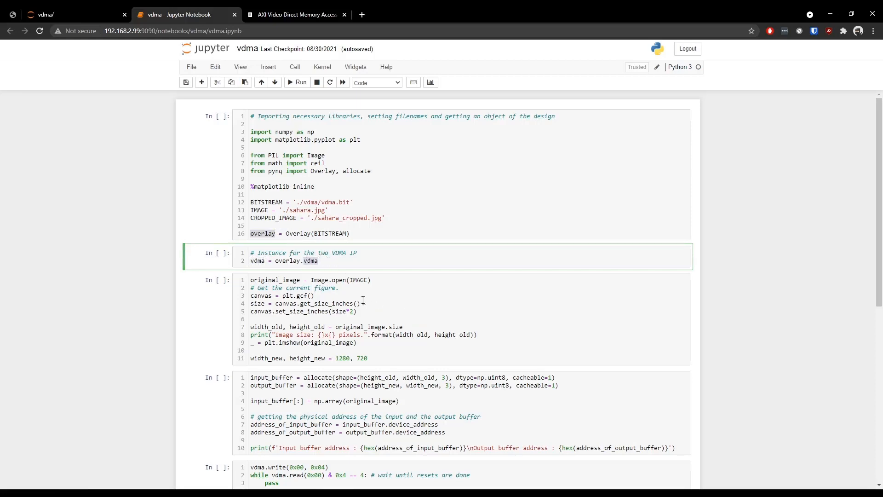
pyautogui.moveTo(319, 273)
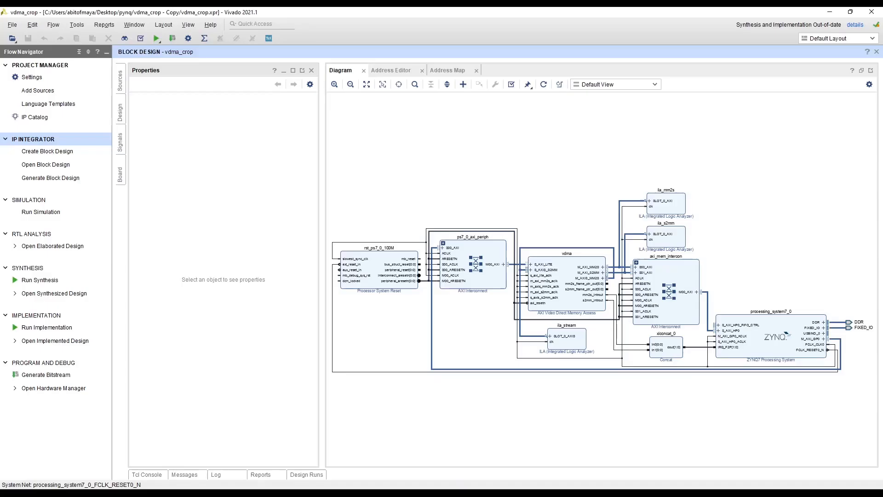
pyautogui.click(565, 274)
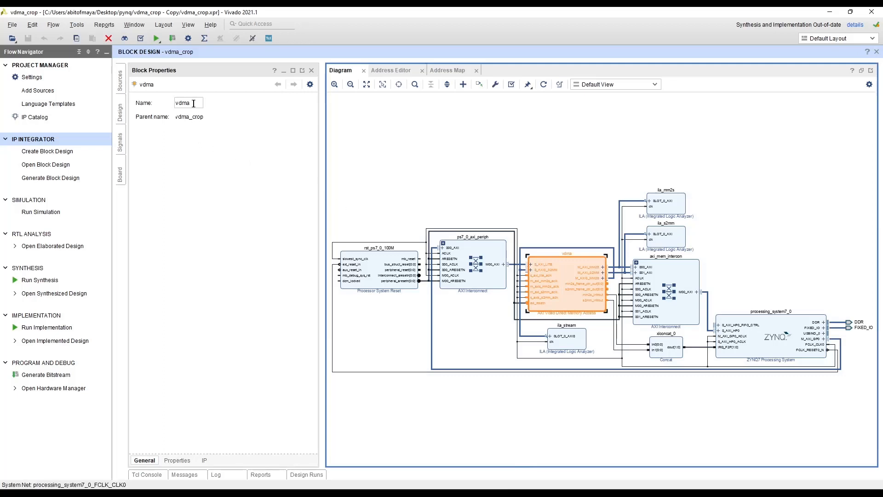
pyautogui.tripleClick(188, 102)
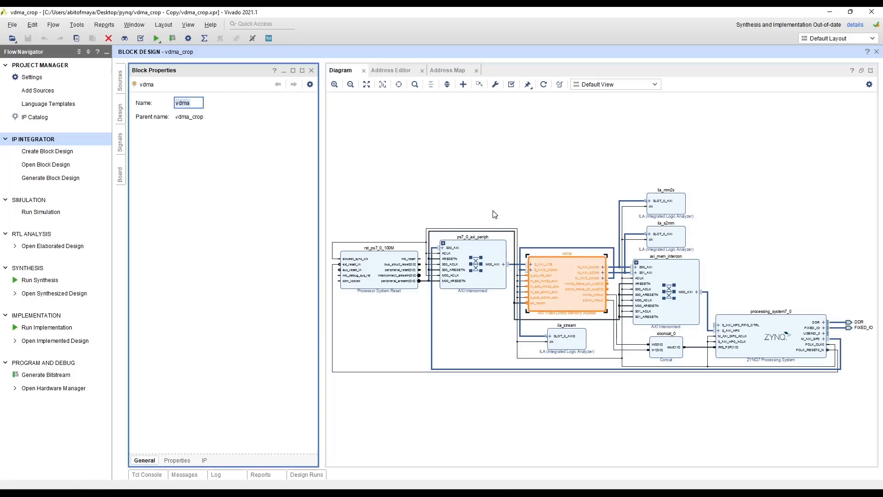
pyautogui.moveTo(569, 260)
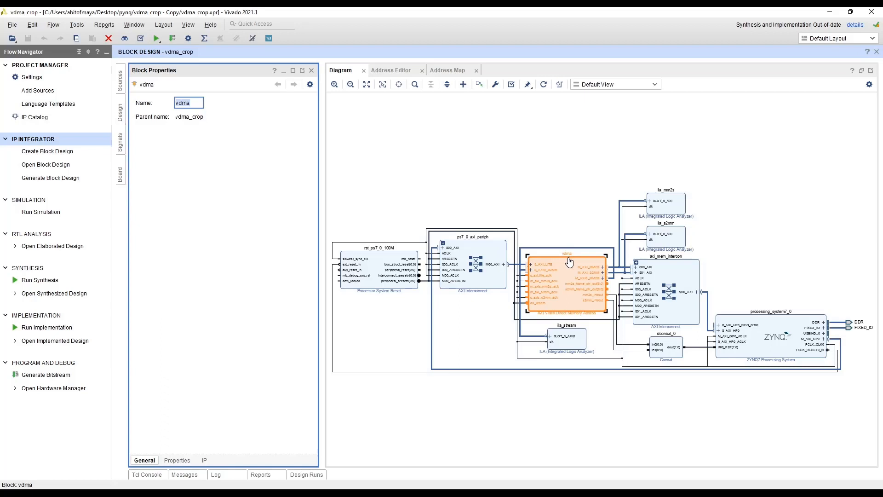
pyautogui.moveTo(569, 260)
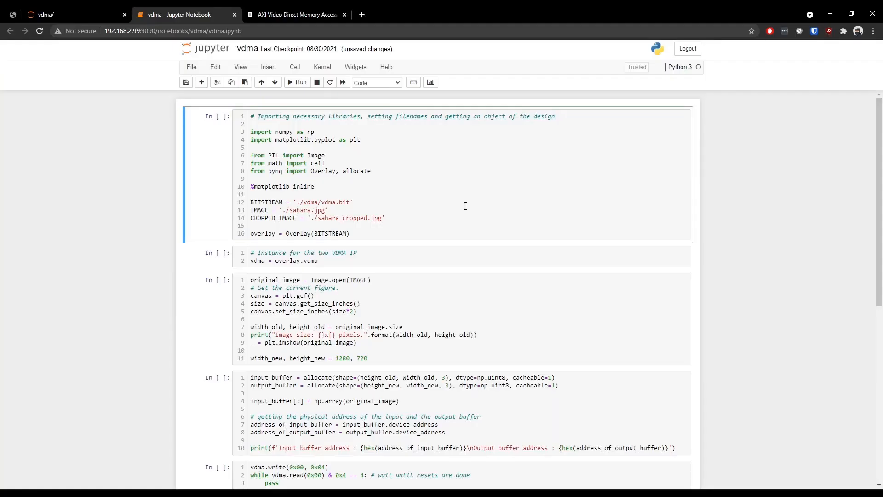
# Run the import, overlay, vdma instance and image-loading cells, showing the 3840x2160 Sahara photo.
pyautogui.click(298, 82)
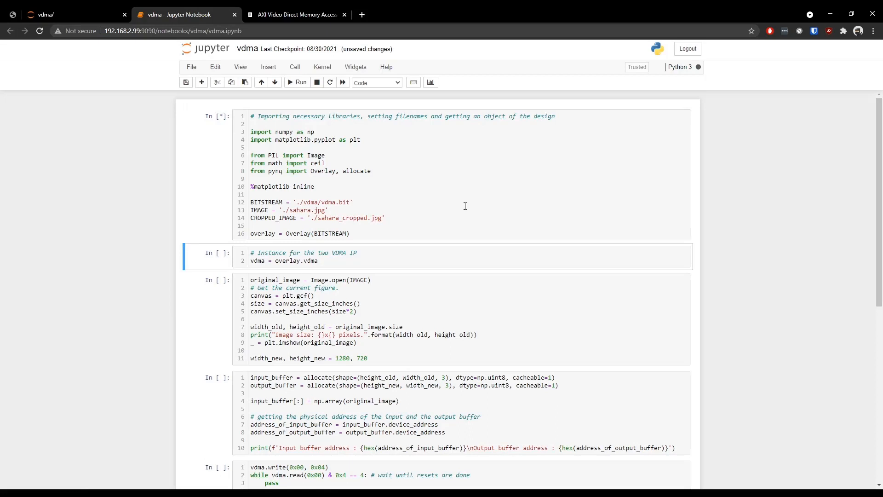
pyautogui.click(298, 82)
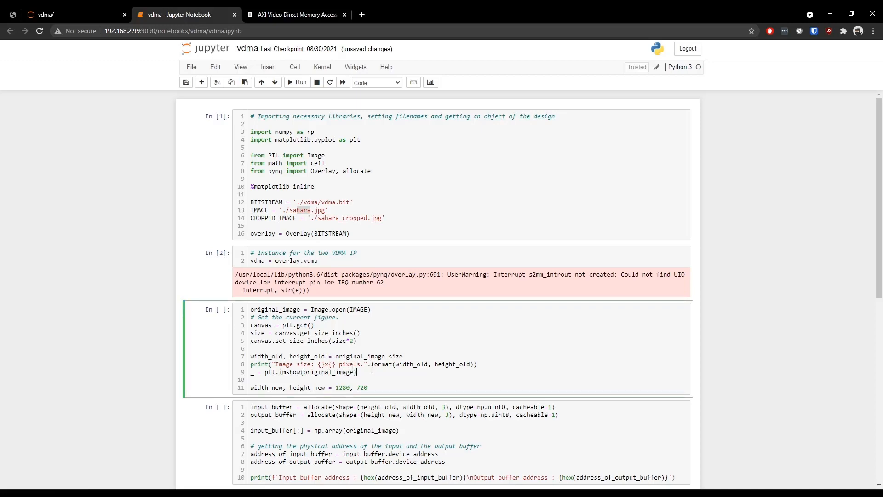
pyautogui.click(298, 82)
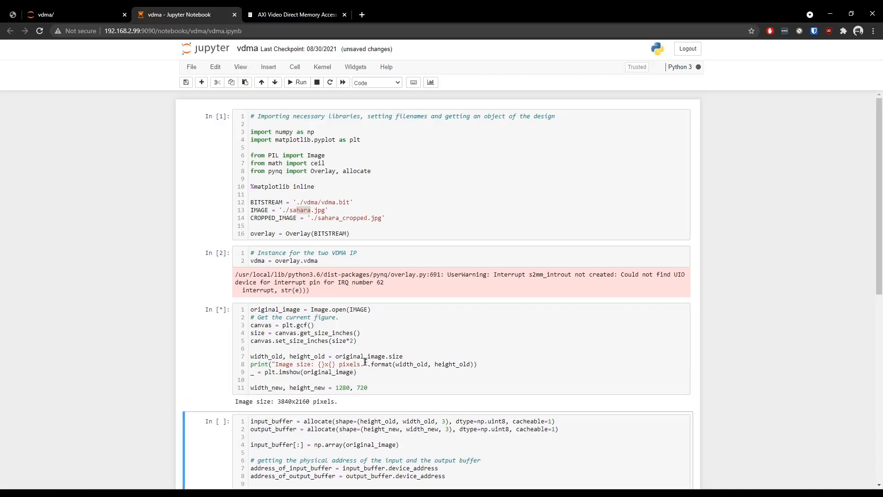
pyautogui.scroll(-3)
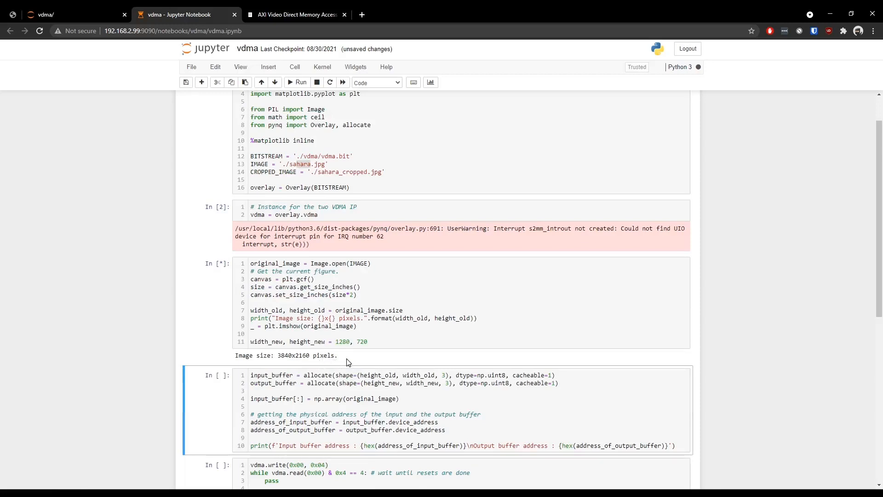
pyautogui.click(297, 81)
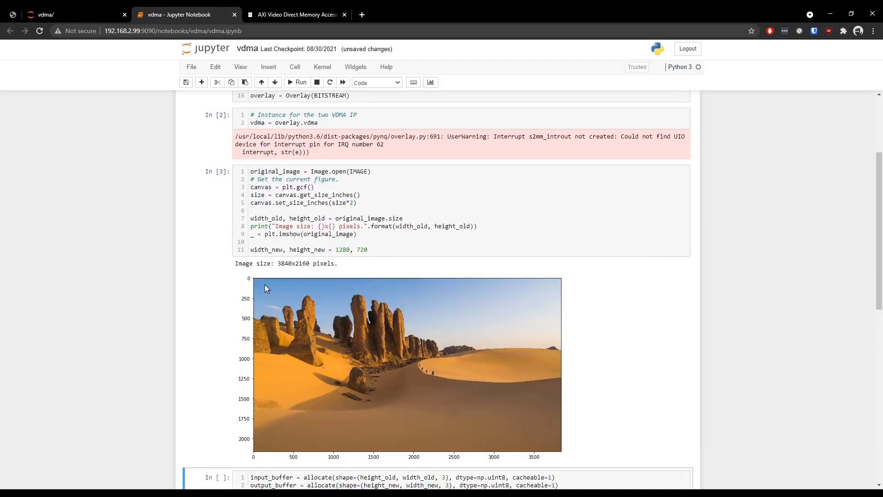
# Highlight the 1280, 720 target size in the image-loading cell.
pyautogui.click(278, 263)
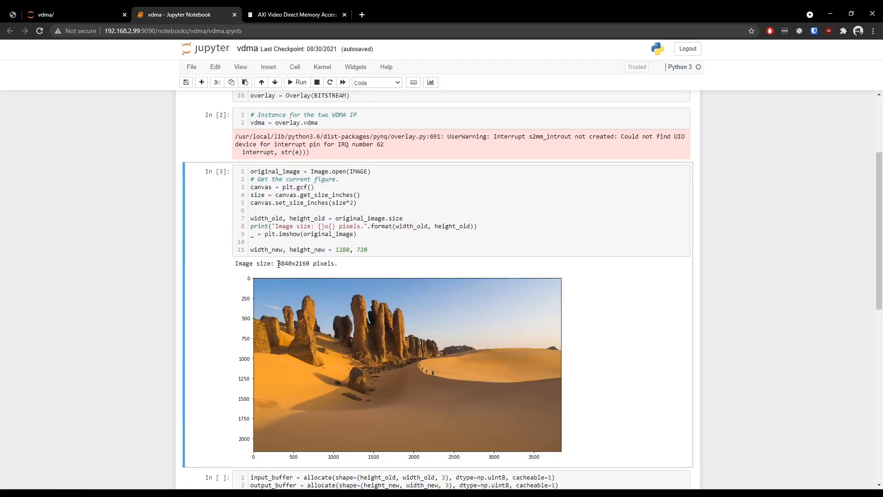
pyautogui.doubleClick(293, 263)
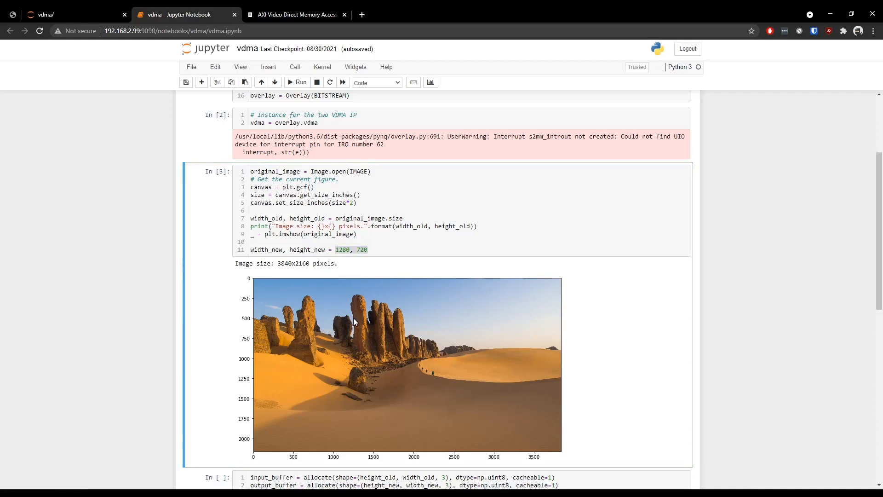
pyautogui.moveTo(329, 331)
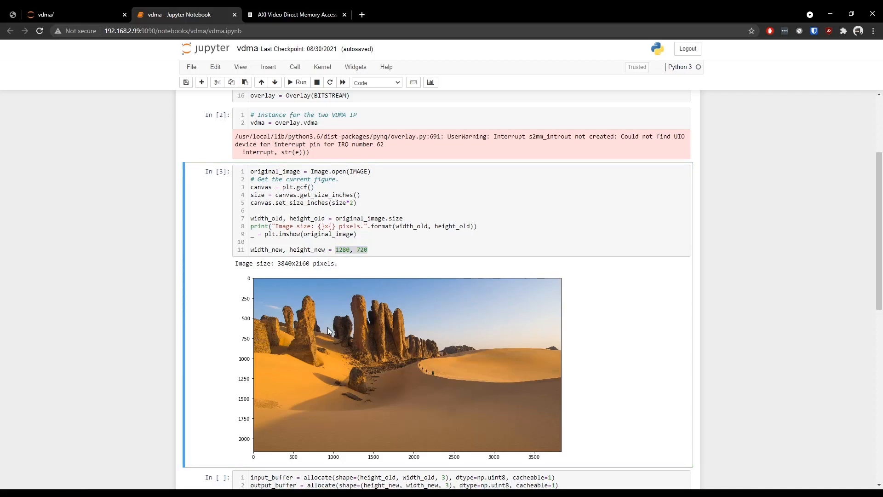
pyautogui.scroll(-3)
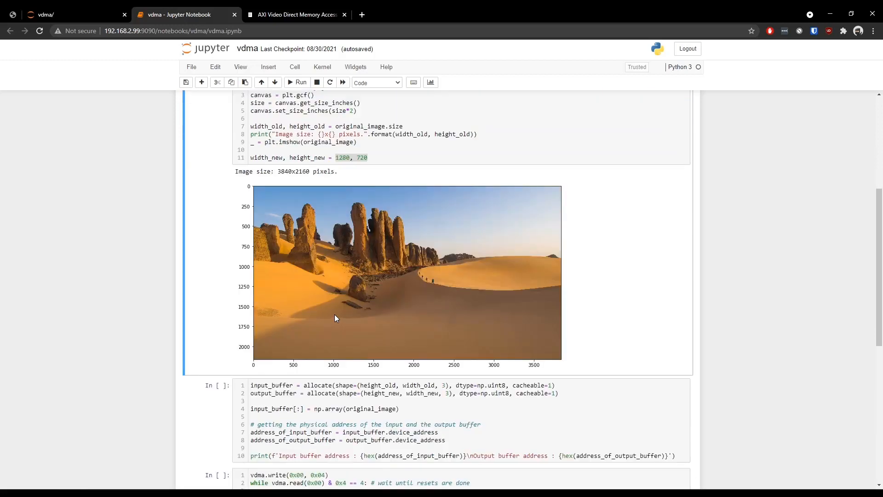
# Run the buffer allocation cell, printing input 0x16900000 and output 0x18100000, and move to the VDMA setup cell.
pyautogui.scroll(-3)
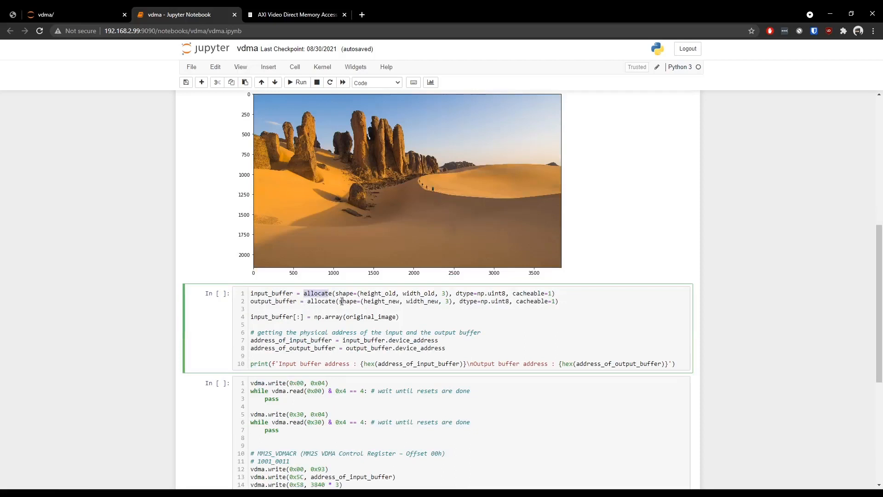
pyautogui.moveTo(386, 222)
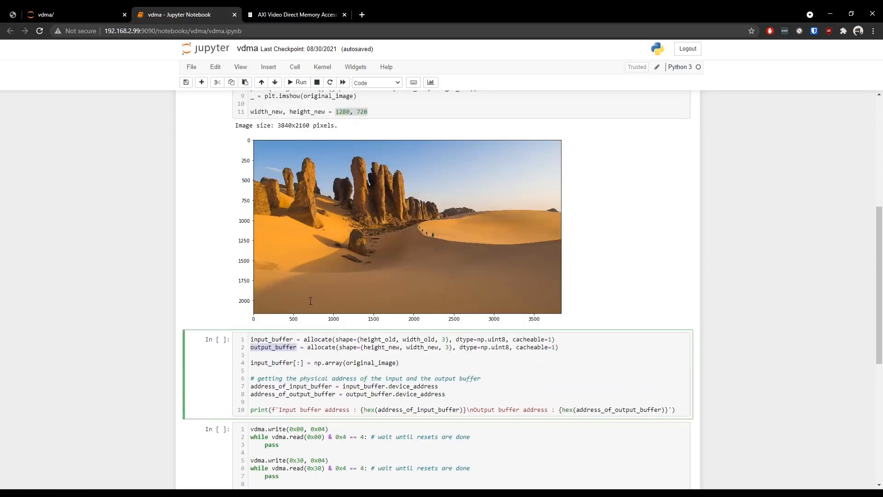
pyautogui.scroll(-3)
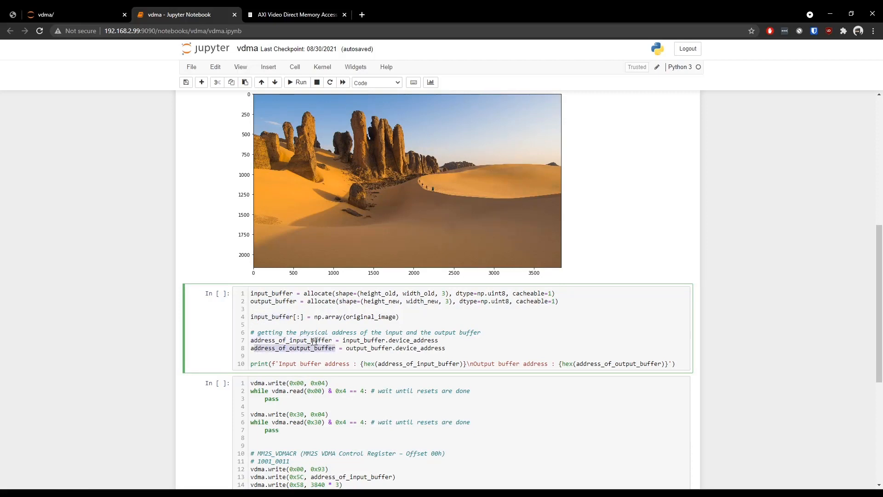
pyautogui.click(298, 82)
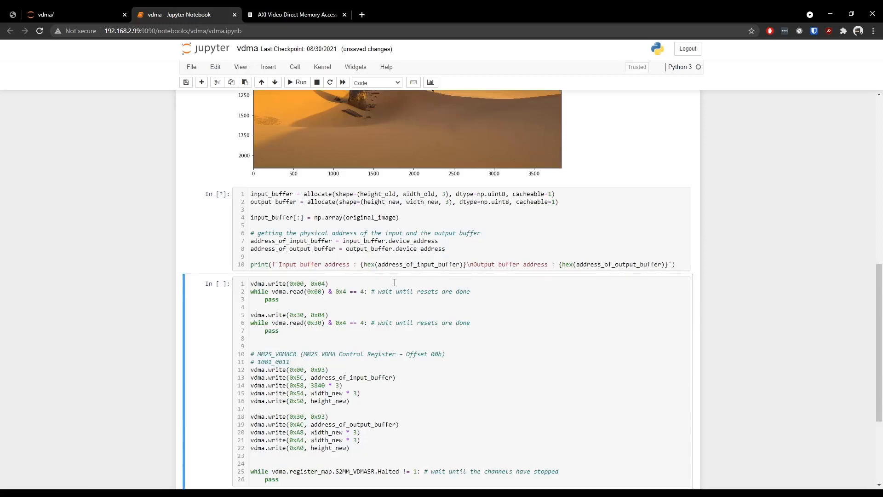
pyautogui.click(298, 82)
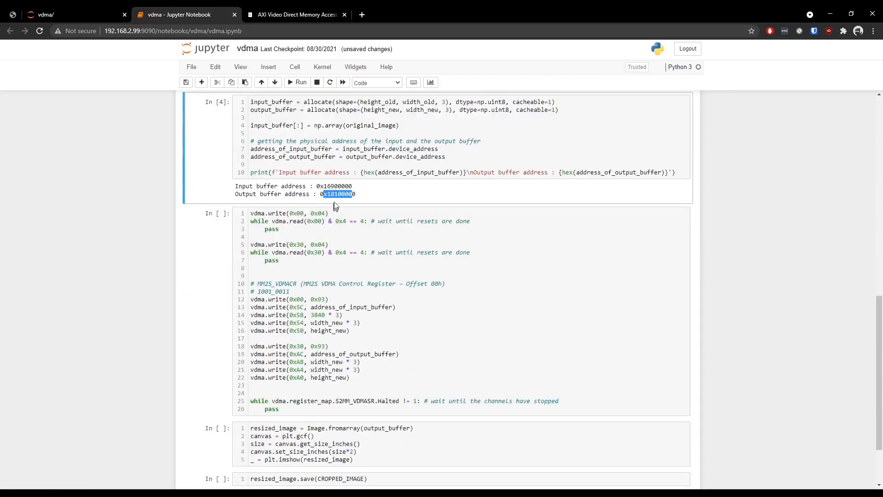
pyautogui.click(324, 331)
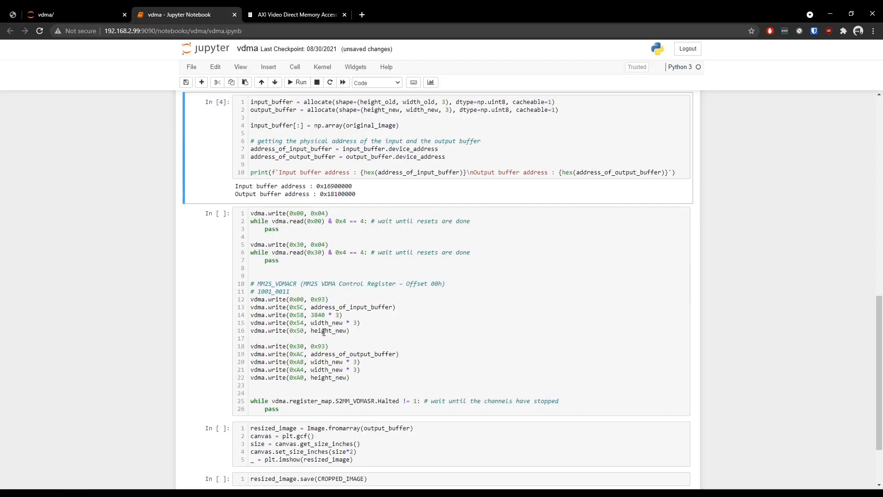
pyautogui.click(336, 293)
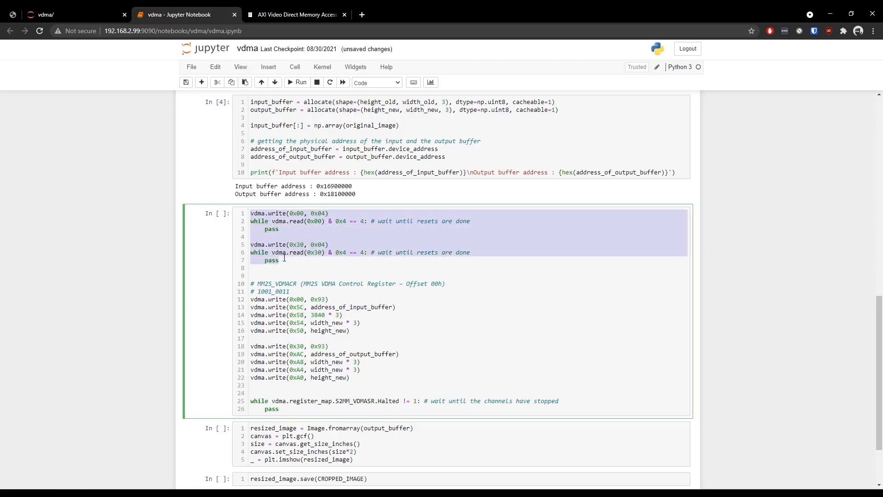
pyautogui.moveTo(291, 221)
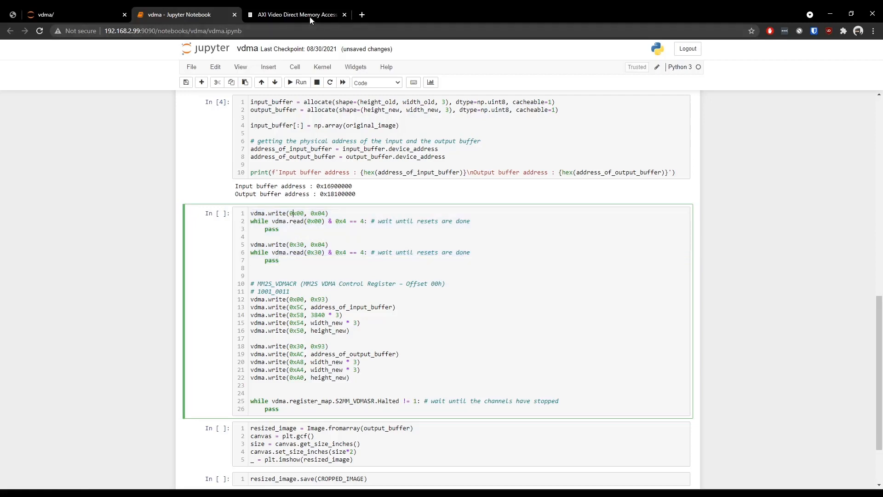
# Check the AXI VDMA guide from the Table 2-7 register map to MM2S_VDMACR, then return to the notebook.
pyautogui.click(297, 14)
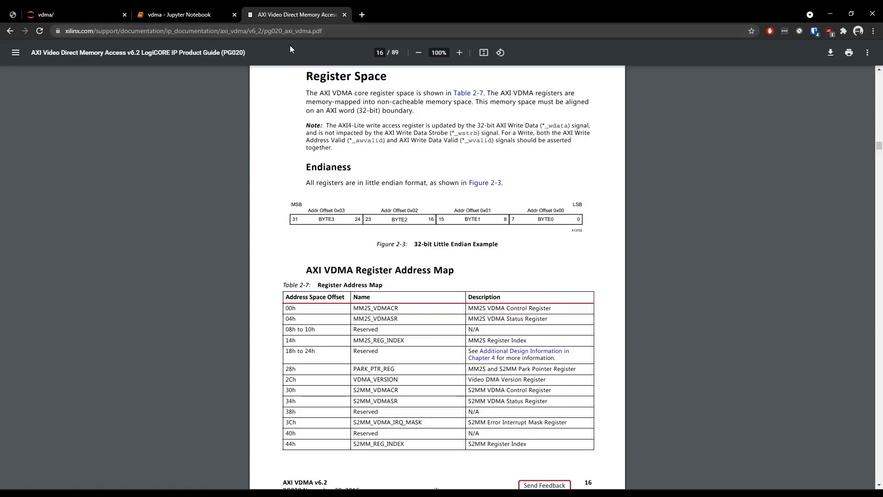
pyautogui.moveTo(299, 106)
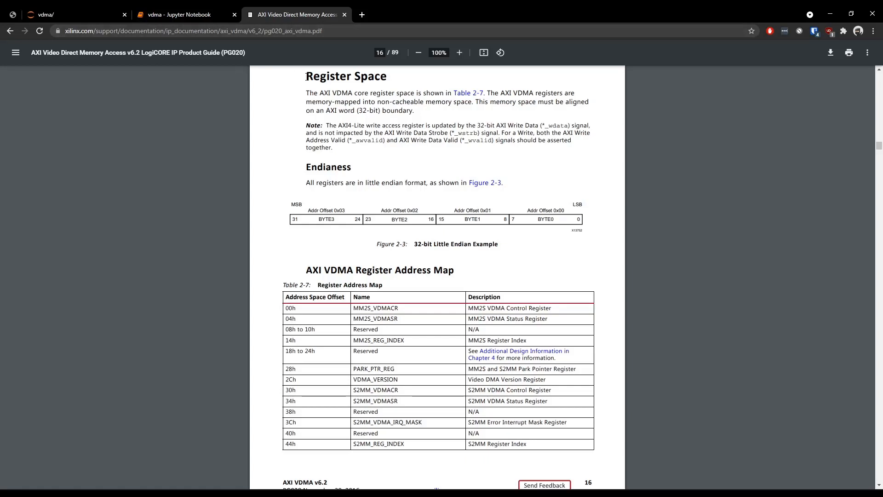
pyautogui.scroll(-3)
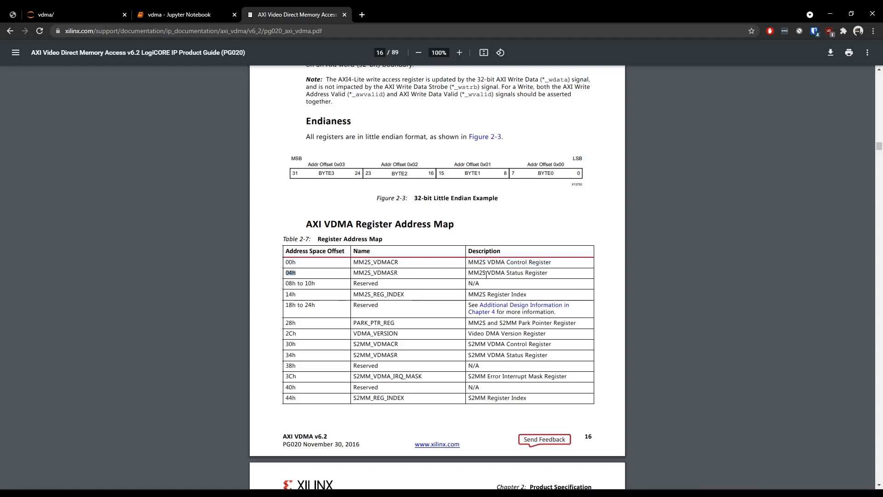
pyautogui.scroll(-3)
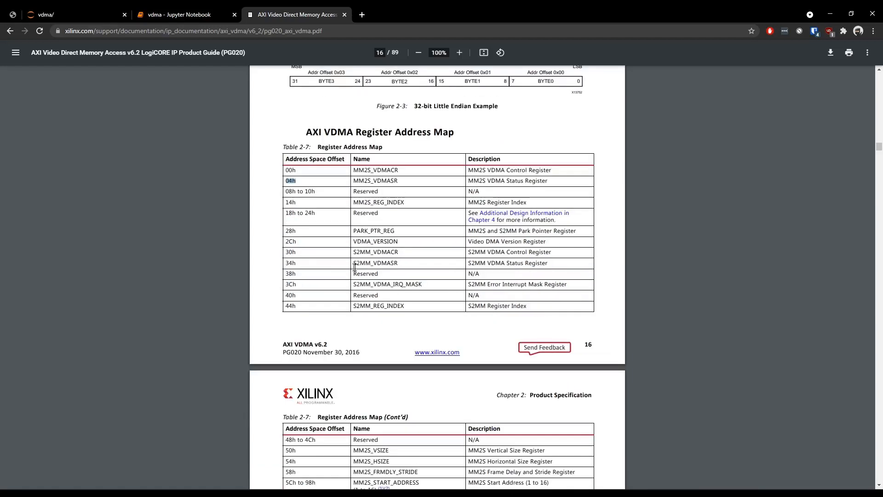
pyautogui.scroll(-3)
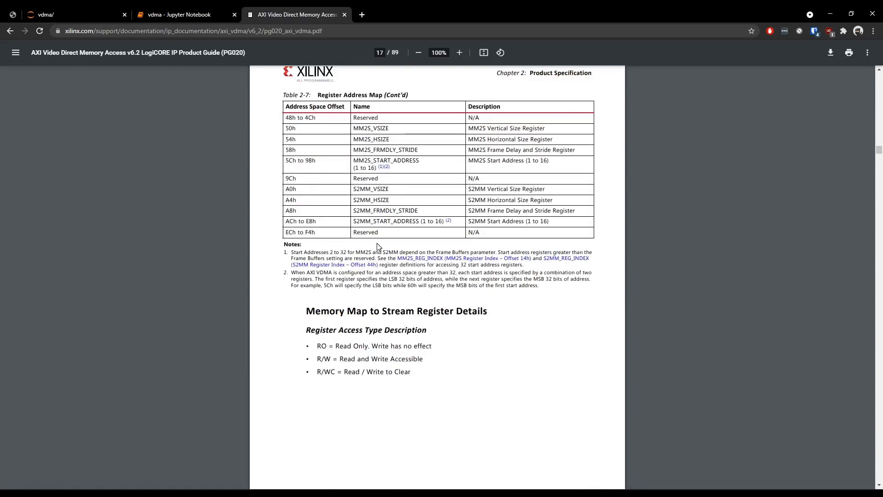
pyautogui.scroll(-3)
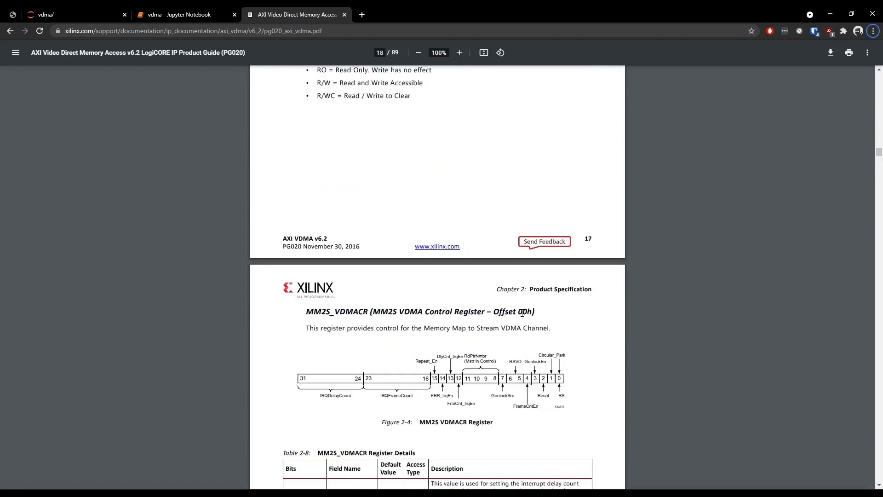
pyautogui.scroll(-3)
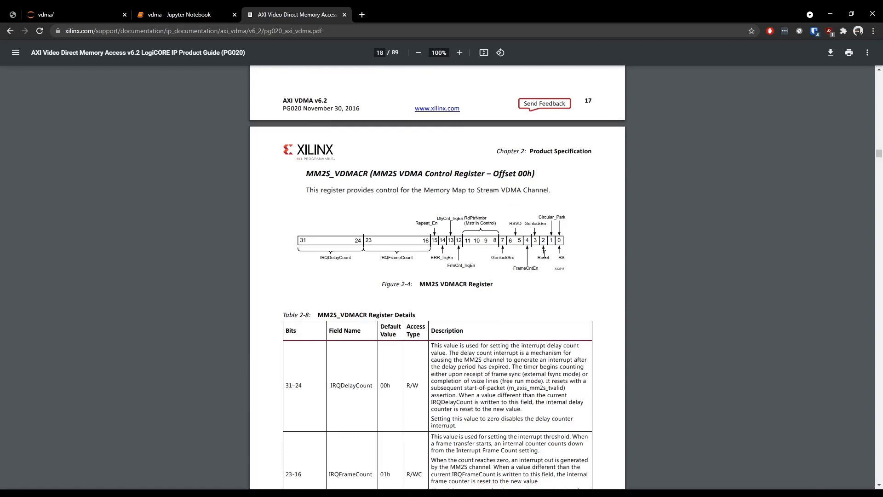
pyautogui.moveTo(407, 141)
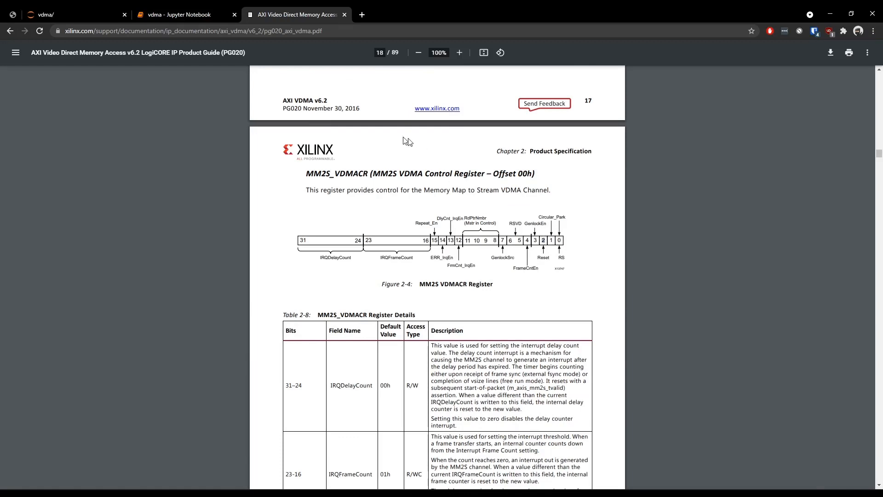
pyautogui.click(186, 14)
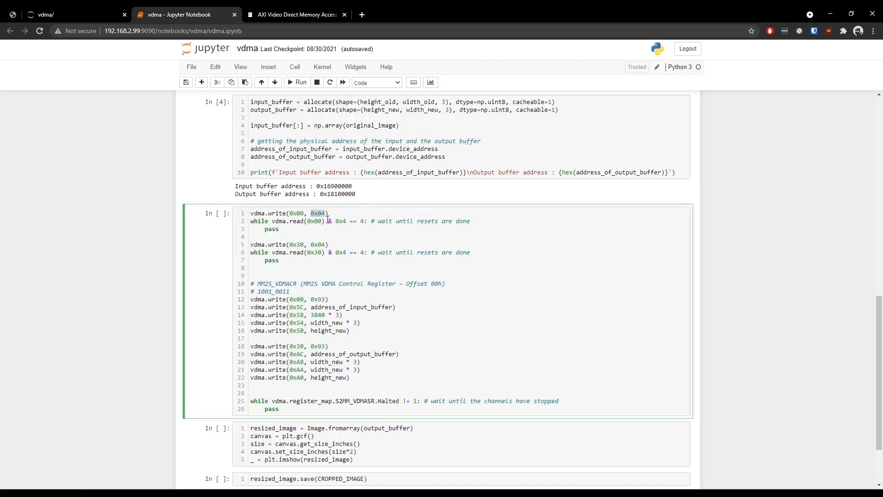
pyautogui.click(296, 14)
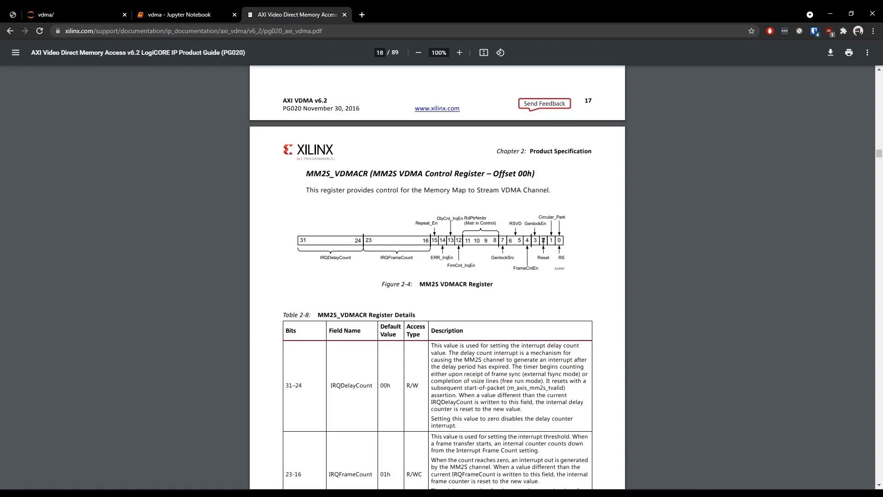
pyautogui.moveTo(555, 259)
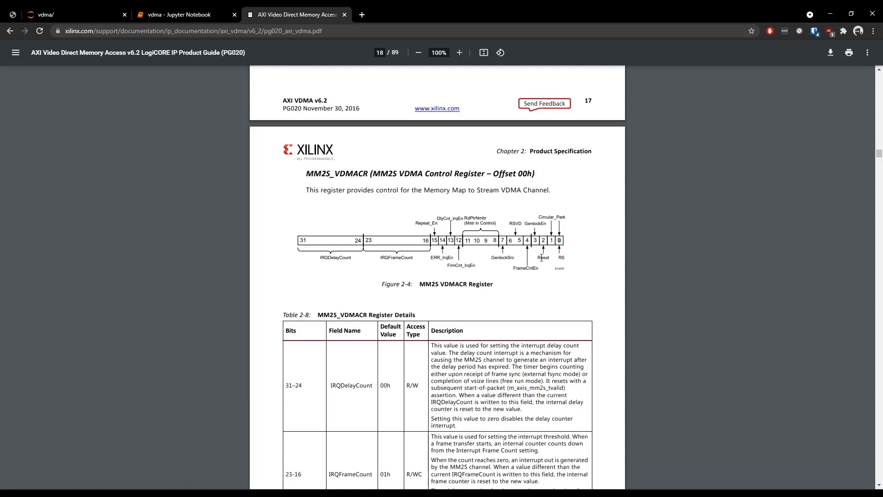
pyautogui.click(181, 13)
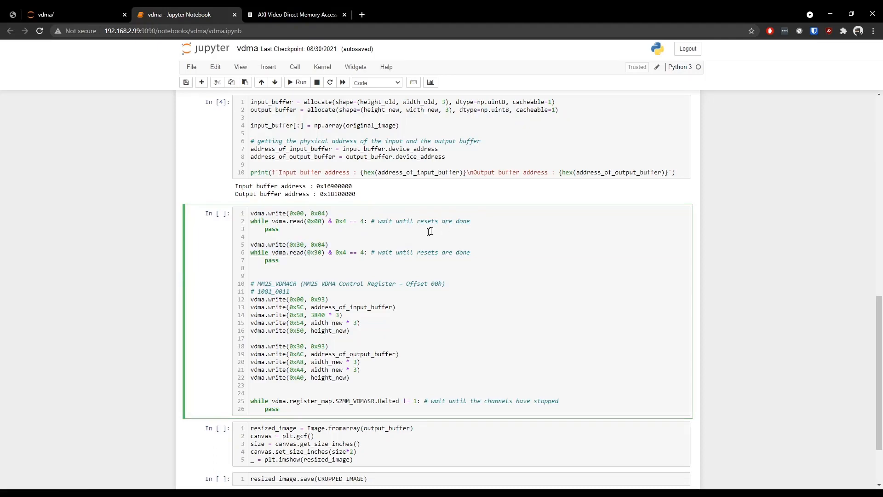
pyautogui.scroll(-3)
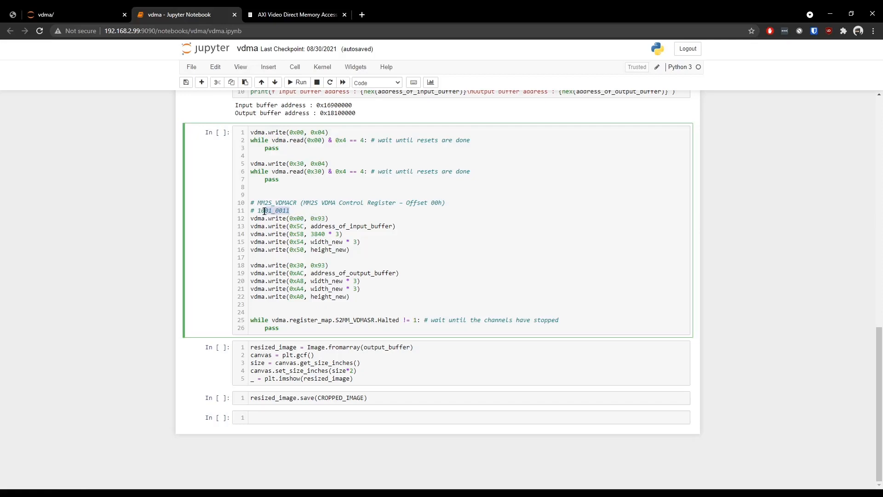
pyautogui.click(294, 14)
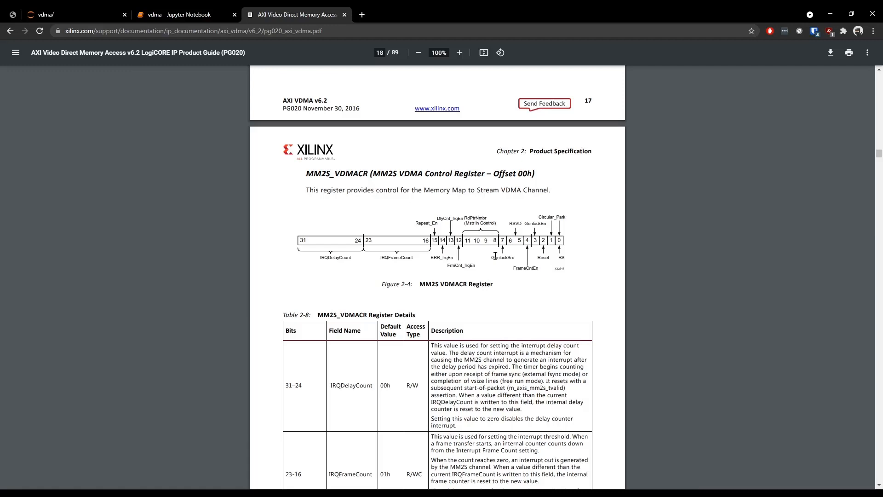
pyautogui.moveTo(512, 266)
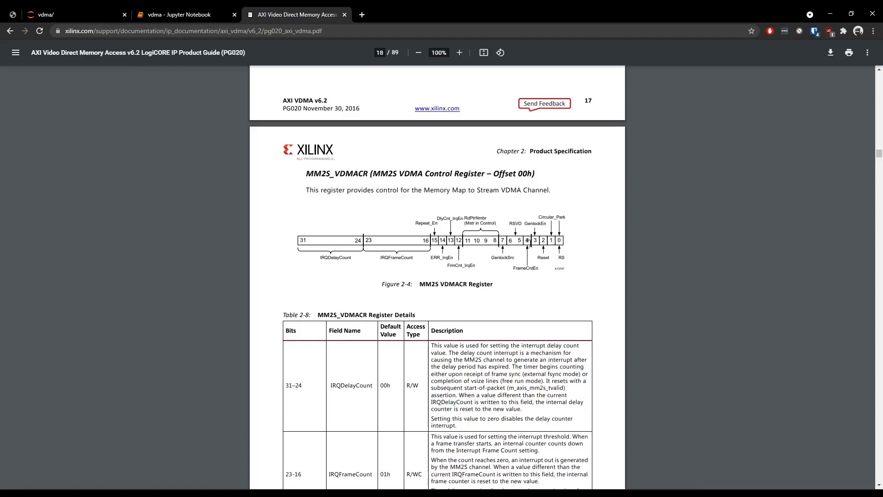
pyautogui.scroll(-3)
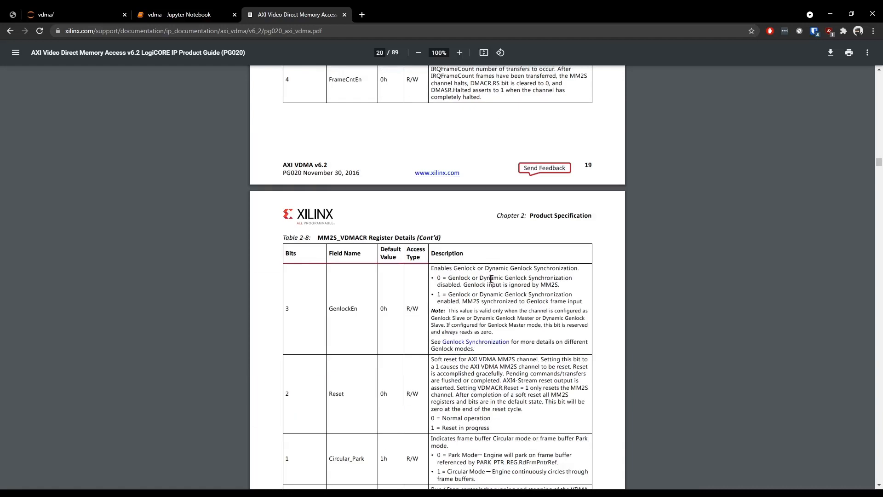
pyautogui.scroll(-3)
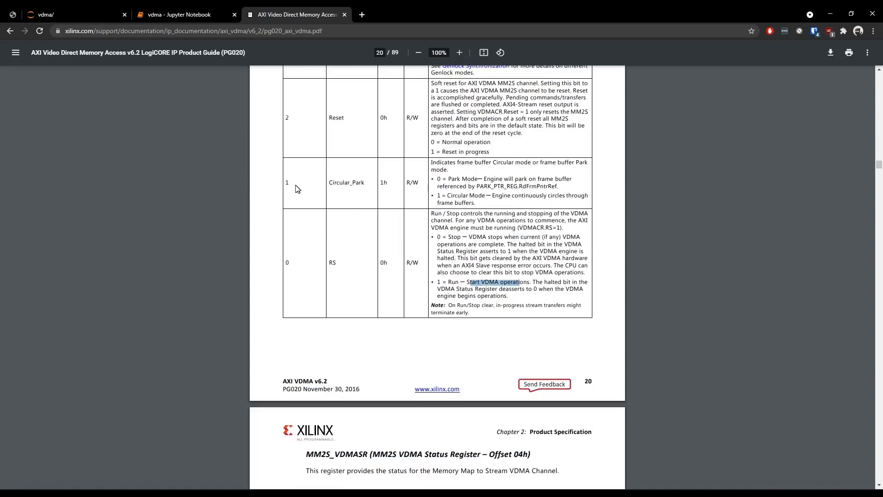
pyautogui.moveTo(496, 197)
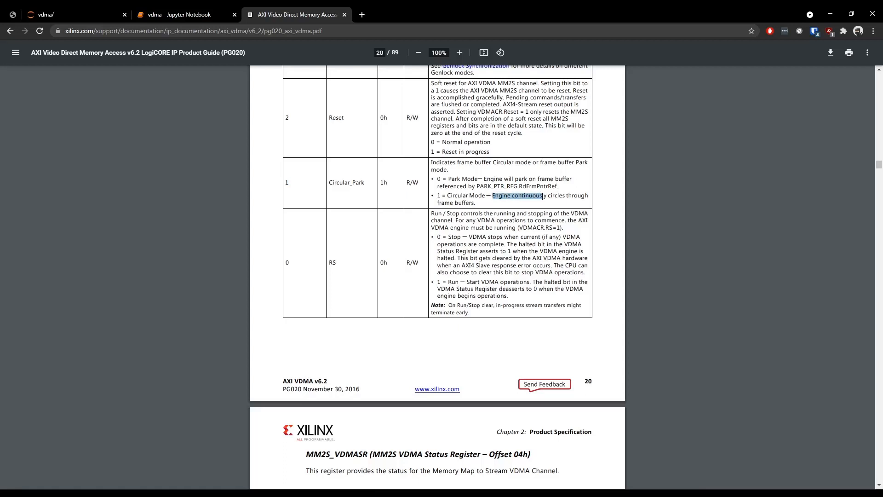
pyautogui.moveTo(551, 195)
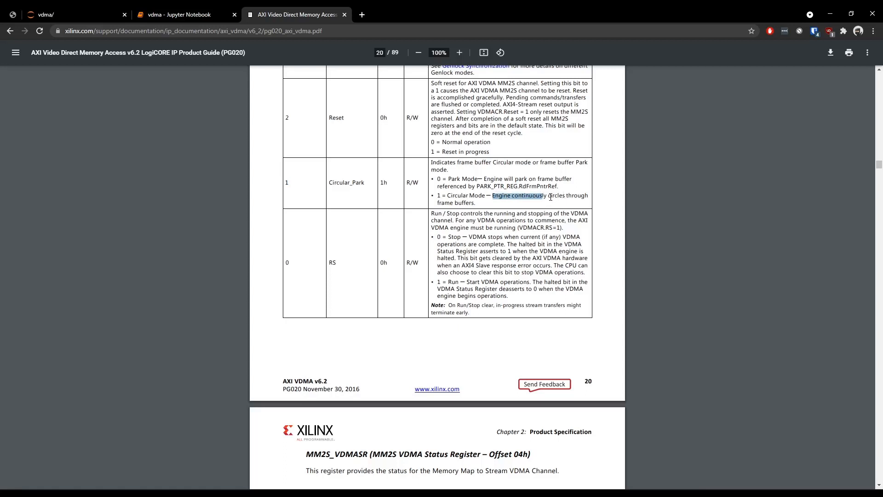
pyautogui.scroll(3)
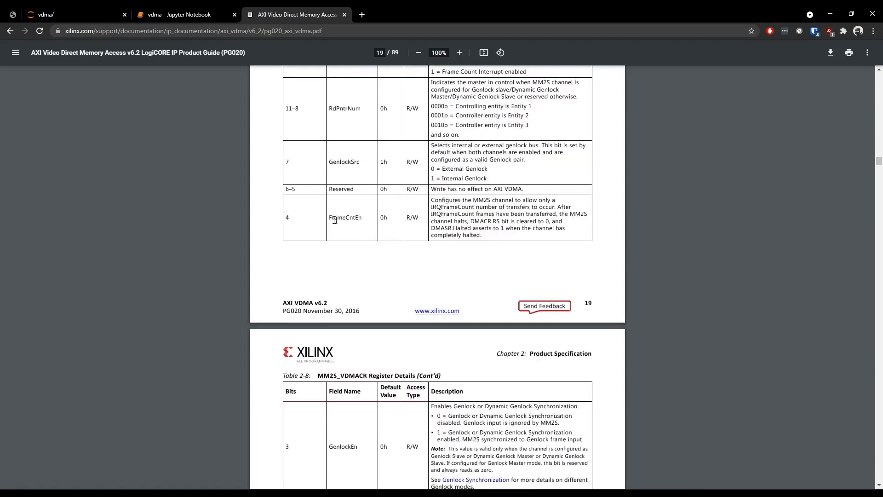
pyautogui.moveTo(276, 221)
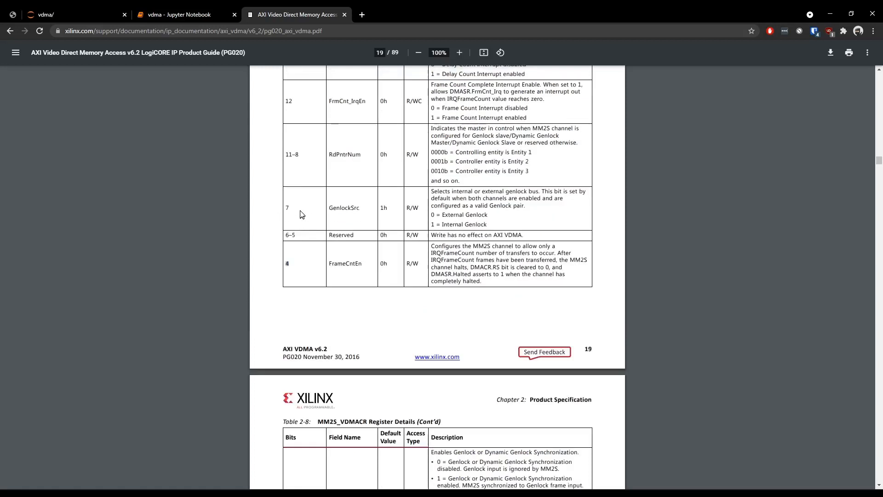
pyautogui.moveTo(295, 211)
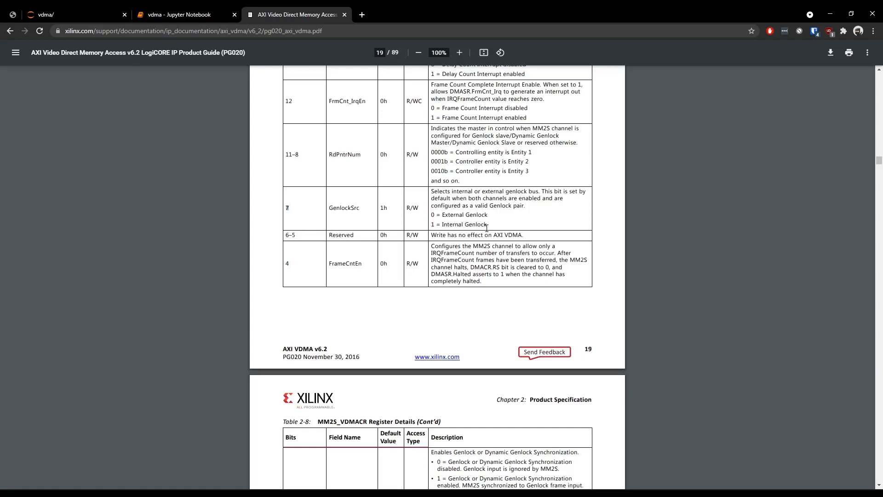
pyautogui.click(185, 14)
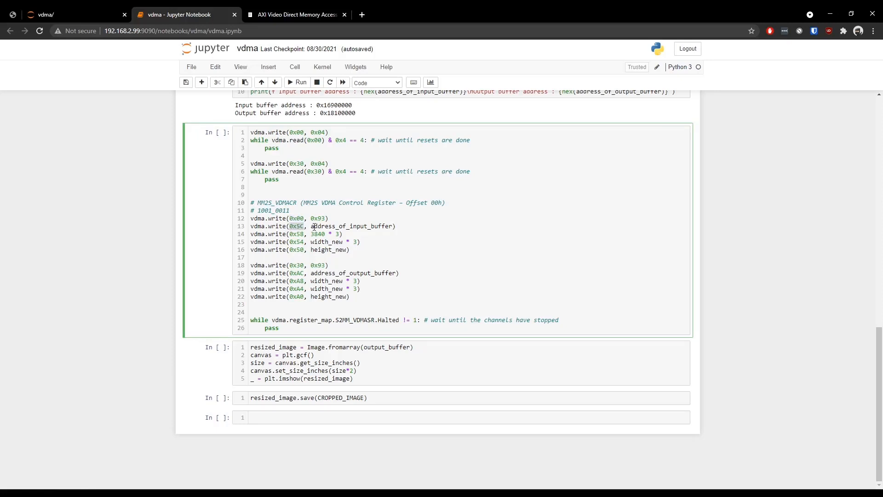
pyautogui.doubleClick(353, 226)
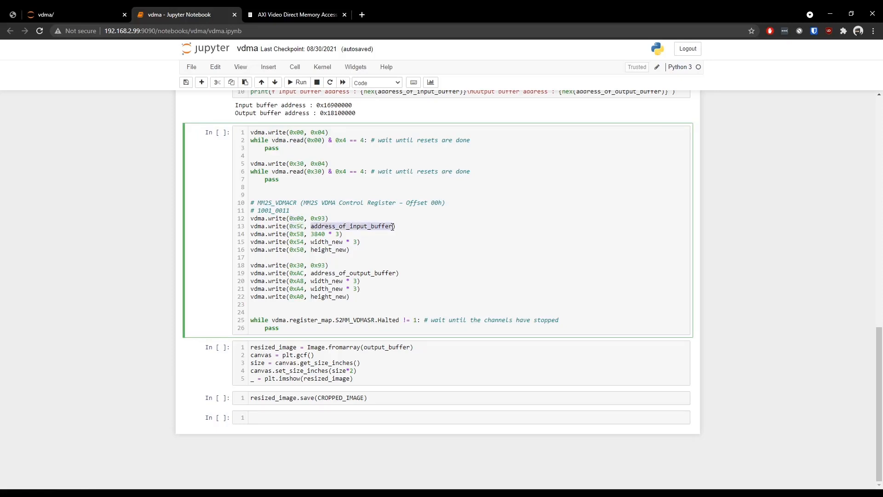
pyautogui.moveTo(353, 227)
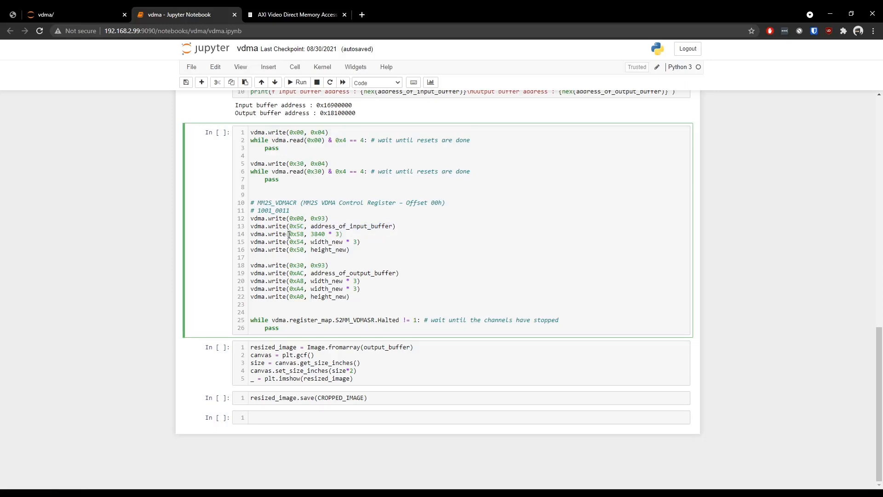
pyautogui.doubleClick(316, 234)
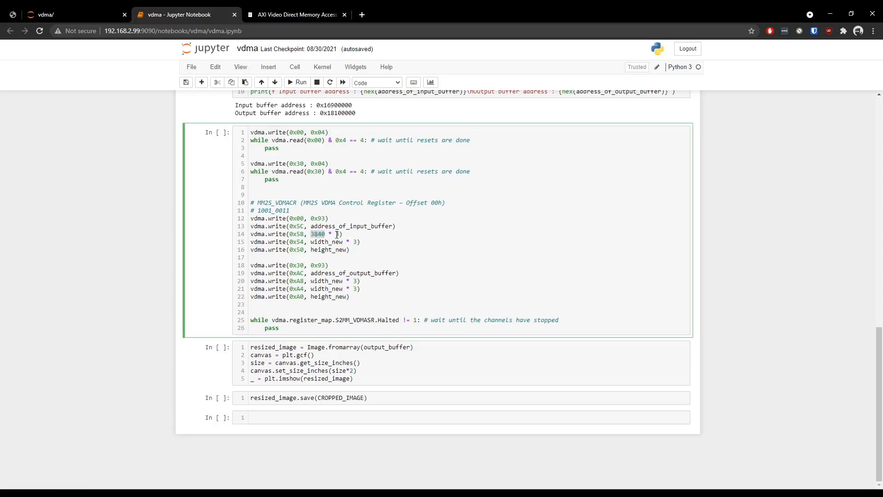
pyautogui.click(338, 235)
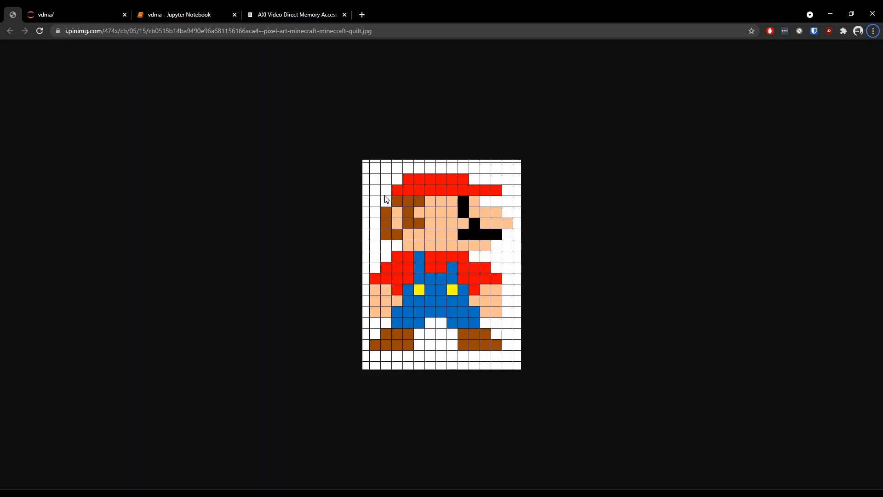
pyautogui.moveTo(388, 194)
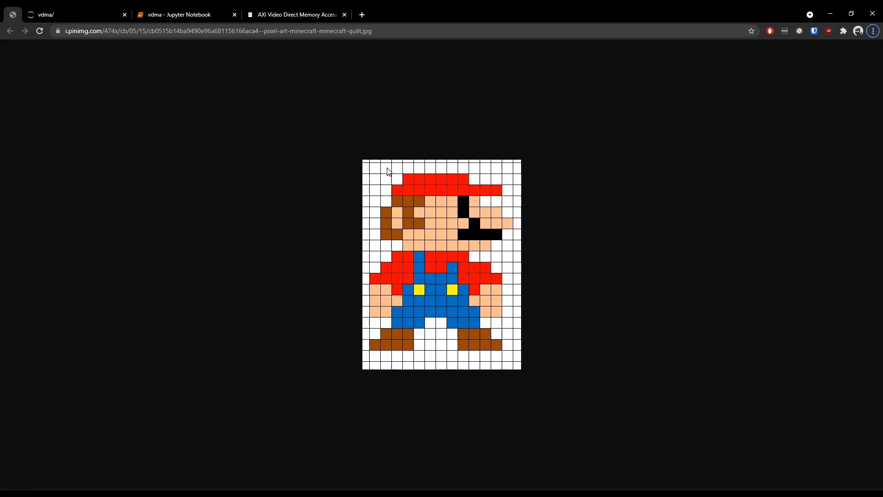
pyautogui.moveTo(410, 172)
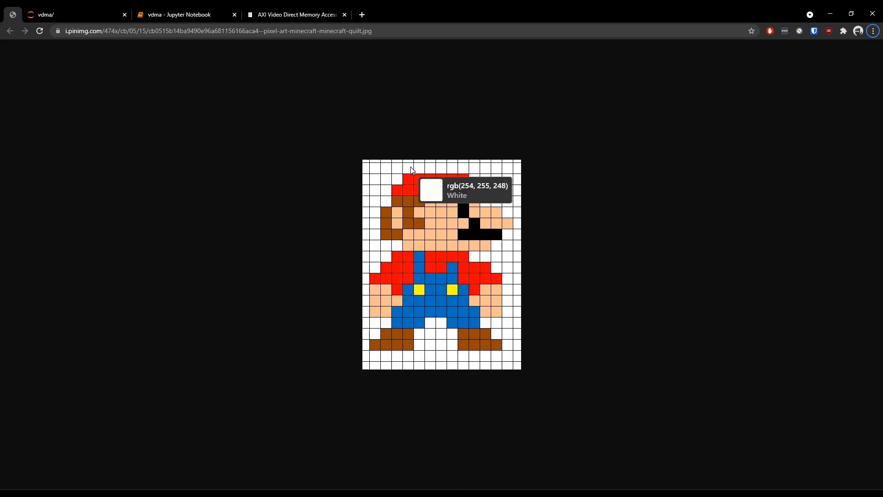
pyautogui.moveTo(410, 169)
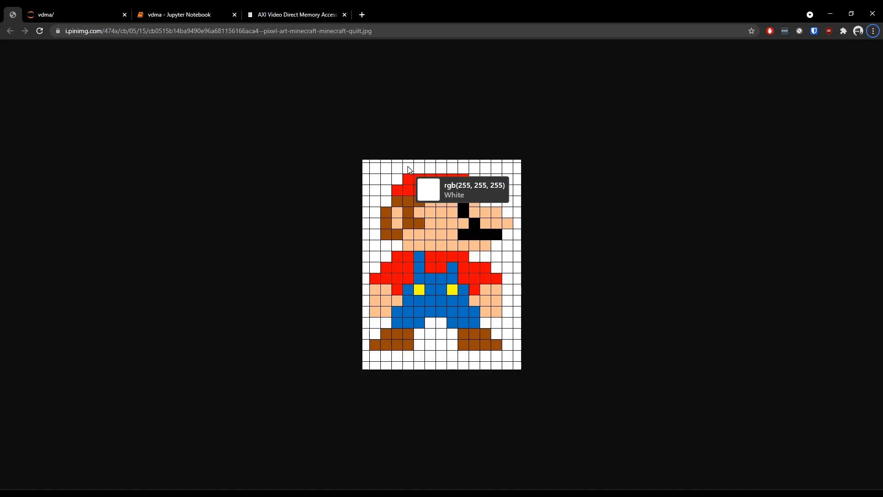
pyautogui.moveTo(408, 181)
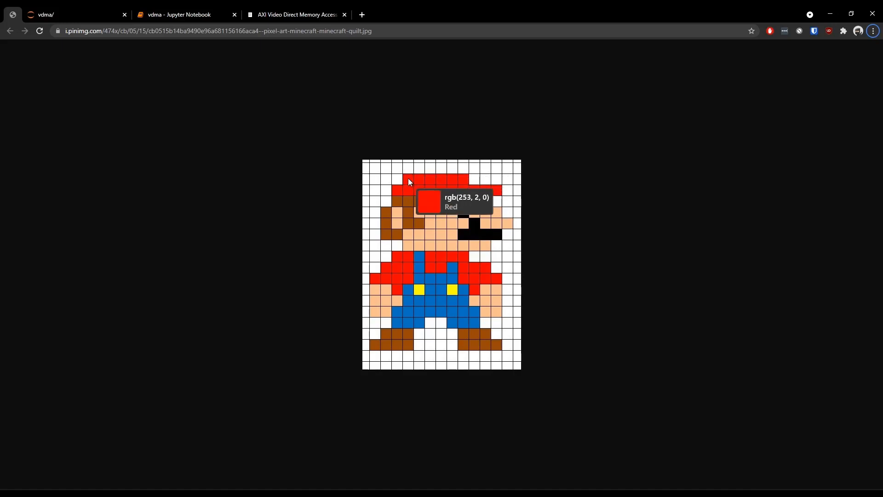
pyautogui.moveTo(381, 160)
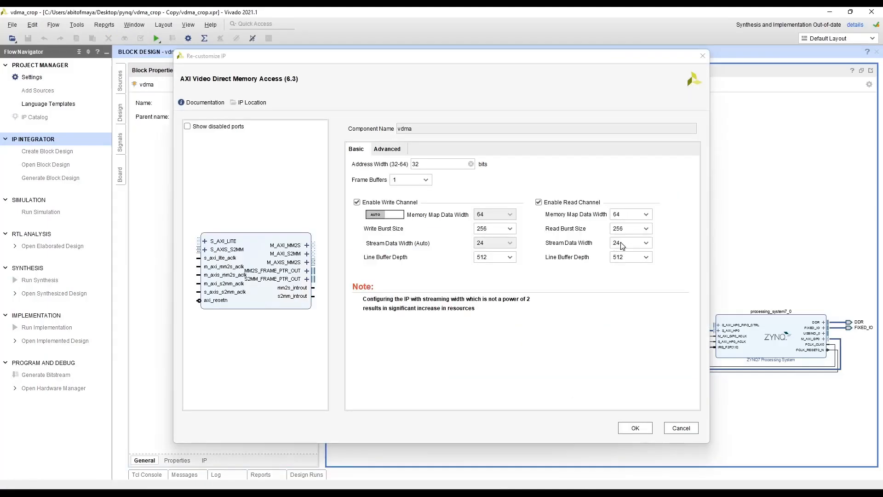
pyautogui.moveTo(592, 248)
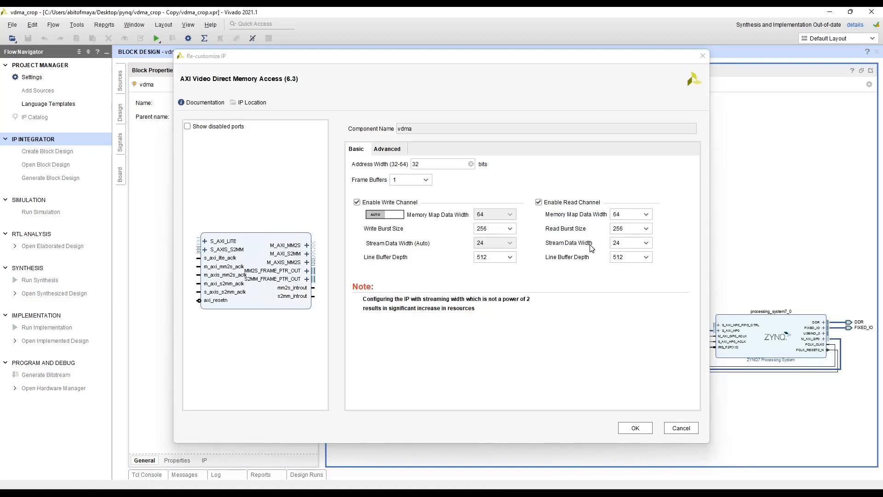
pyautogui.moveTo(579, 253)
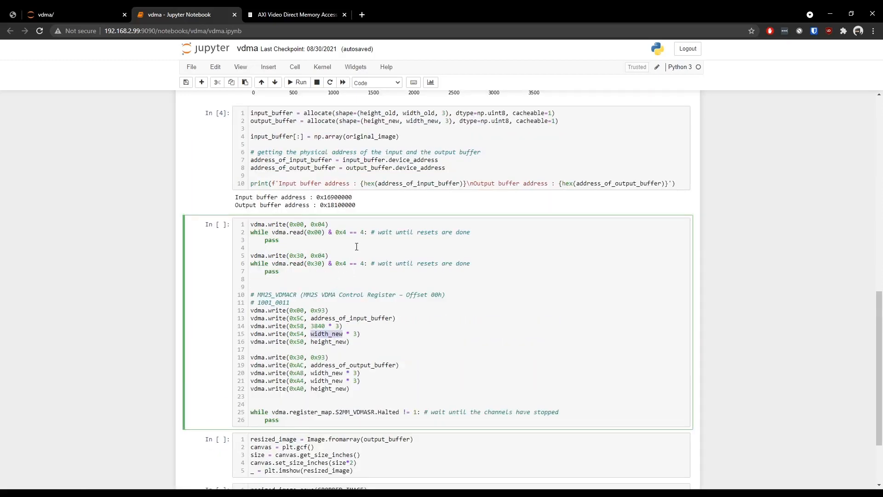
pyautogui.scroll(3)
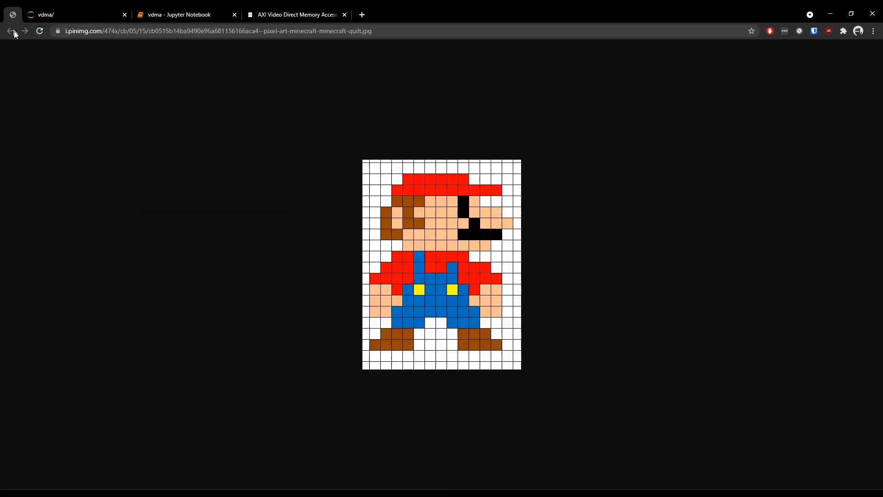
pyautogui.moveTo(443, 163)
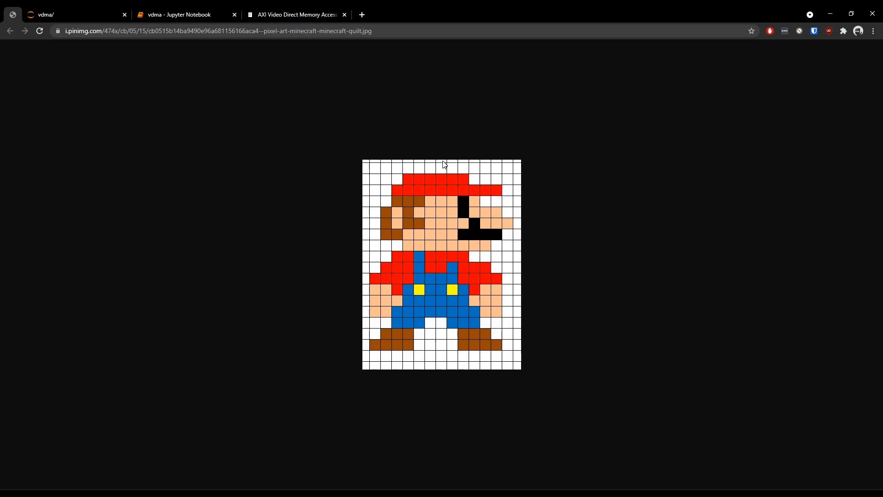
pyautogui.moveTo(453, 164)
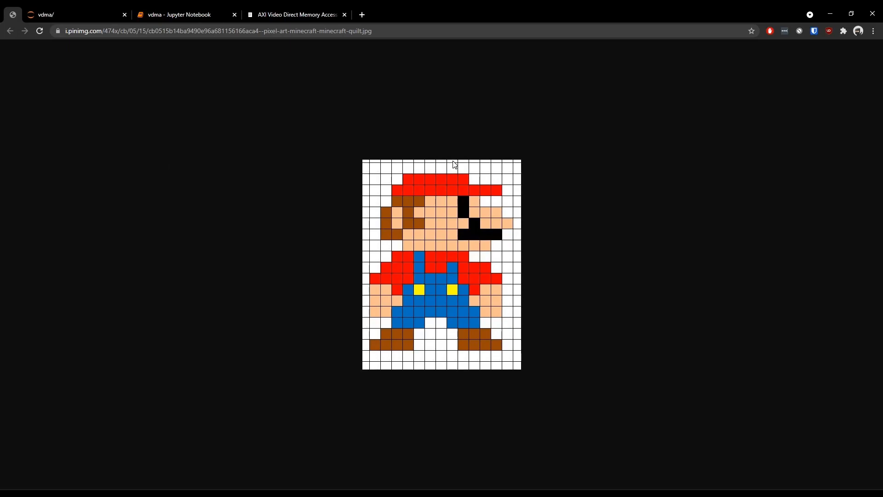
pyautogui.moveTo(364, 173)
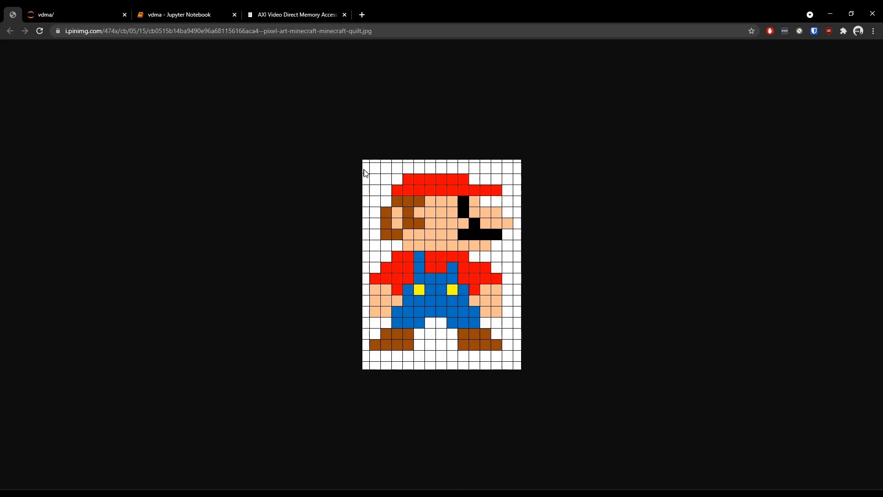
pyautogui.moveTo(444, 171)
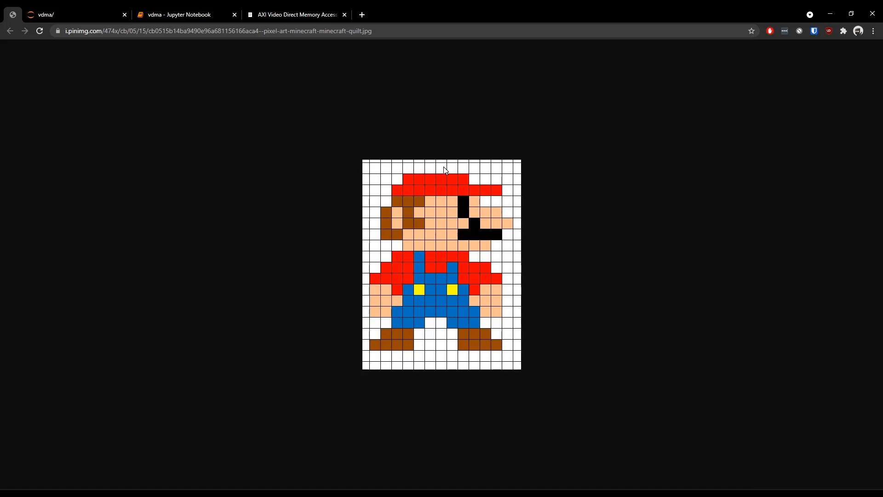
# Bring the vdma Jupyter Notebook tab back in front of the Mario image.
pyautogui.click(181, 13)
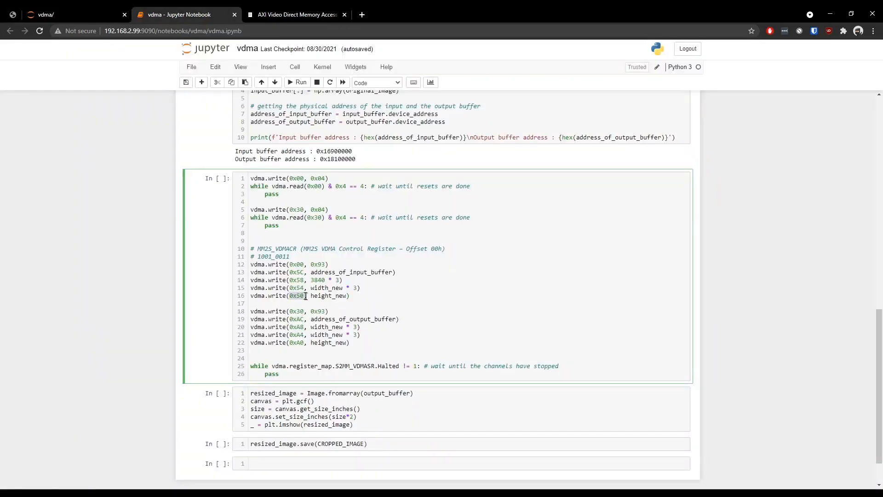
pyautogui.doubleClick(330, 295)
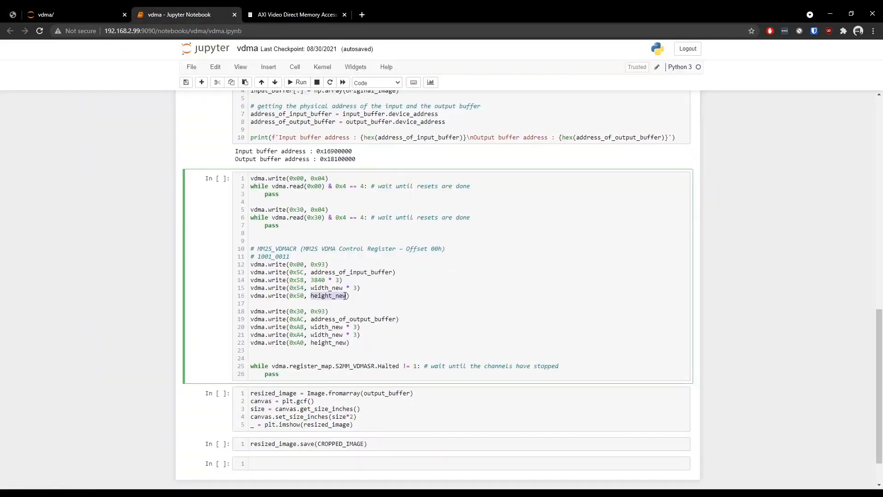
pyautogui.scroll(-3)
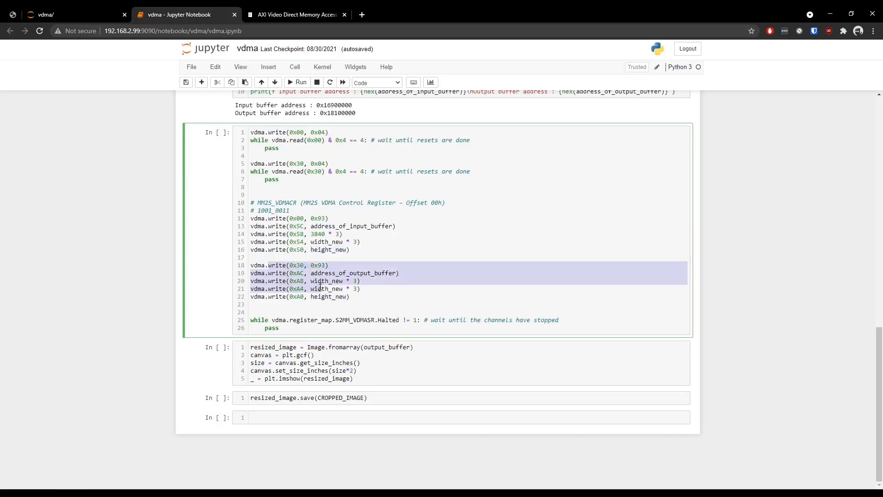
pyautogui.click(311, 265)
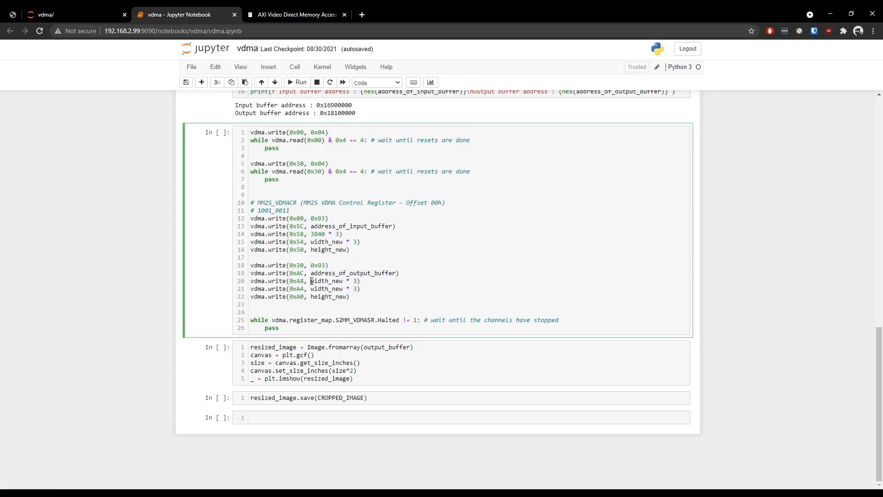
pyautogui.doubleClick(326, 281)
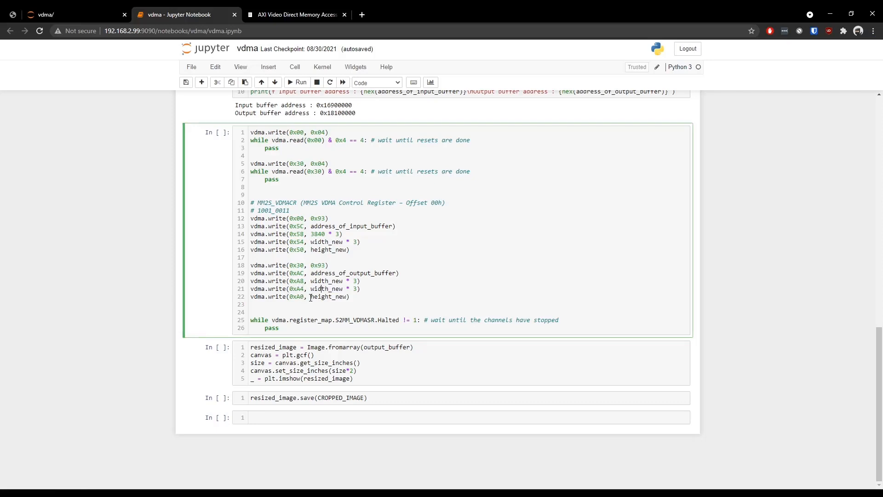
pyautogui.doubleClick(329, 297)
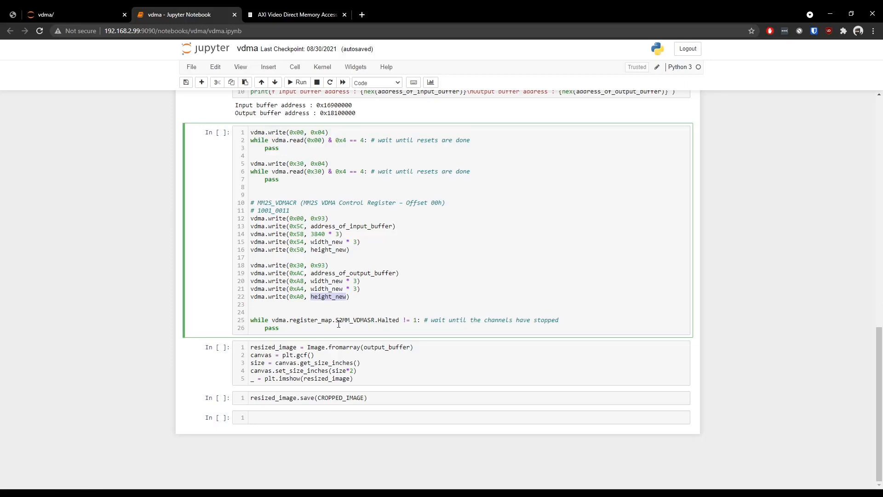
pyautogui.moveTo(420, 319)
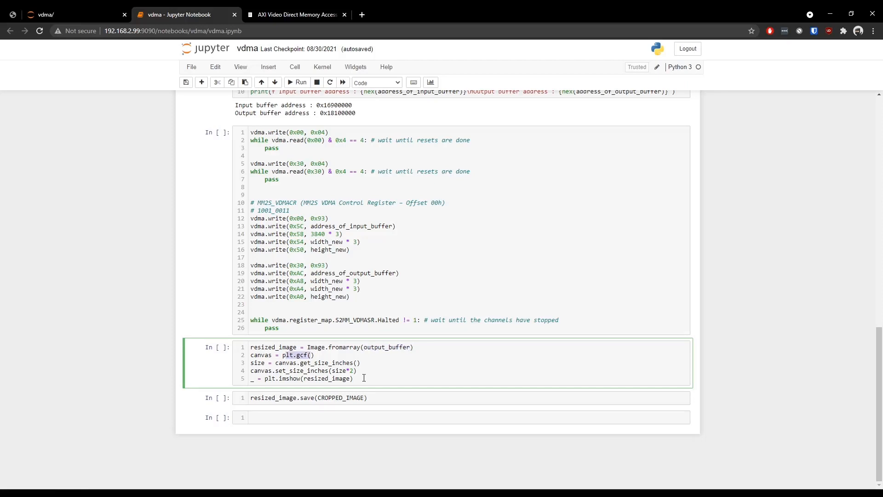
pyautogui.click(409, 293)
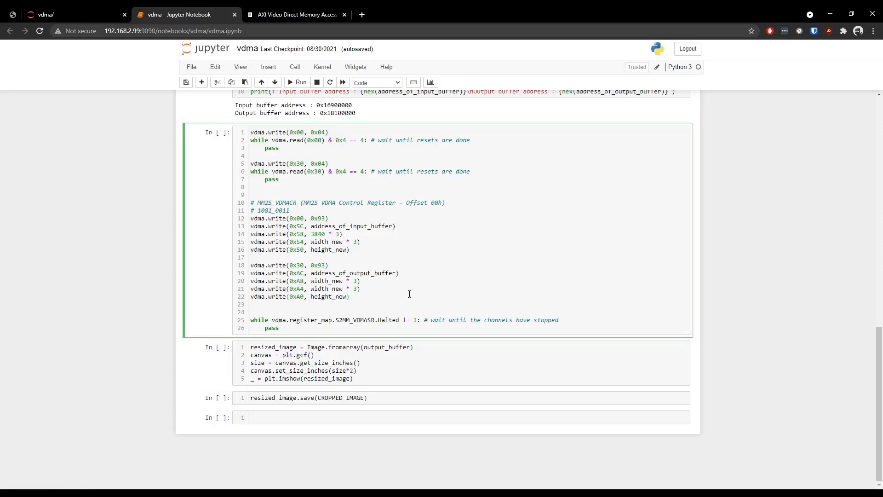
# Run the VDMA register-writing and plotting cells, showing the cropped 1280x720 Sahara rock image.
pyautogui.click(297, 82)
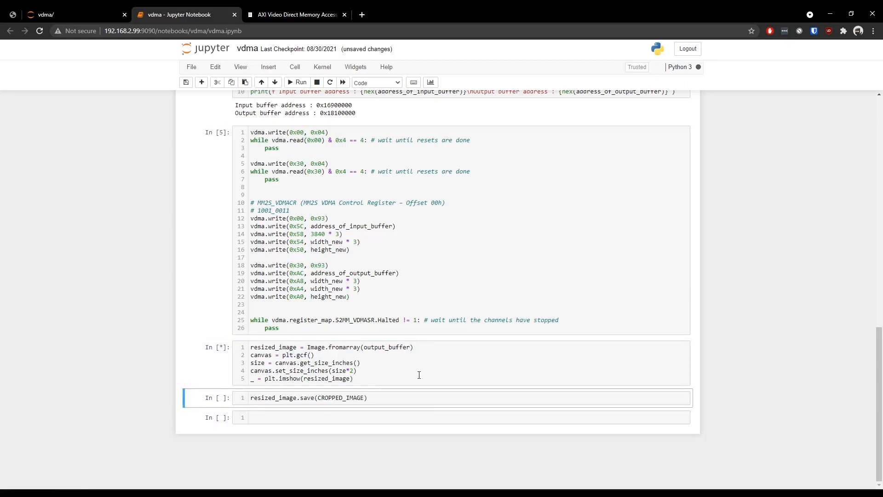
pyautogui.click(297, 82)
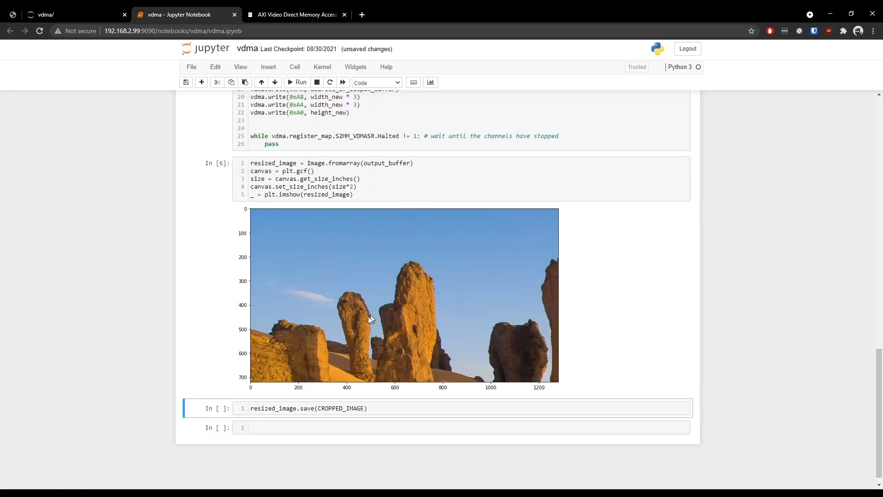
pyautogui.moveTo(355, 289)
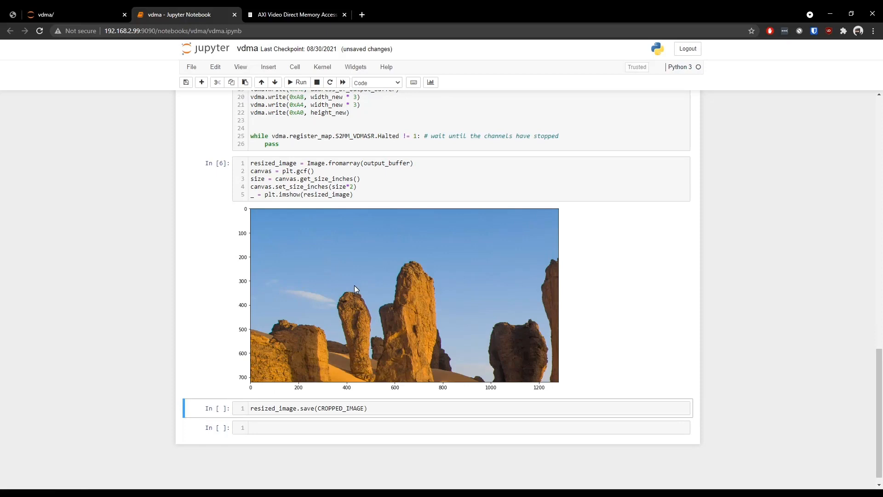
pyautogui.click(385, 408)
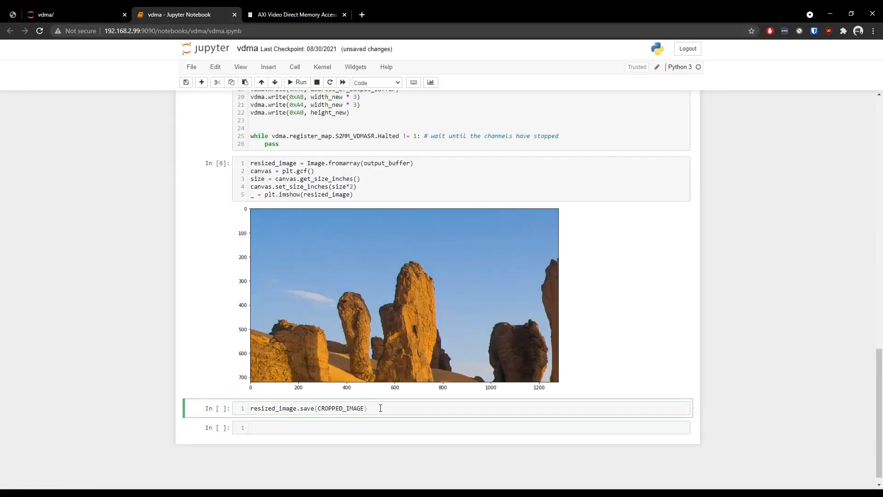
# Refresh the vdma file listing and open the new sahara_cropped.jpg, then return to the notebook.
pyautogui.click(74, 14)
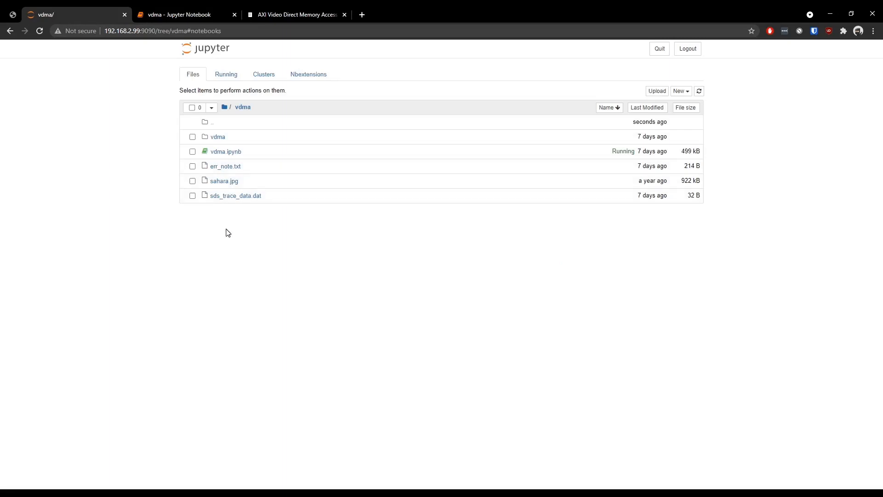
pyautogui.click(698, 91)
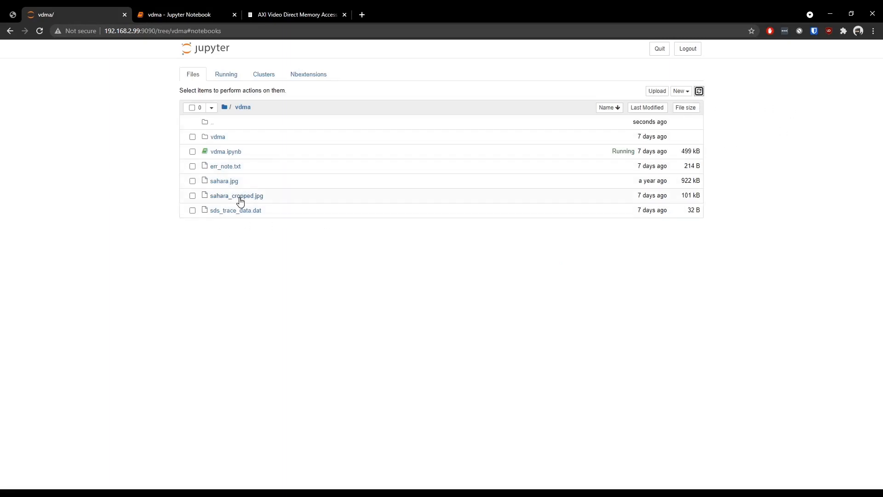
pyautogui.moveTo(223, 182)
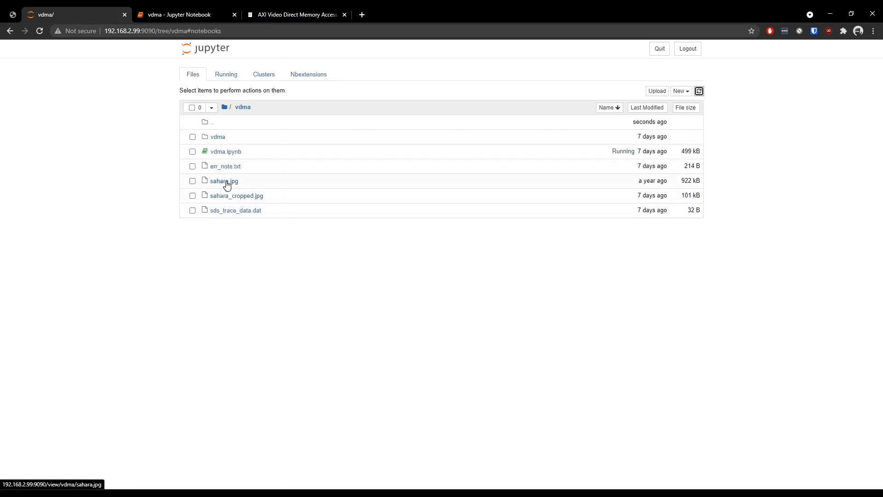
pyautogui.moveTo(226, 196)
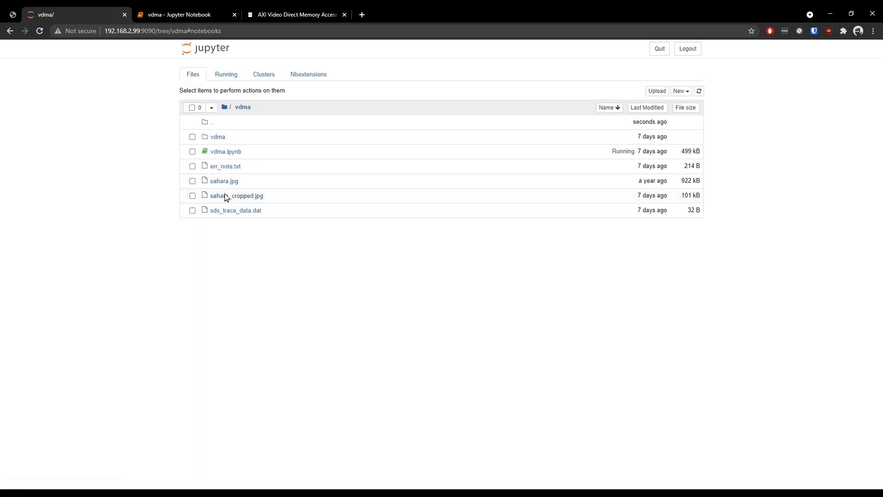
pyautogui.click(236, 195)
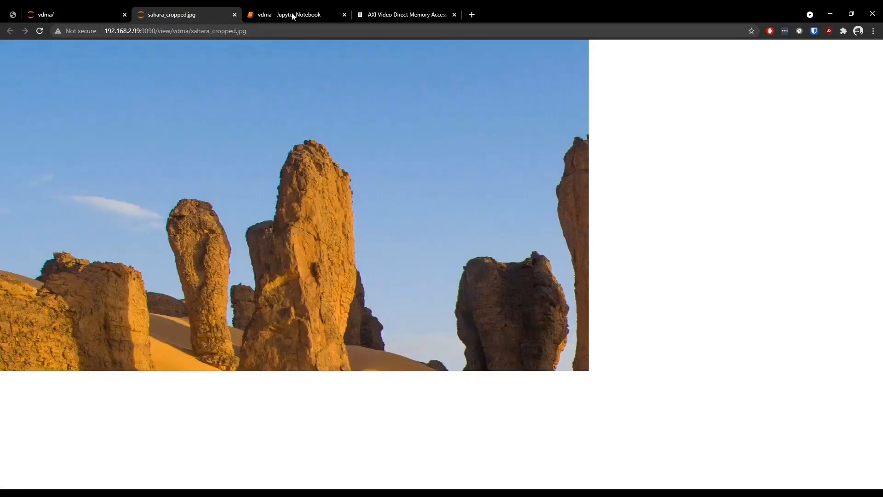
pyautogui.click(295, 14)
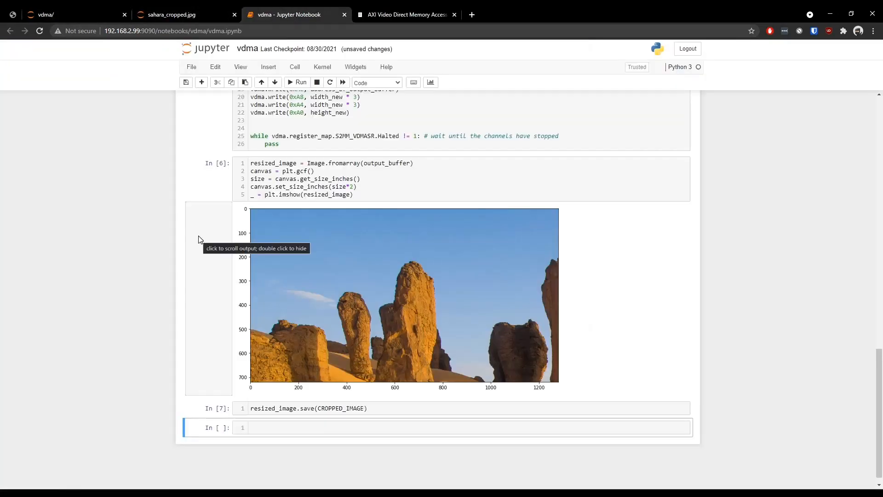